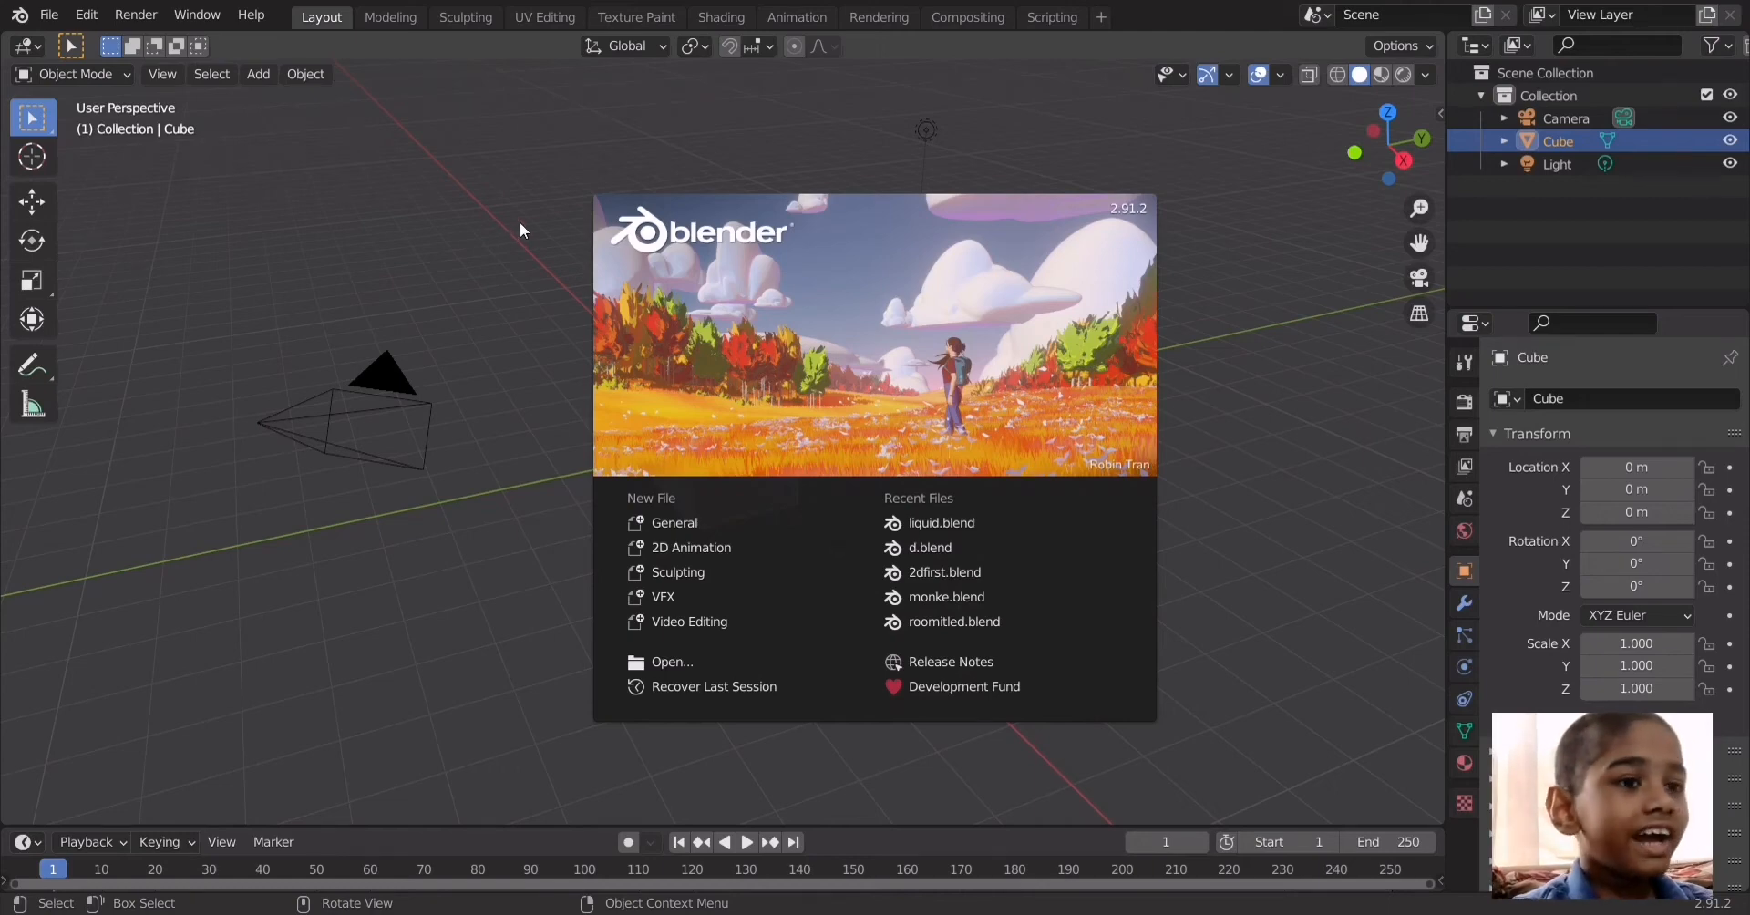
mouse_move(754, 476)
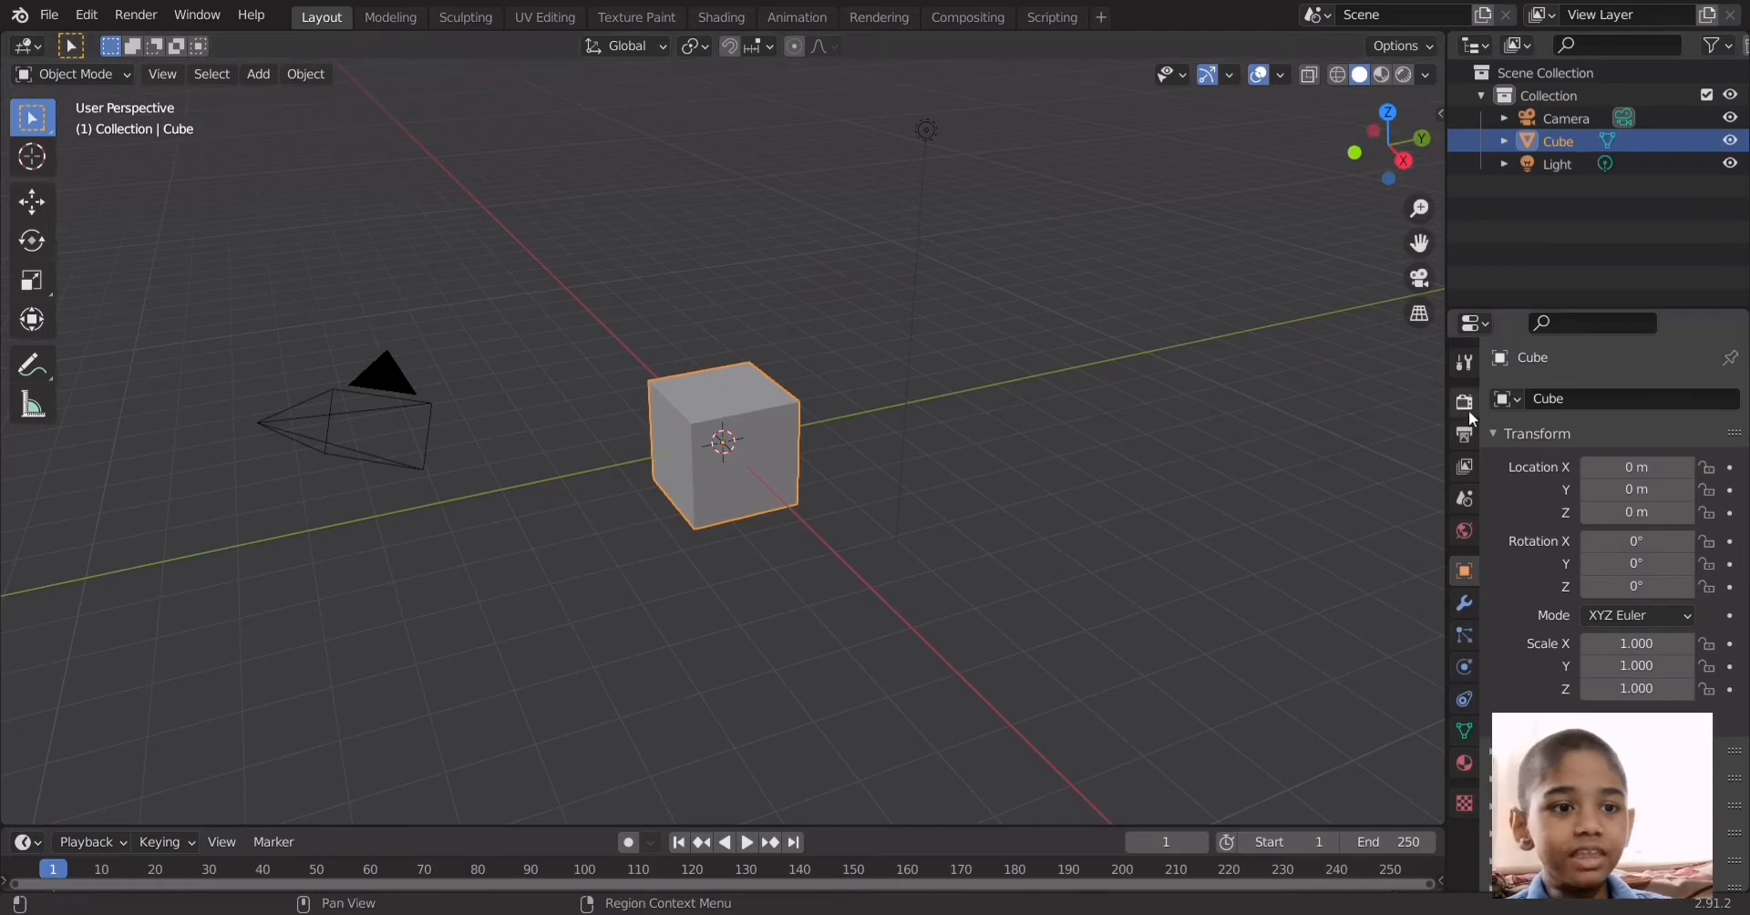
Set the cube material's Principled BSDF emission strength to 2.3 in Shading
click(1463, 402)
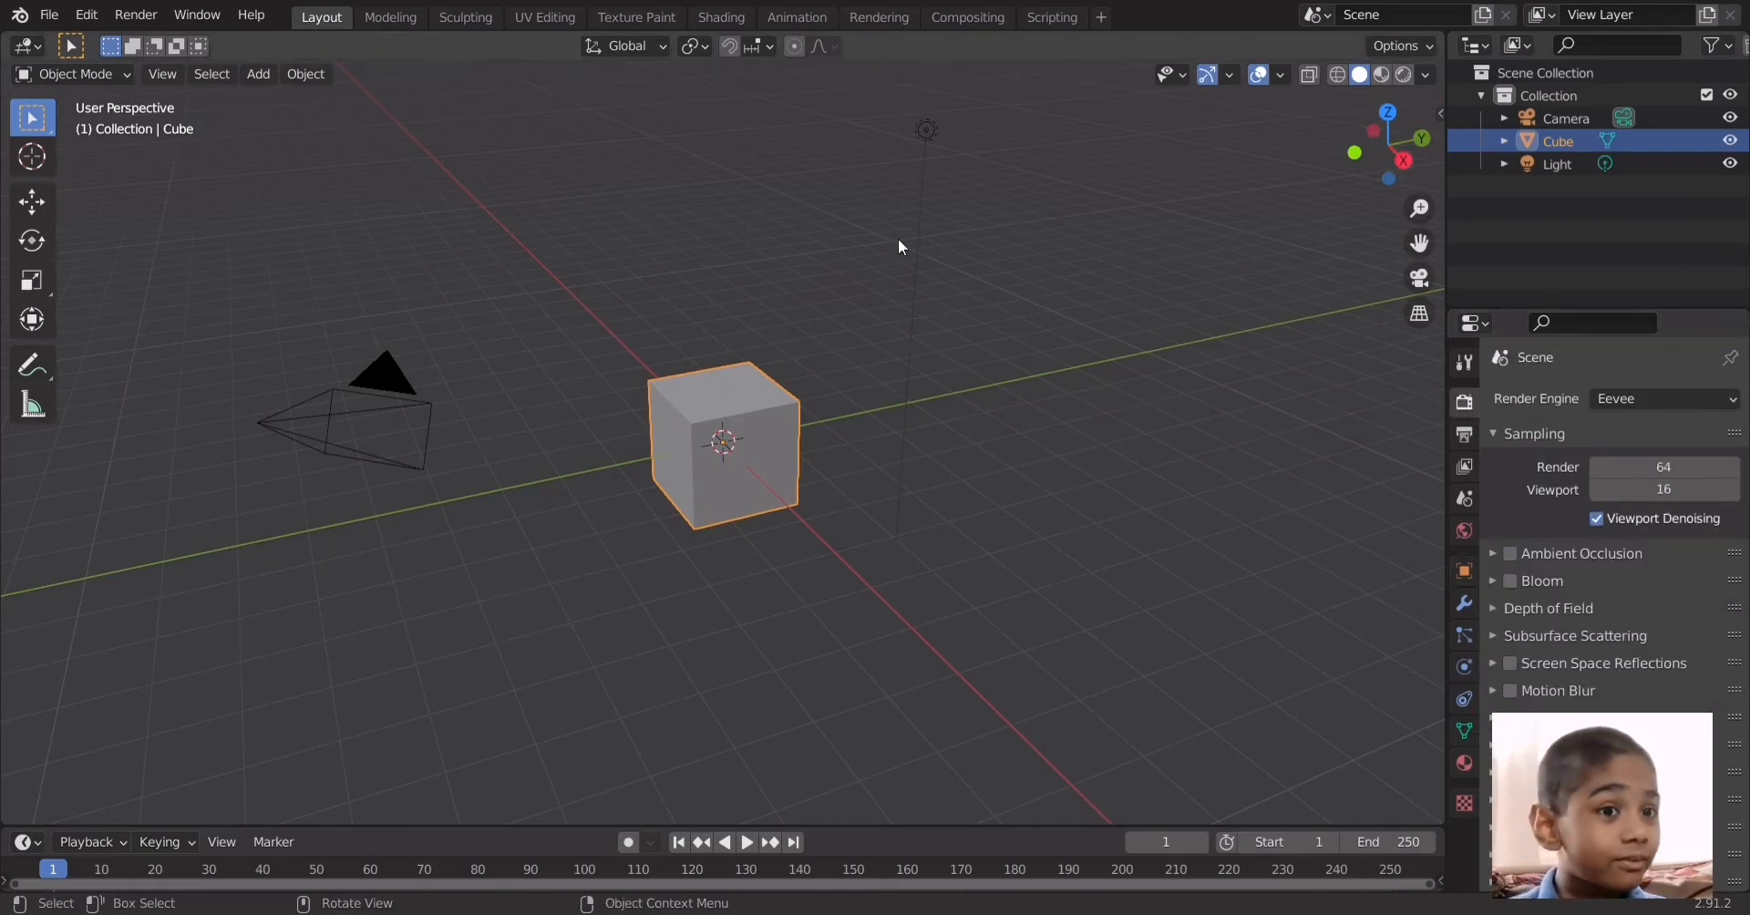
mouse_move(946, 195)
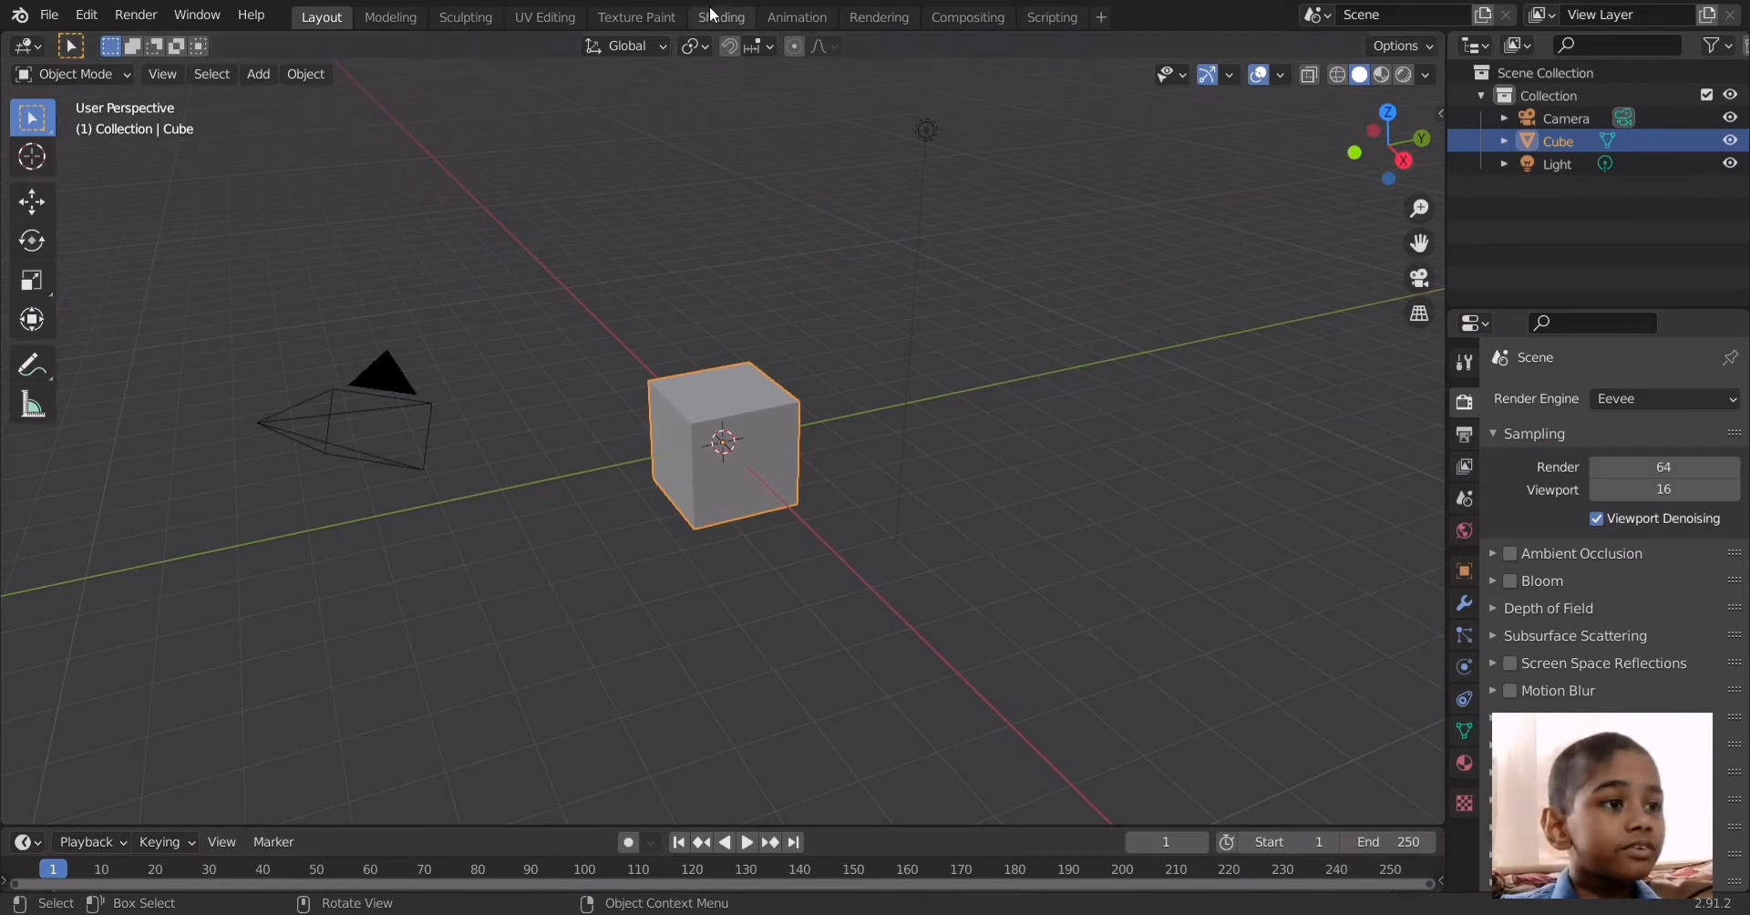
click(720, 16)
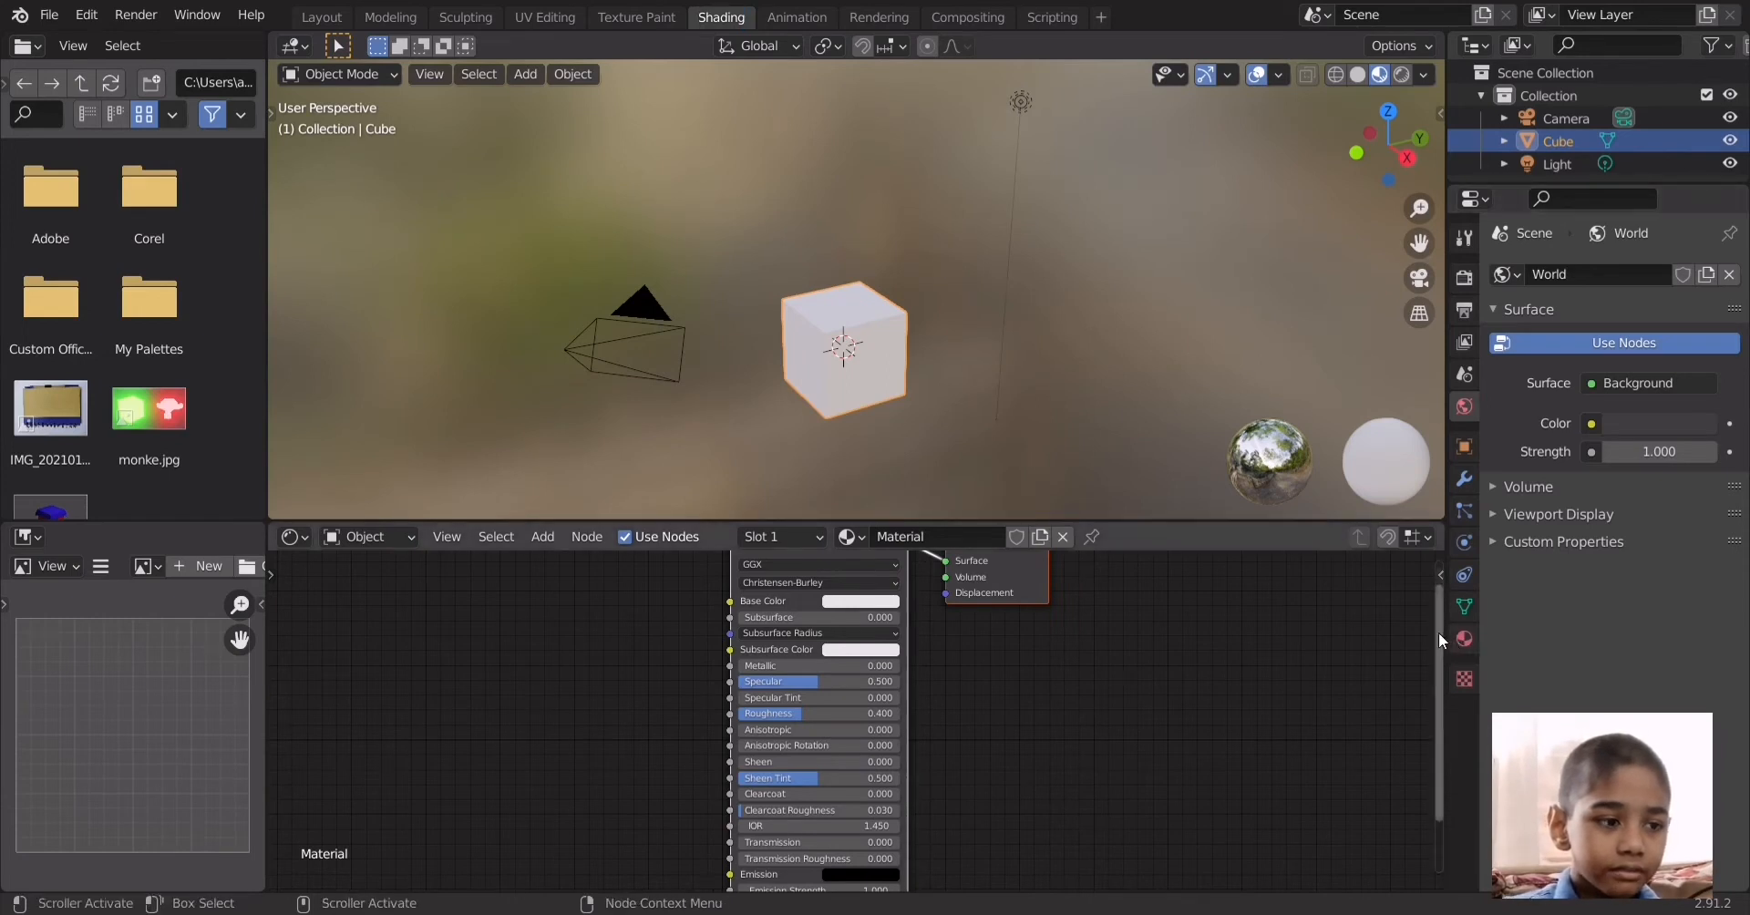
scroll(down, 3)
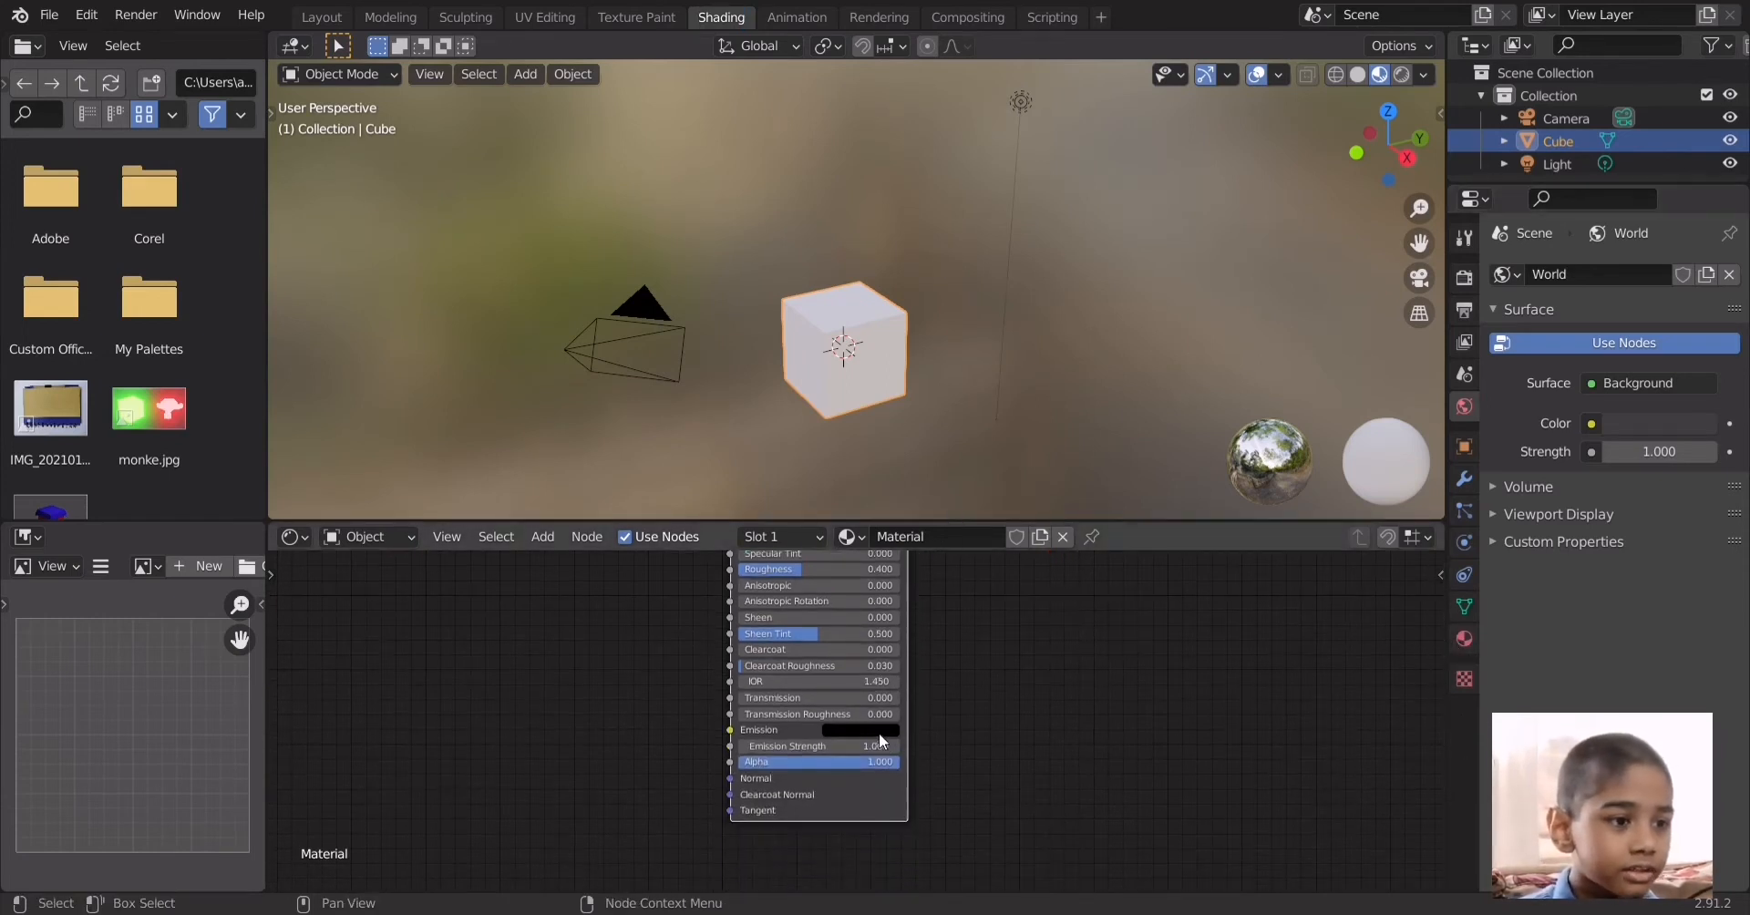
click(876, 730)
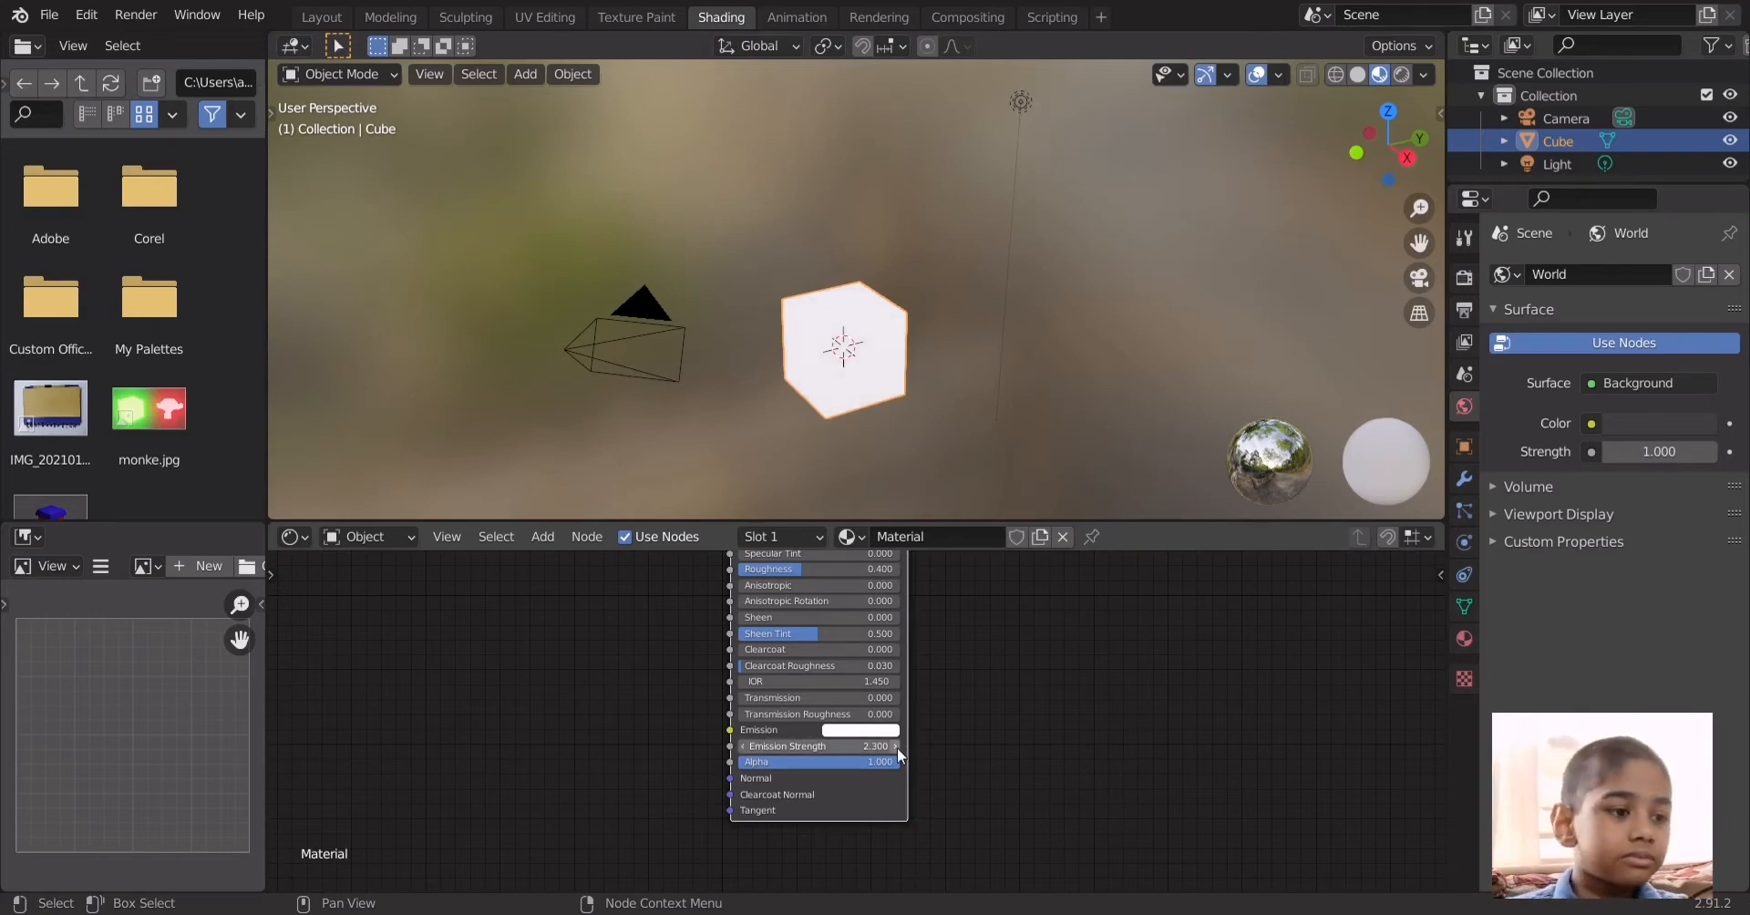
Change the emission colour to red
click(865, 729)
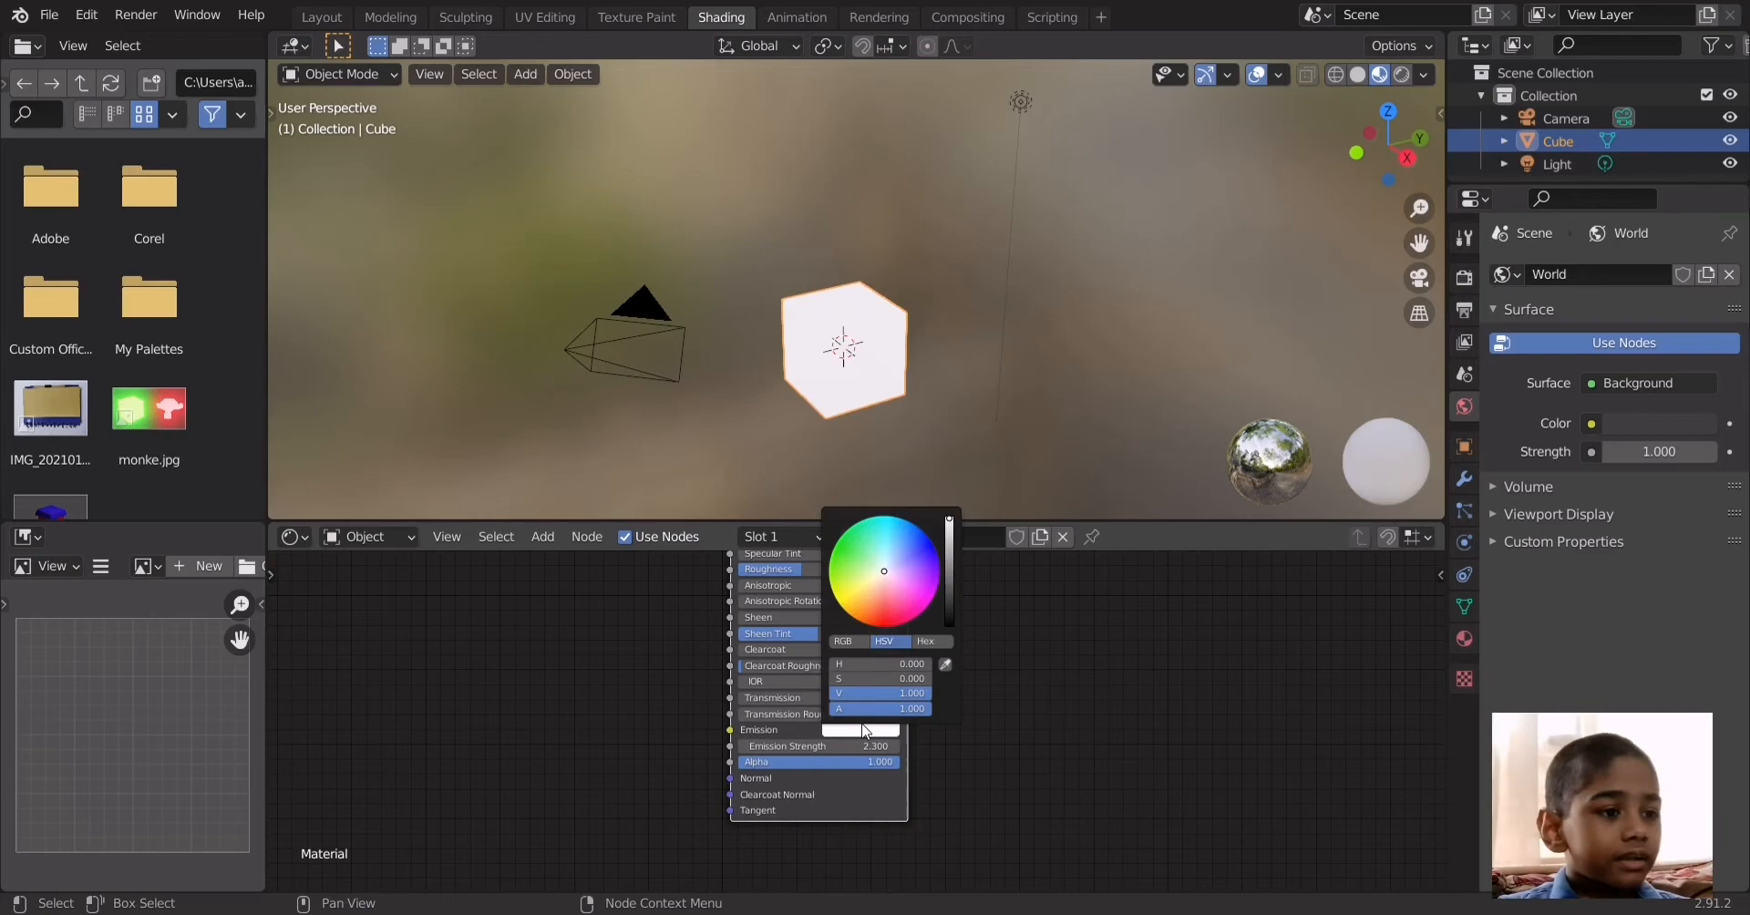
click(871, 547)
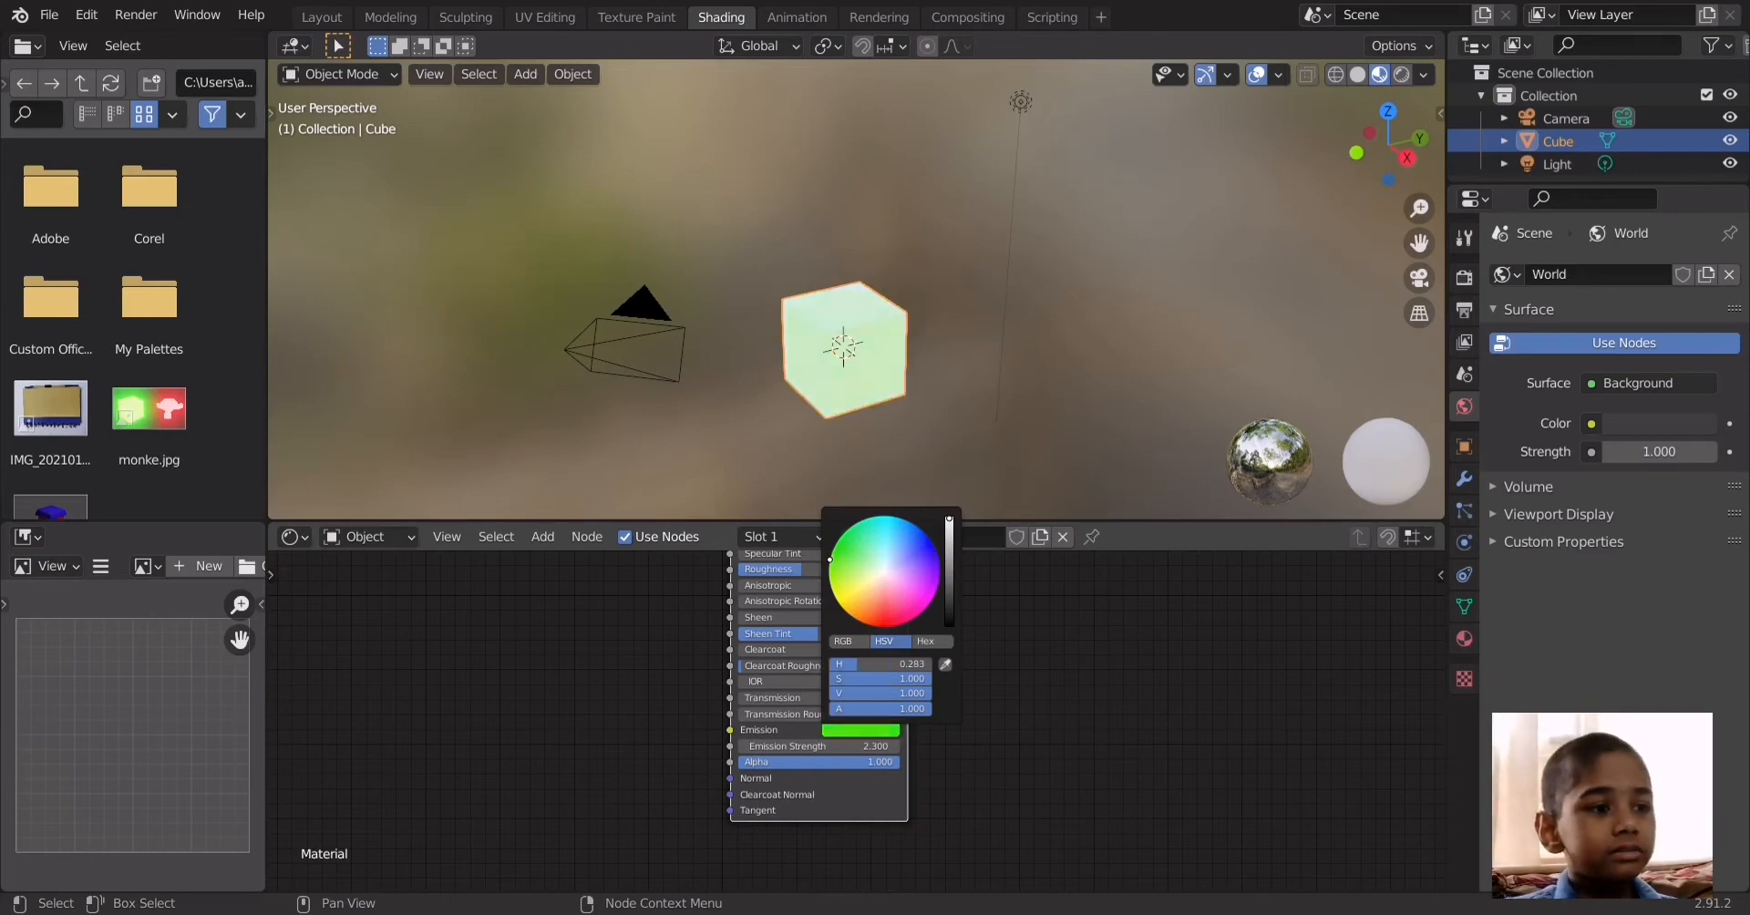
click(881, 628)
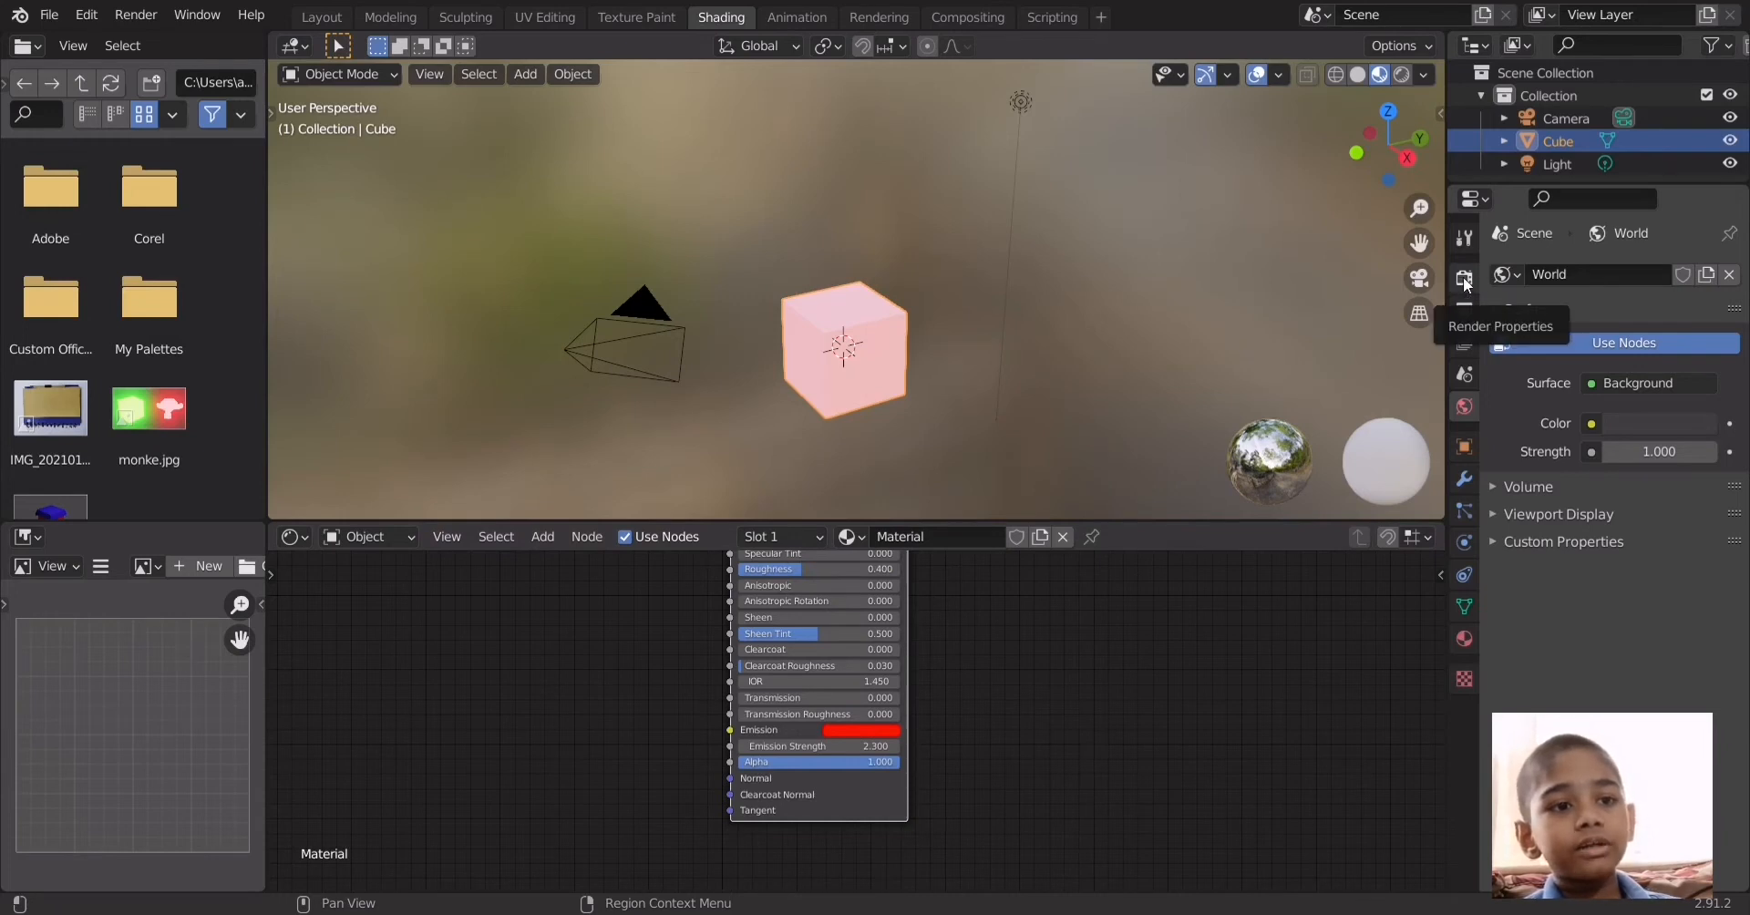
Enable Bloom in the Eevee render settings
click(1463, 278)
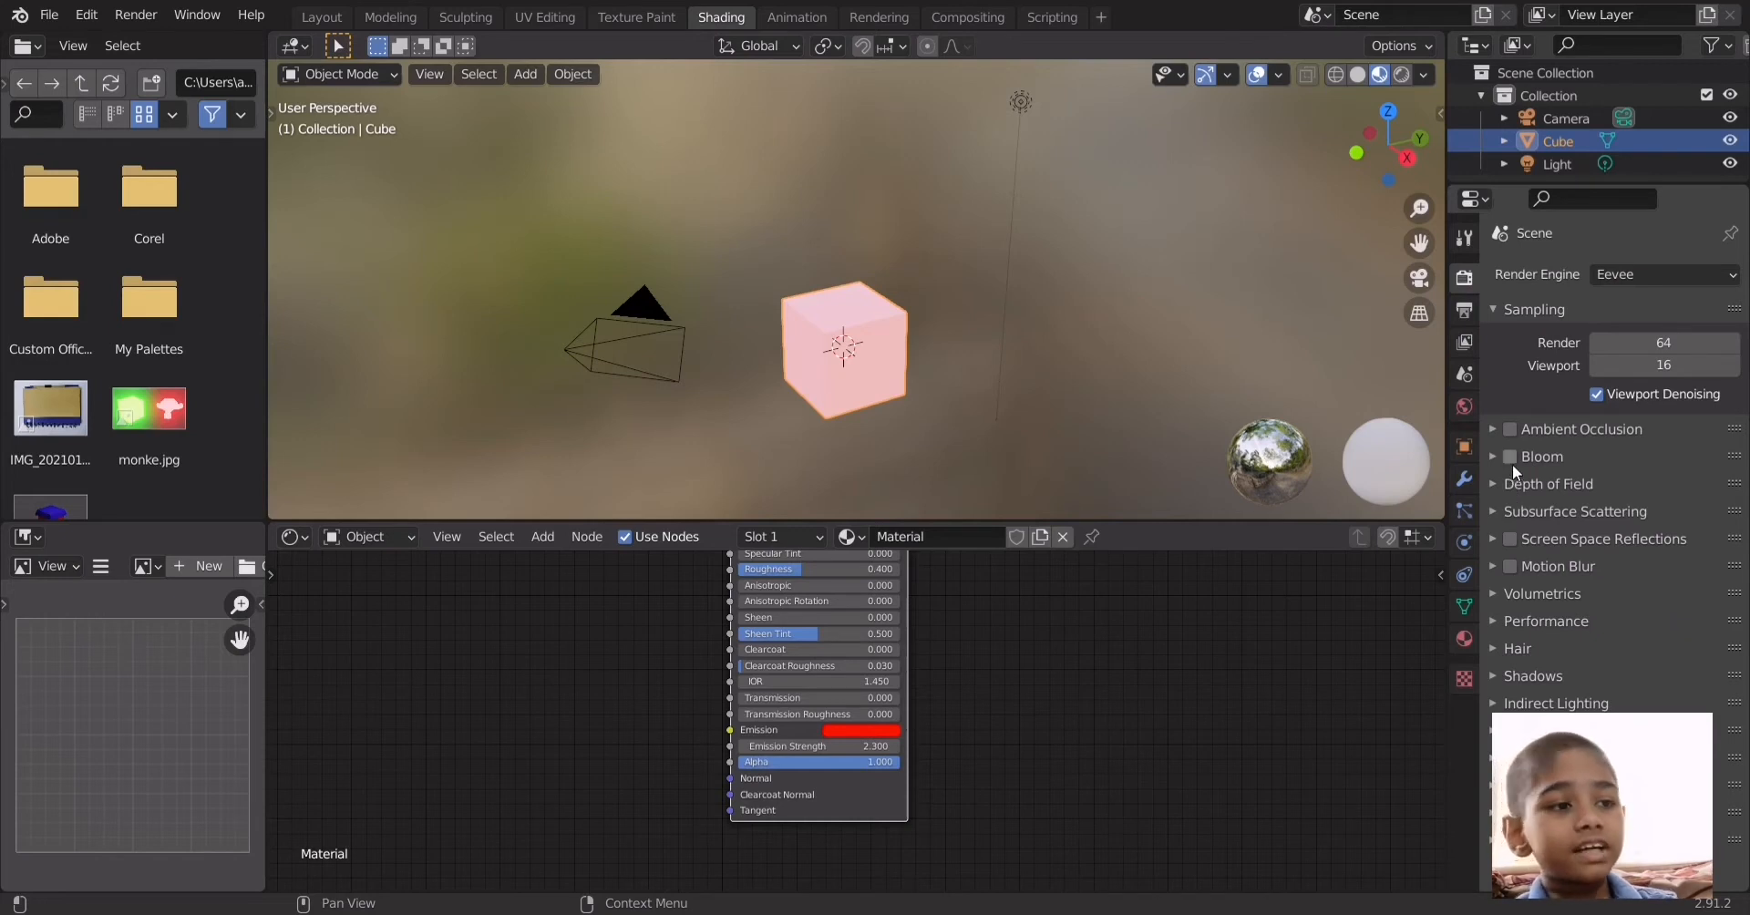
click(1509, 456)
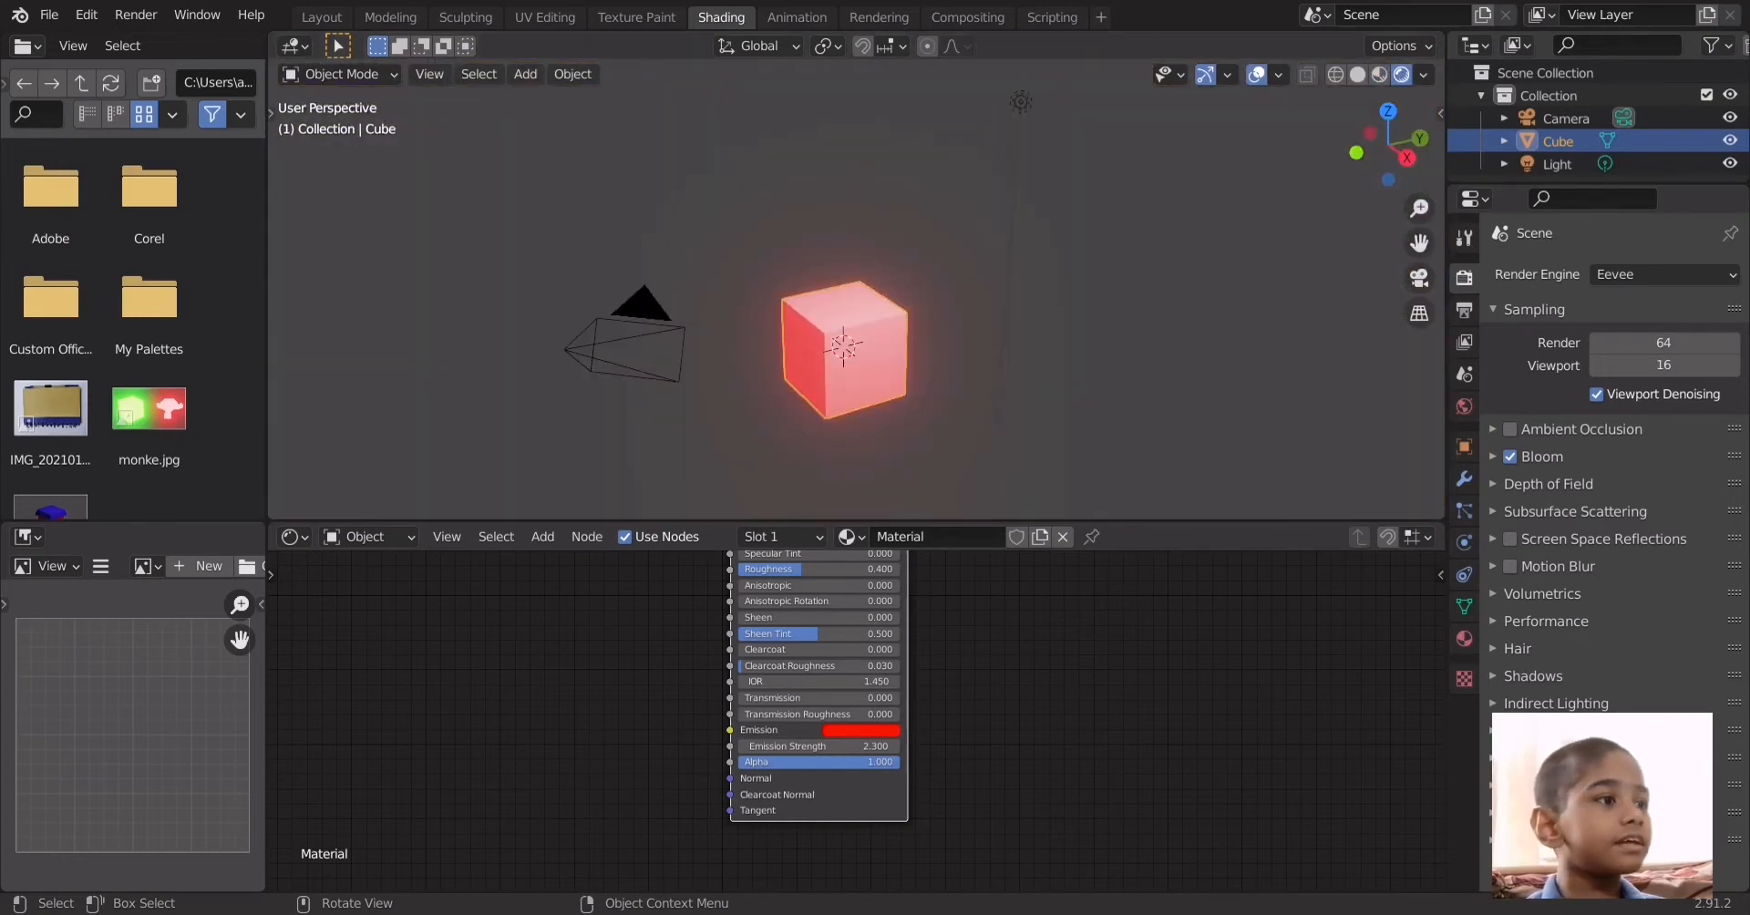
click(320, 17)
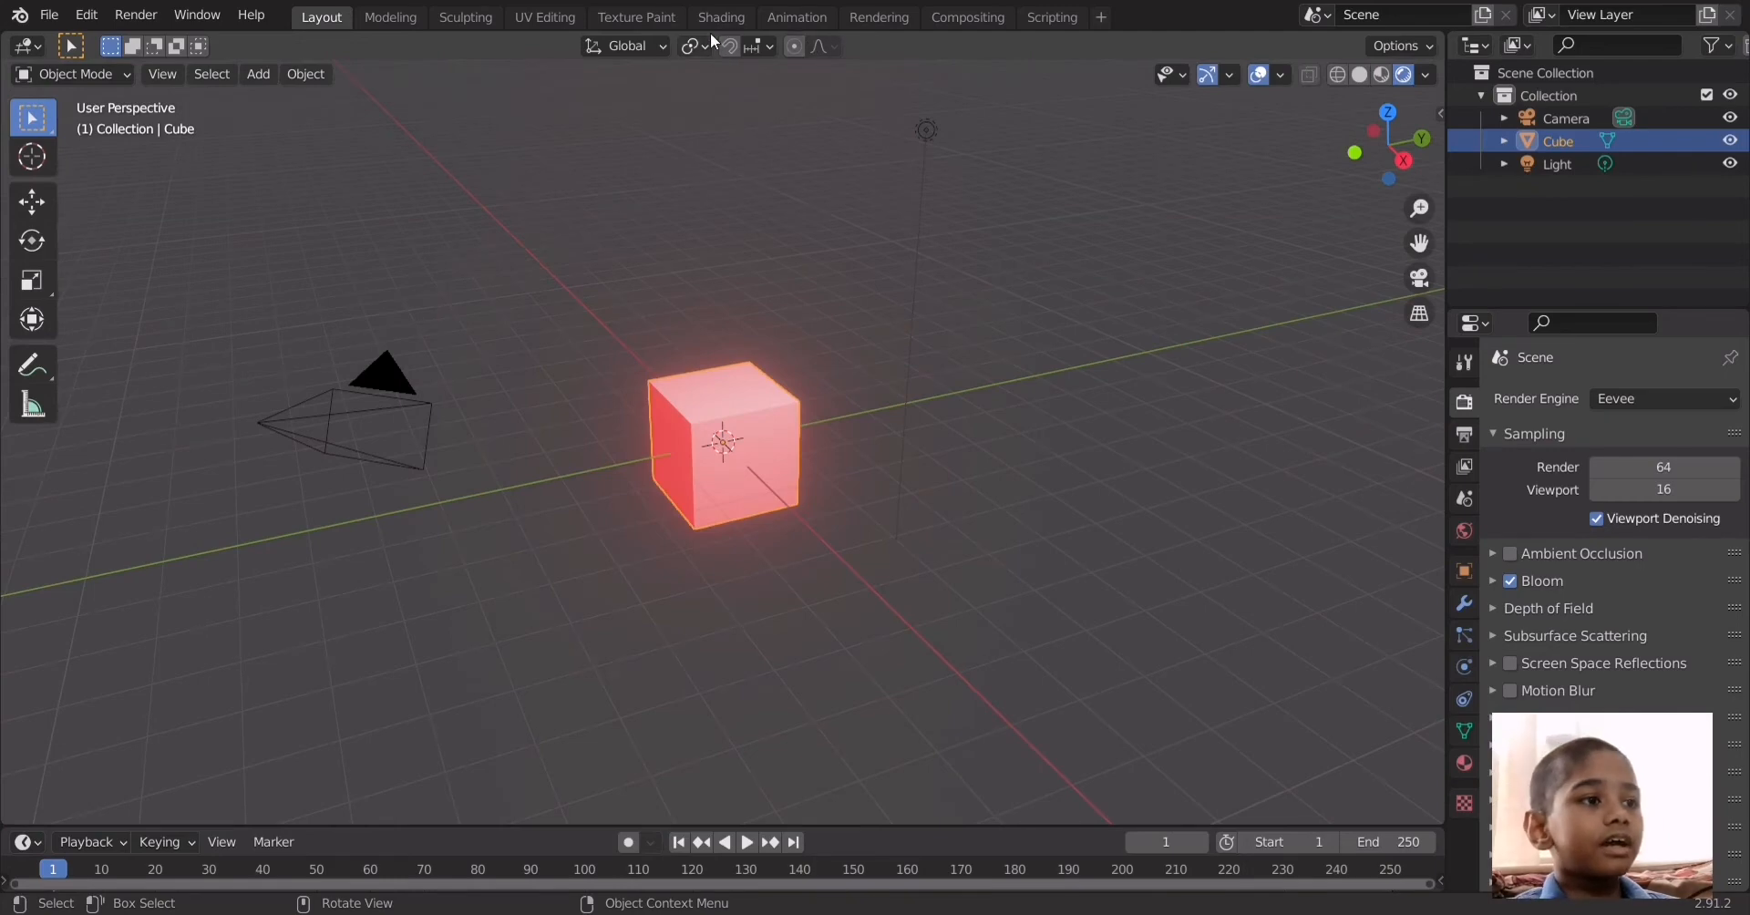
Raise the cube's emission strength to 4.4, then return to Layout
click(720, 17)
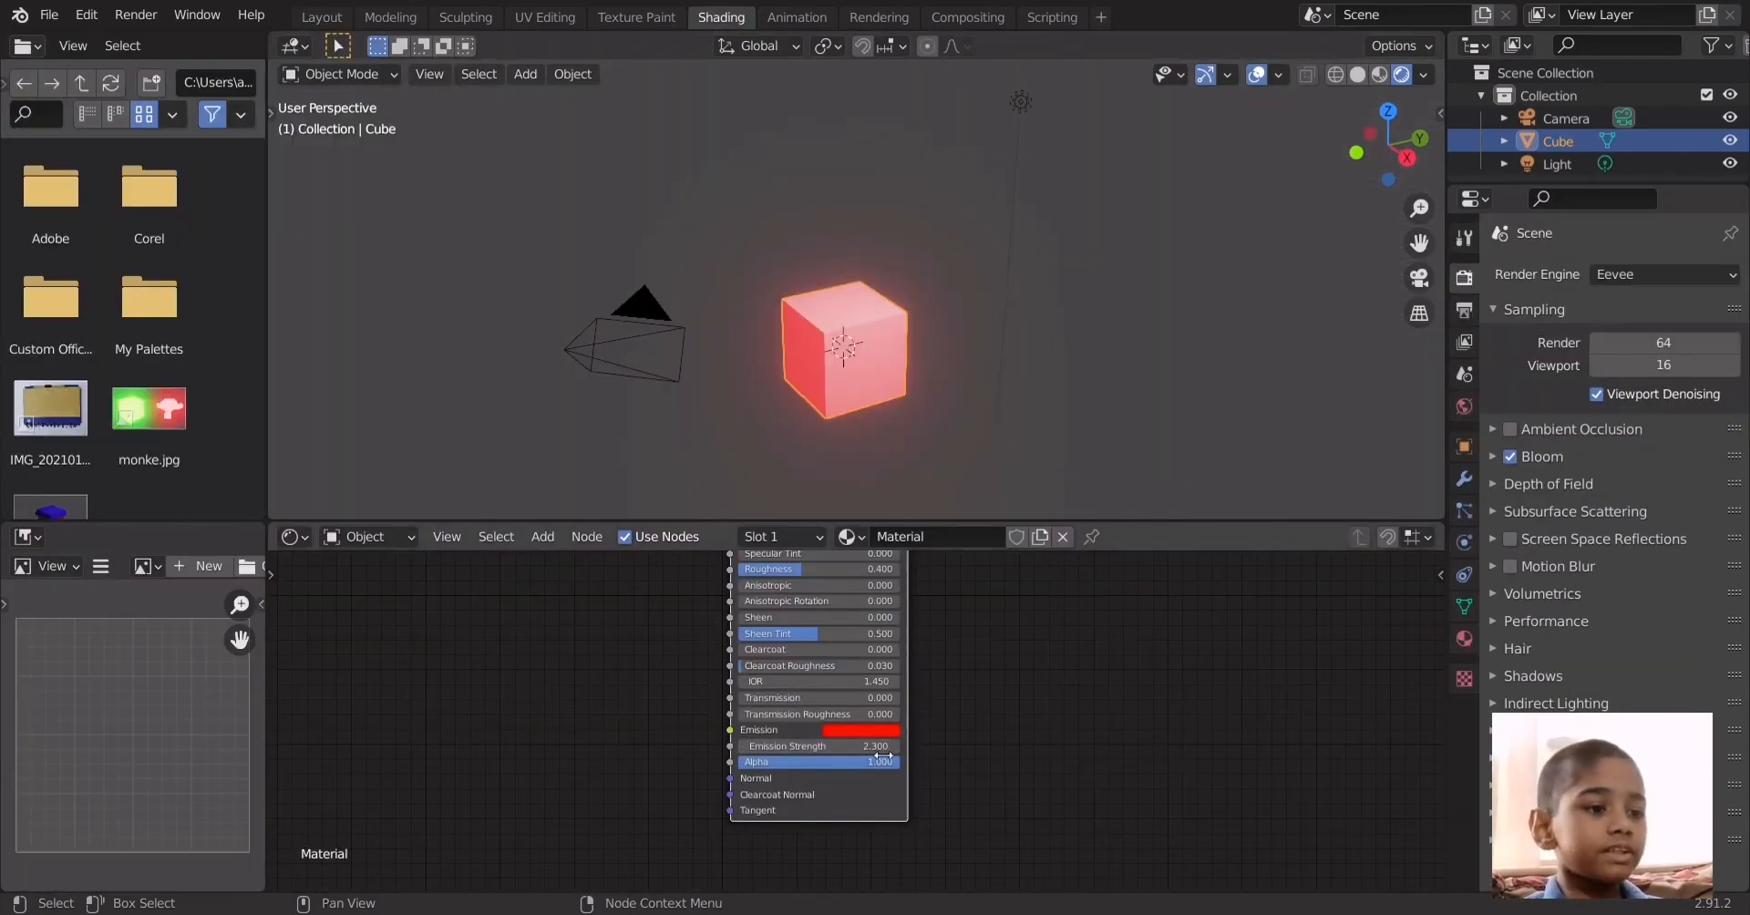
drag(871, 746, 893, 746)
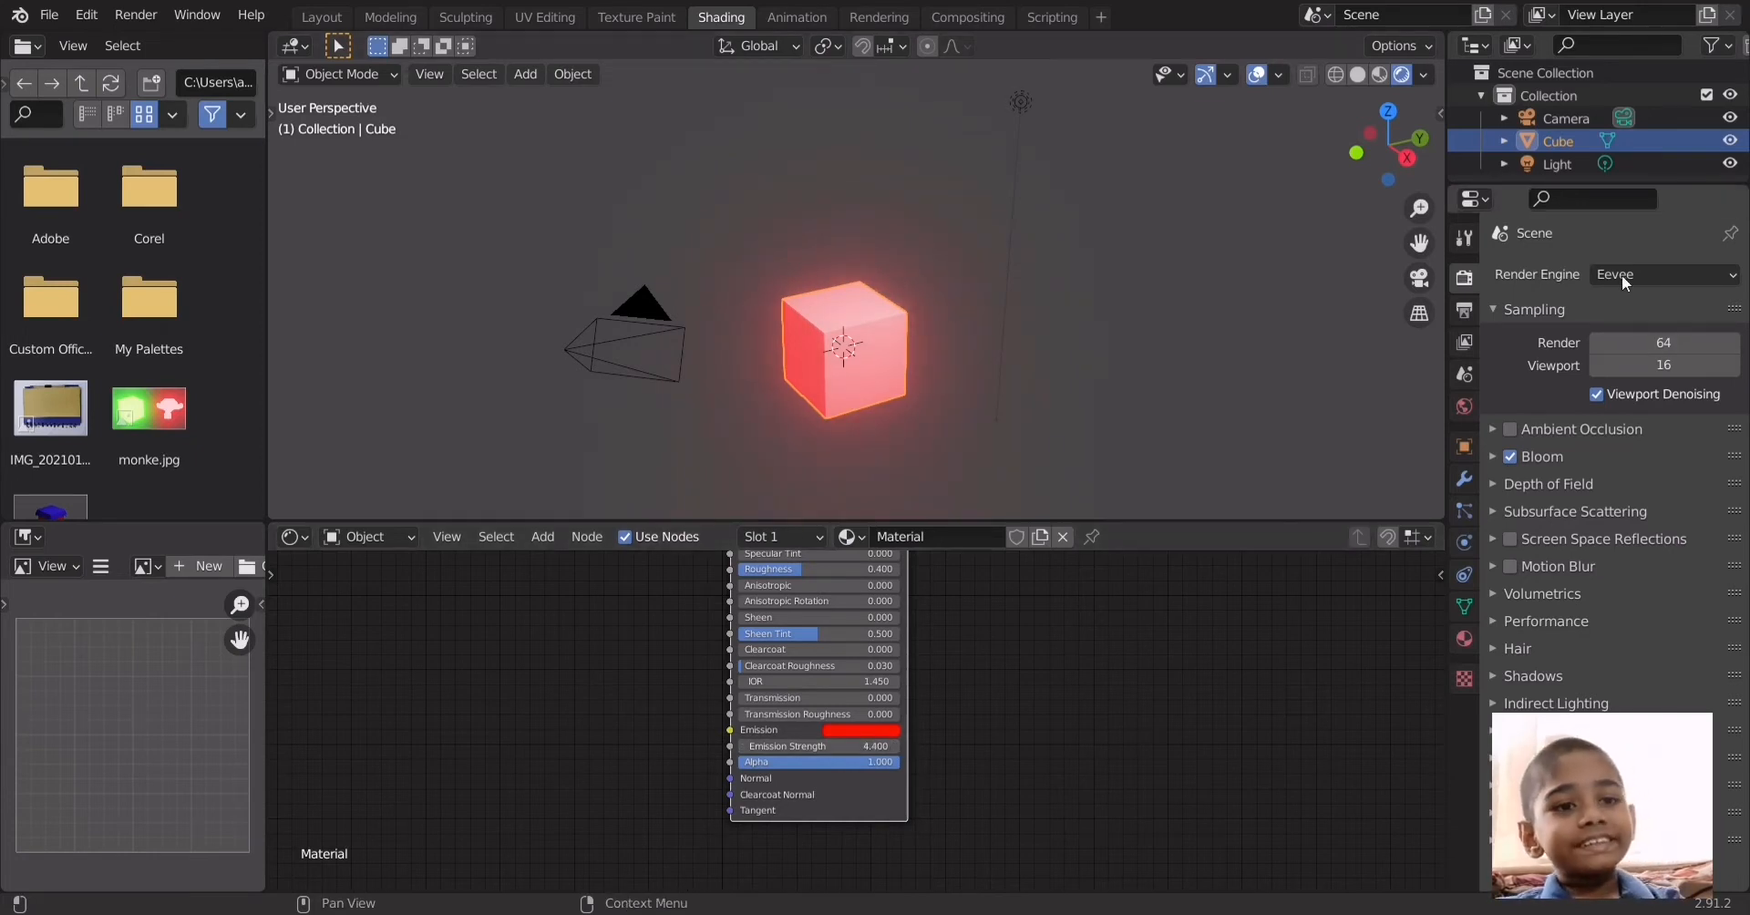
mouse_move(321, 17)
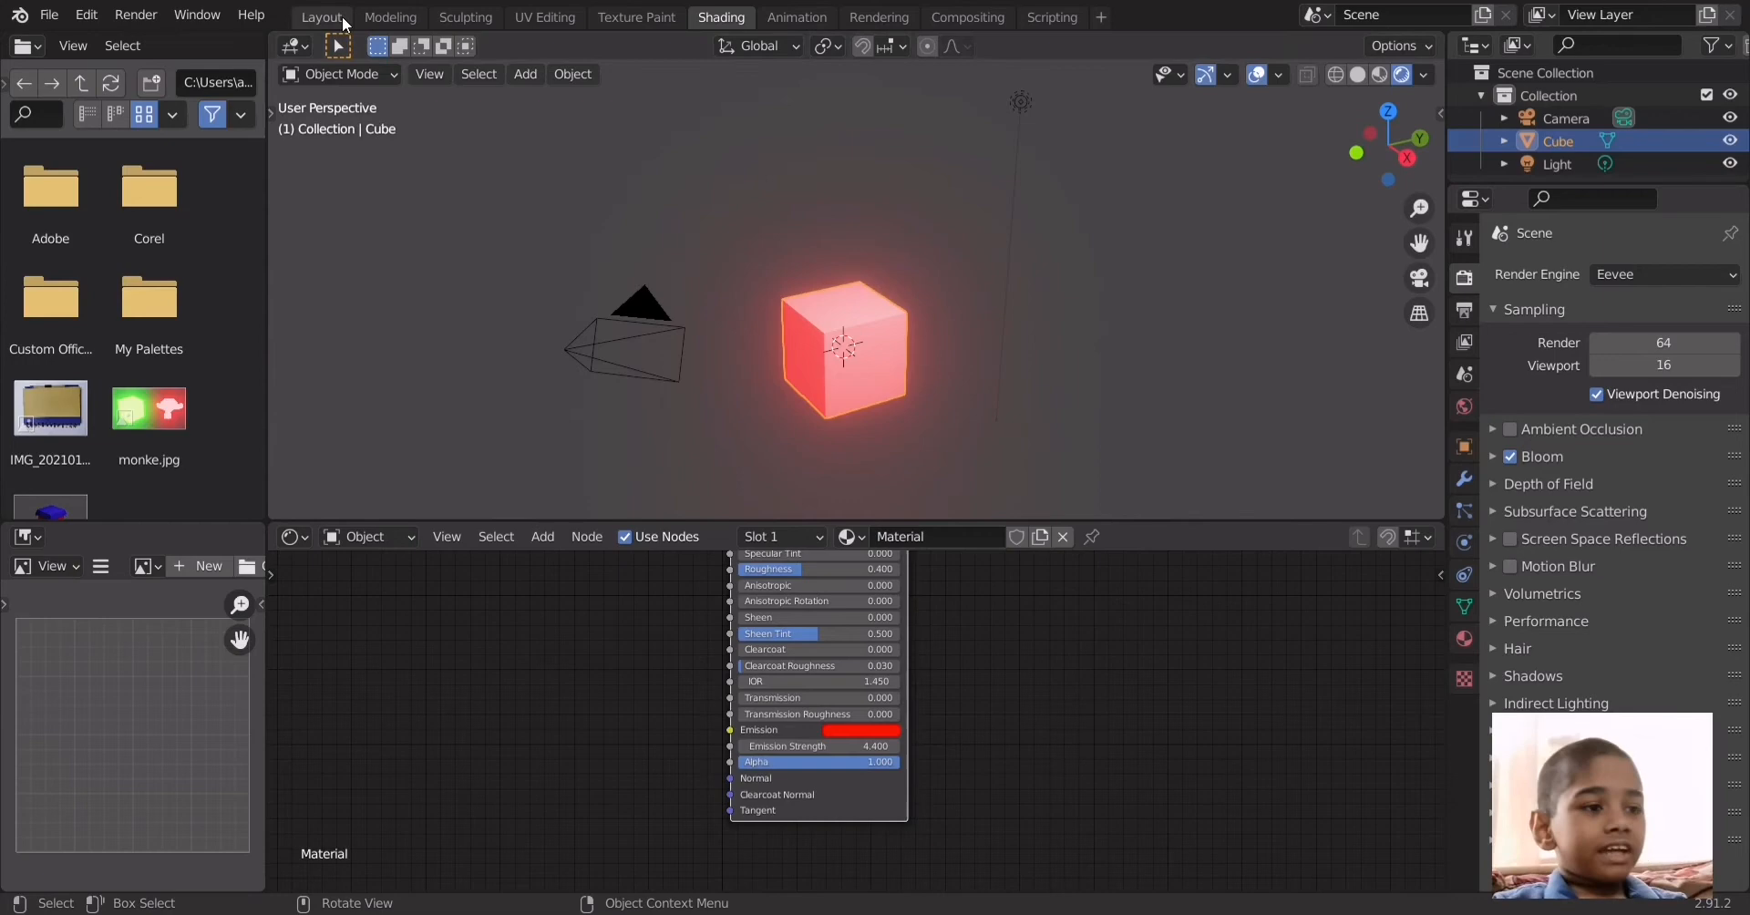
click(322, 16)
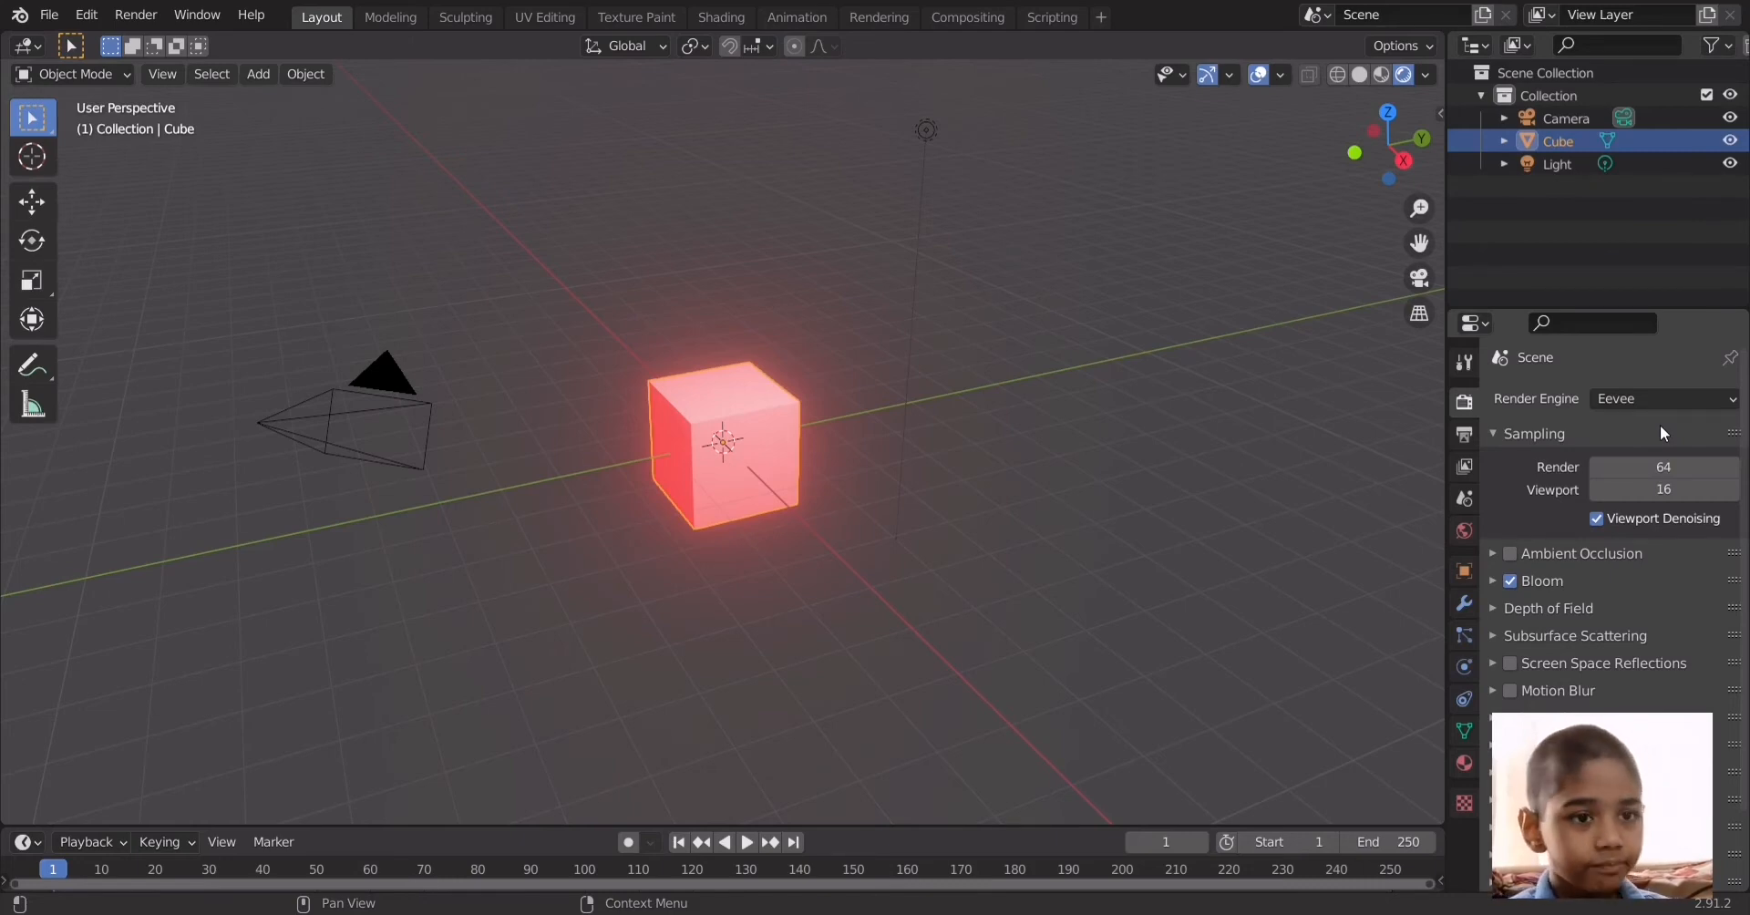
Change the render engine from Eevee to Cycles and show the cube's Material Properties
click(1661, 398)
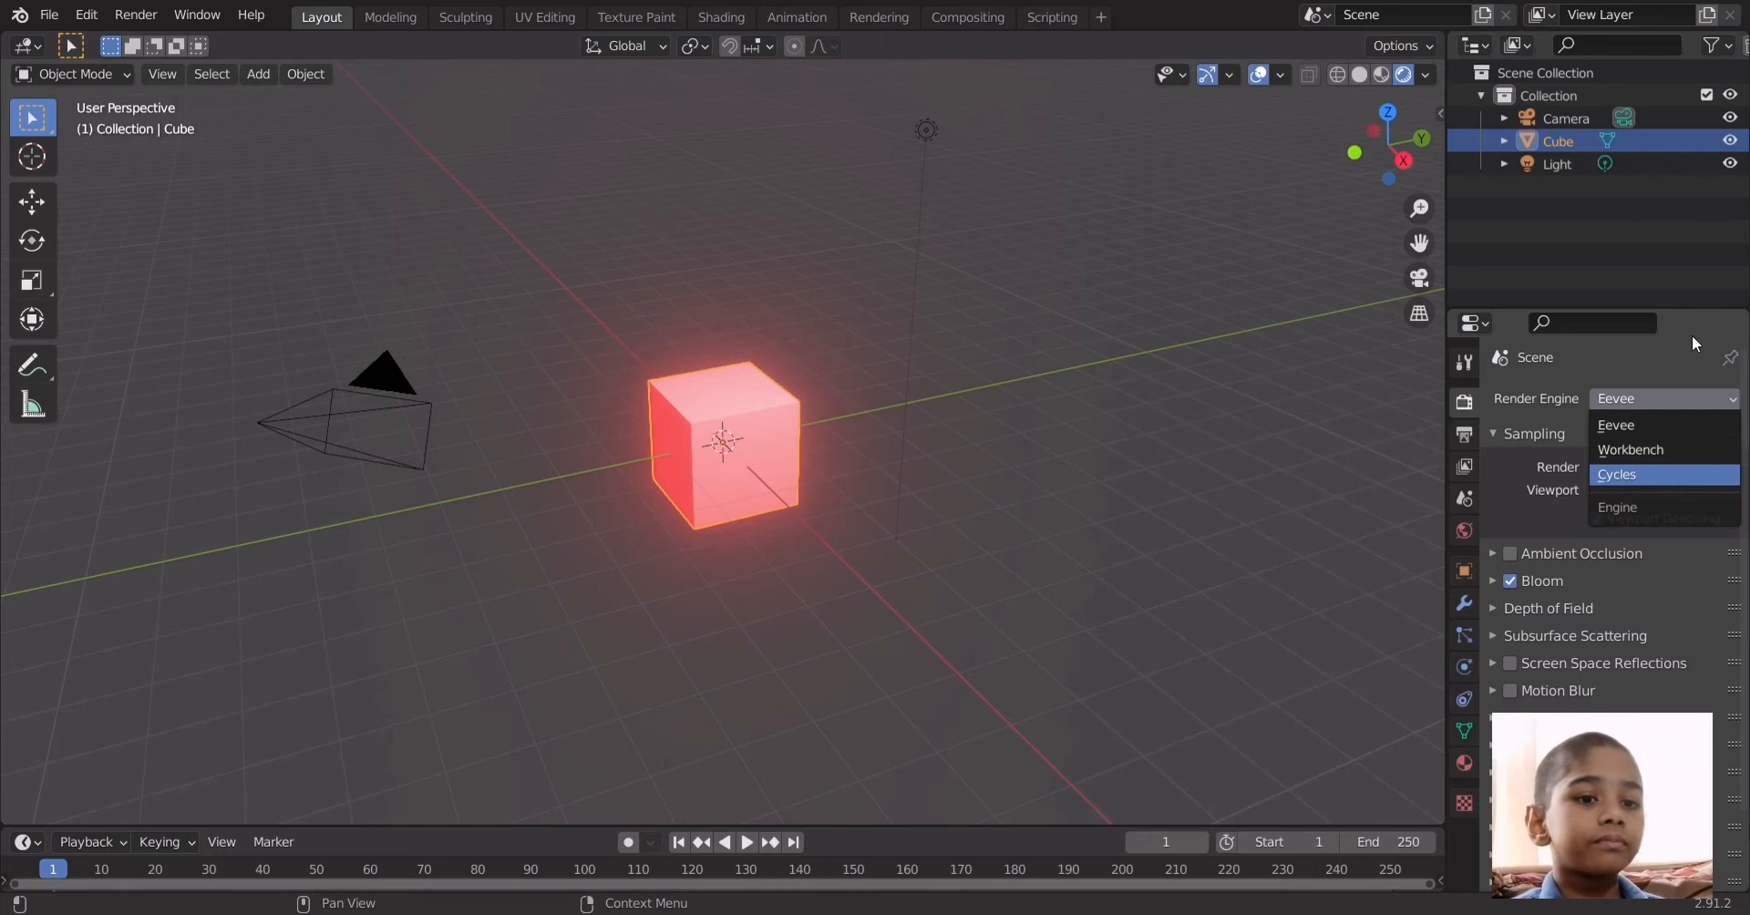
click(1616, 473)
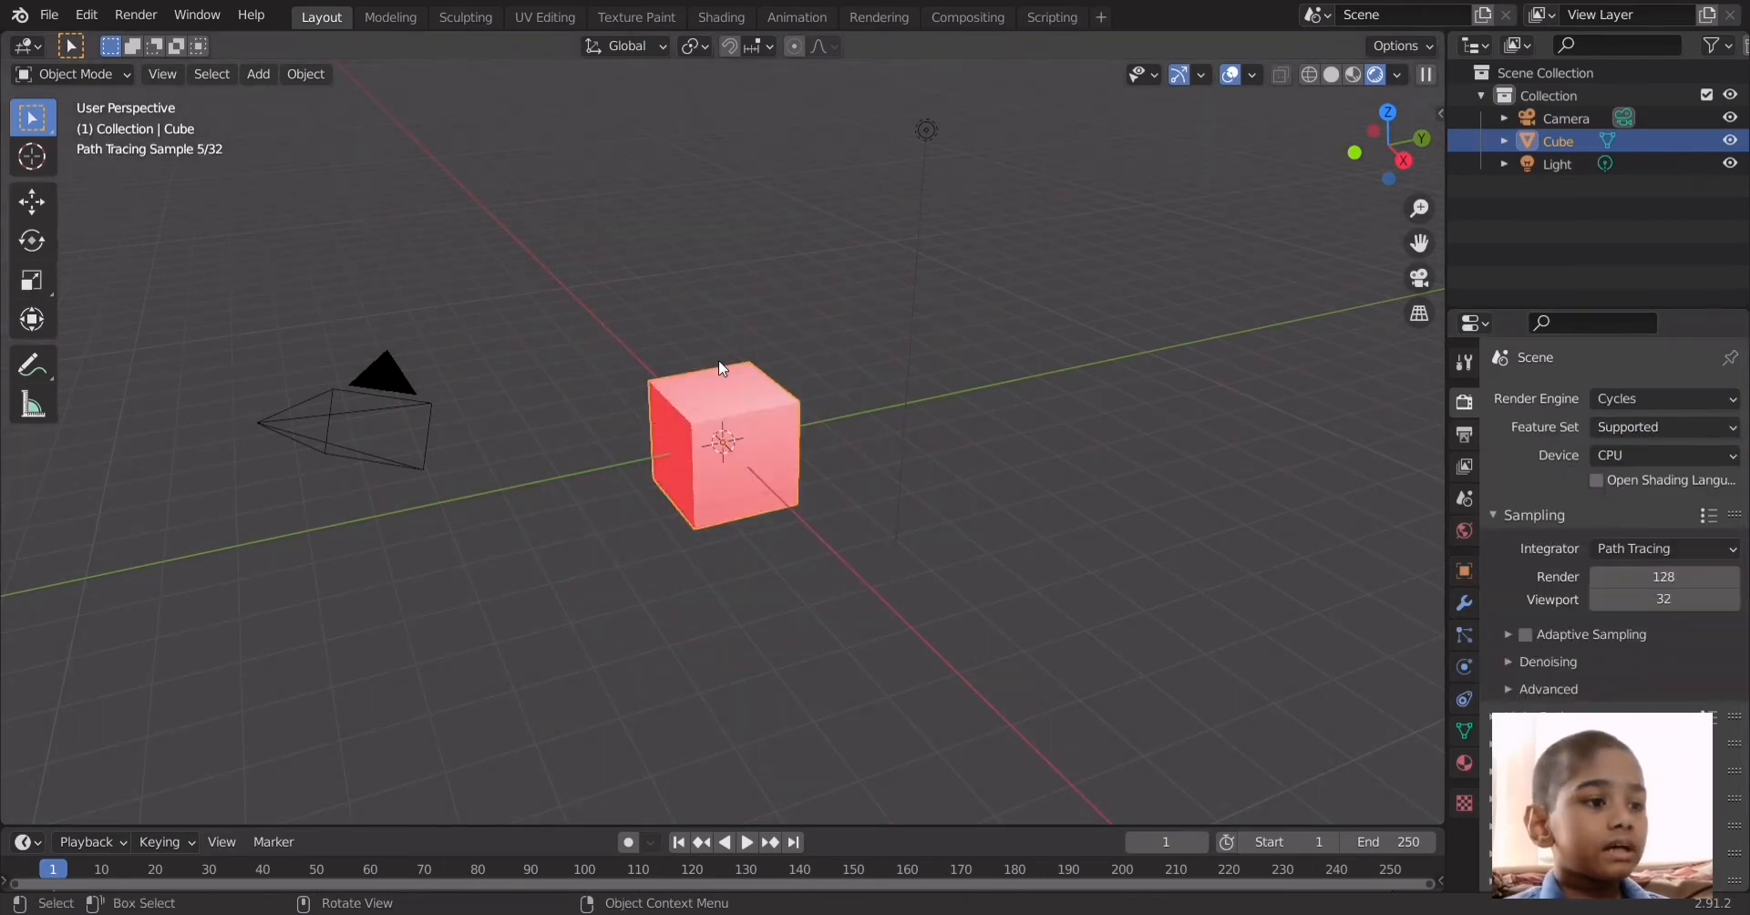
mouse_move(863, 163)
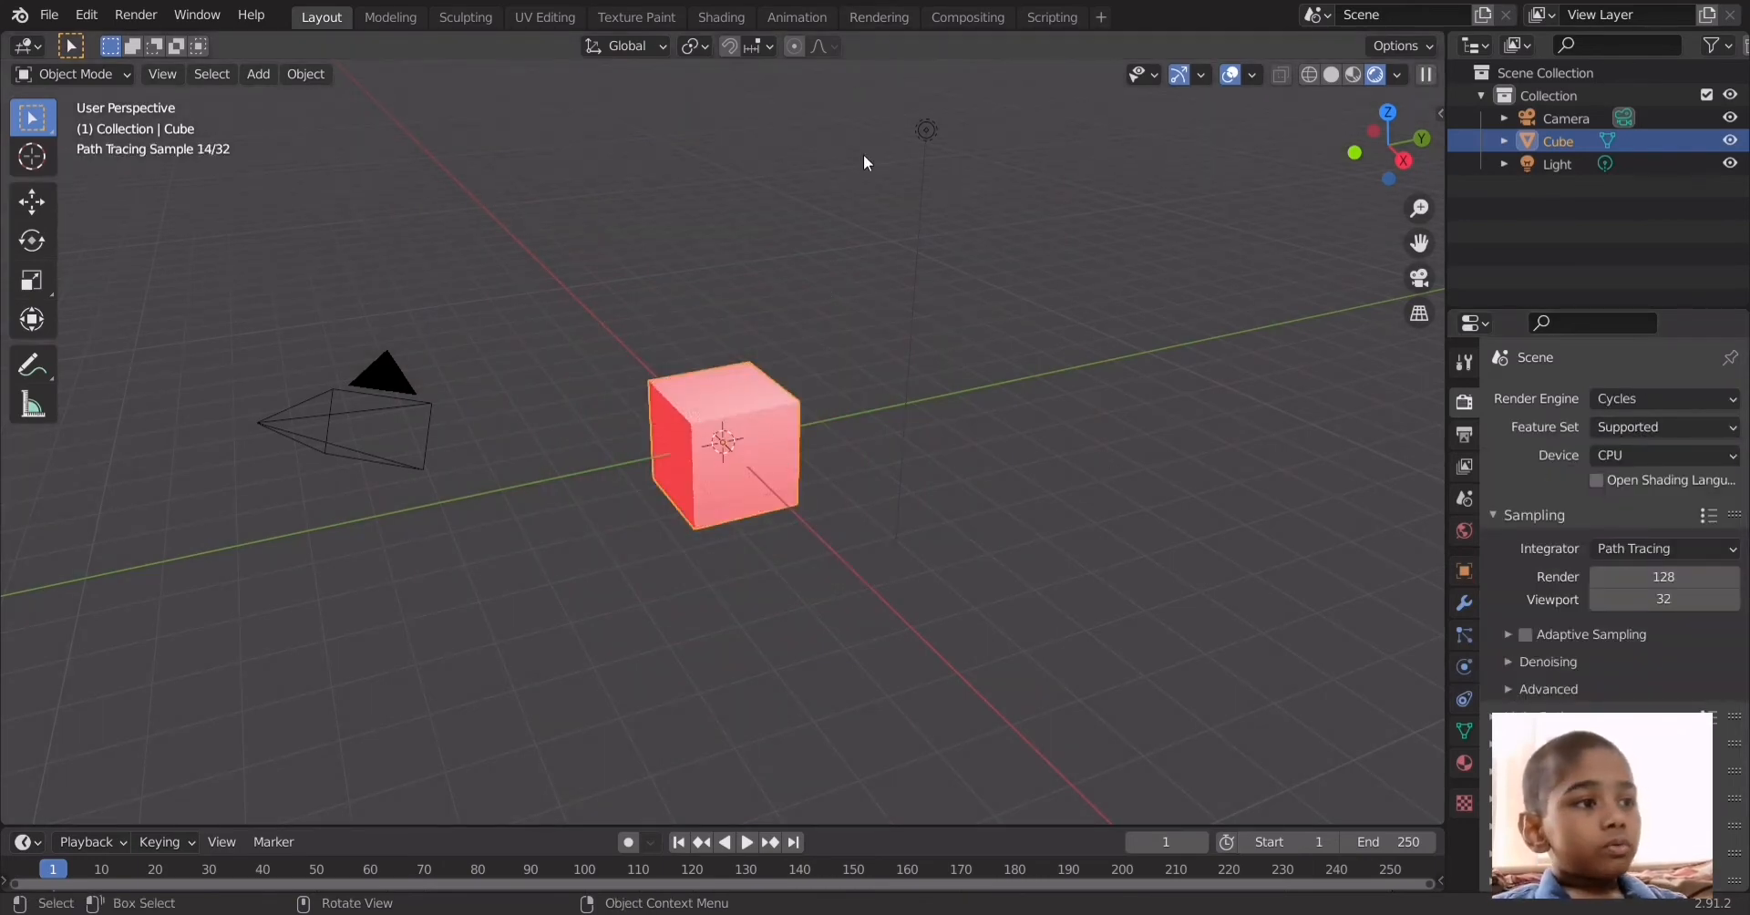
mouse_move(1364, 559)
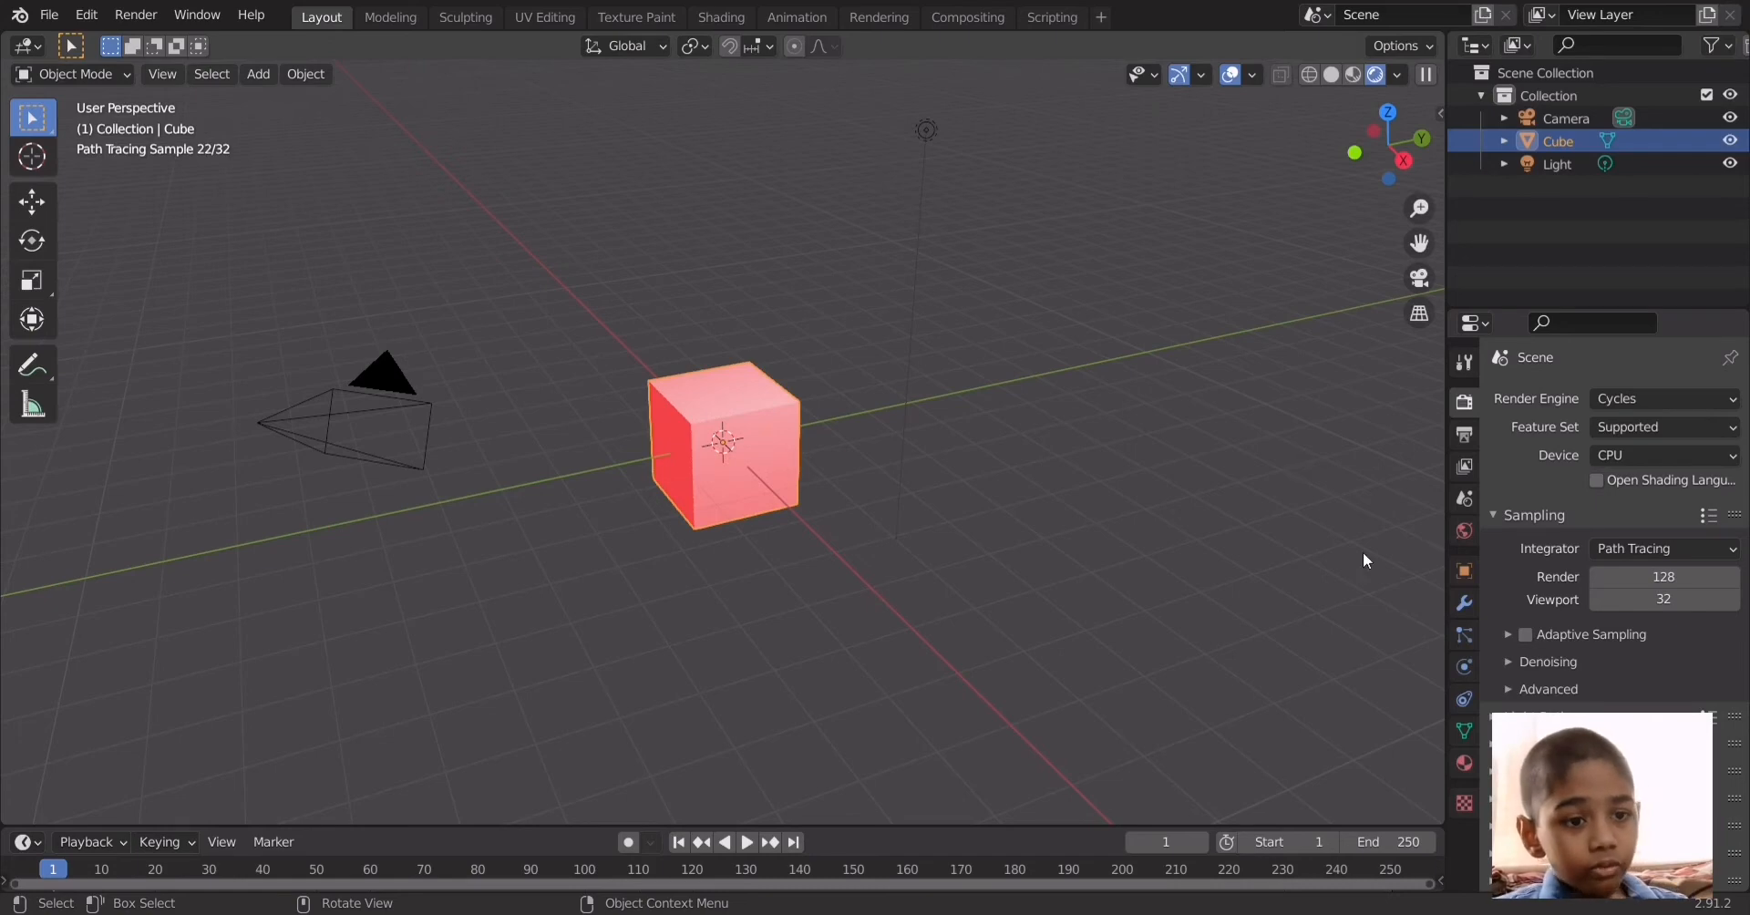
click(1463, 731)
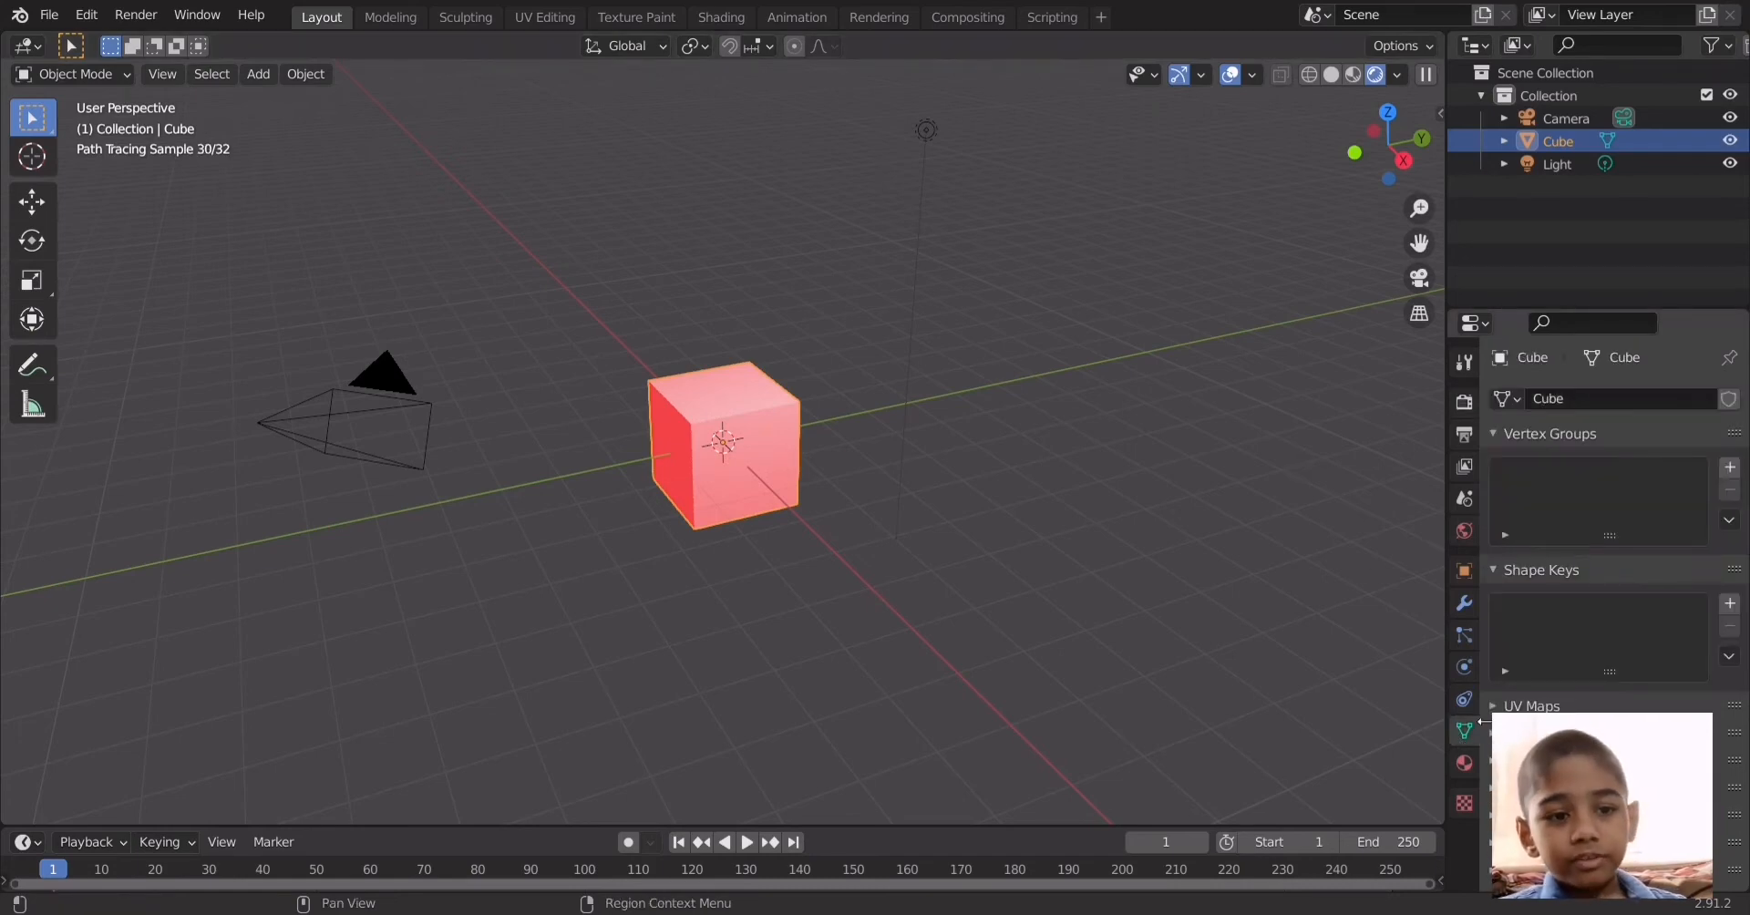
click(1463, 763)
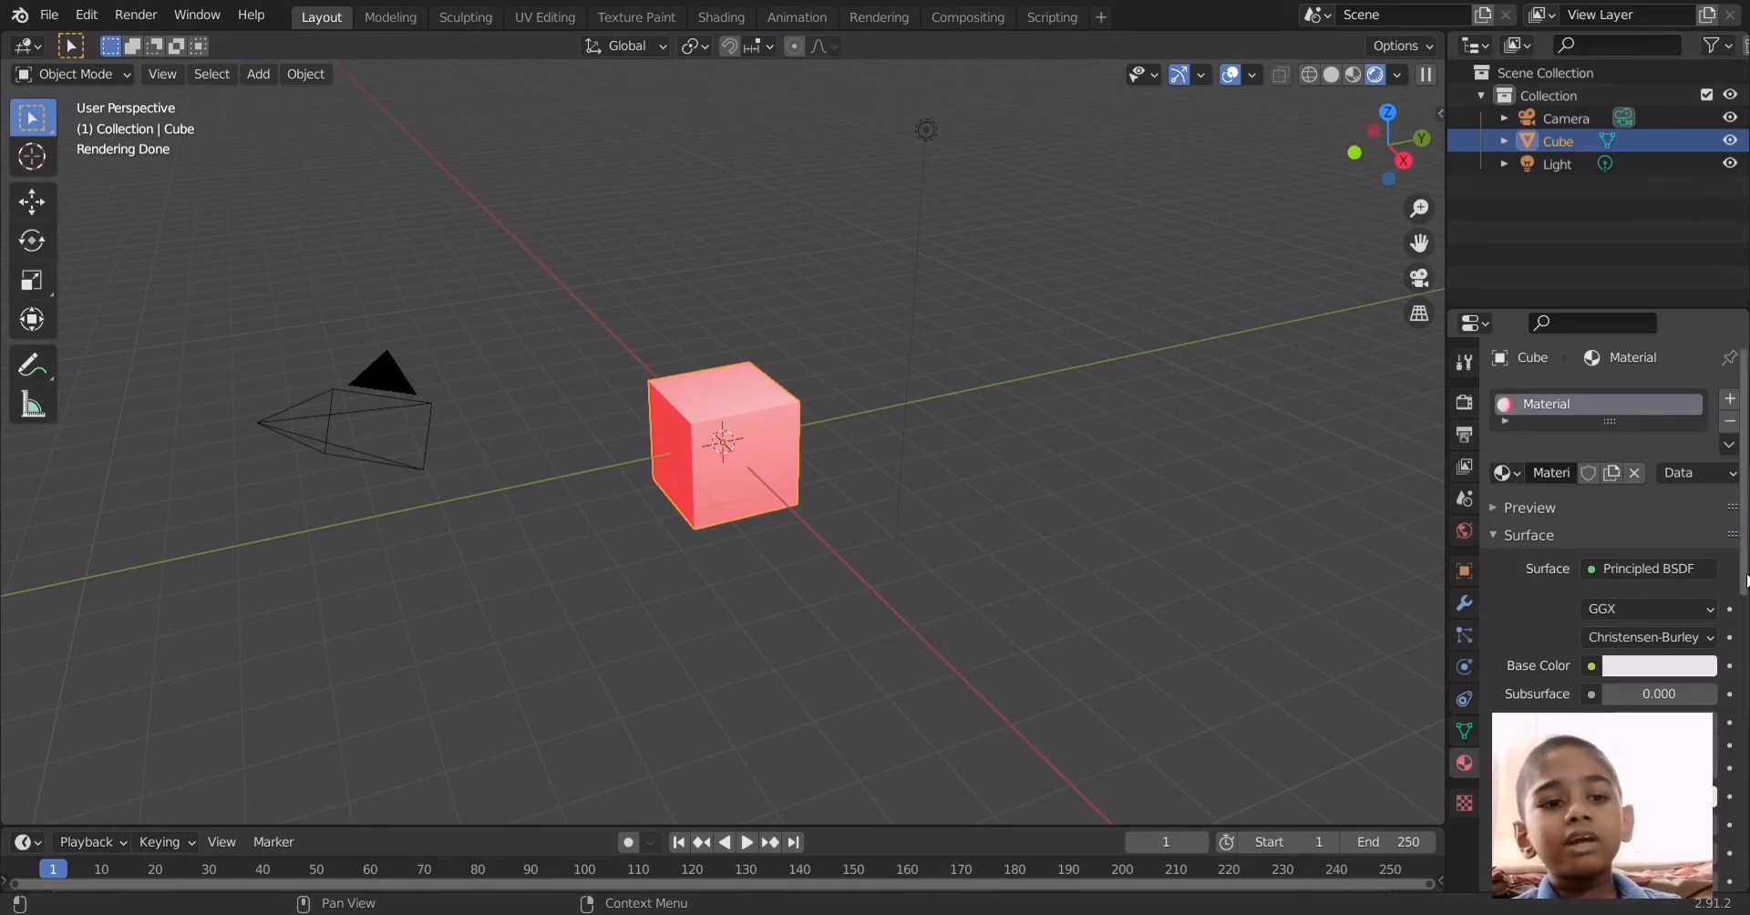
scroll(down, 3)
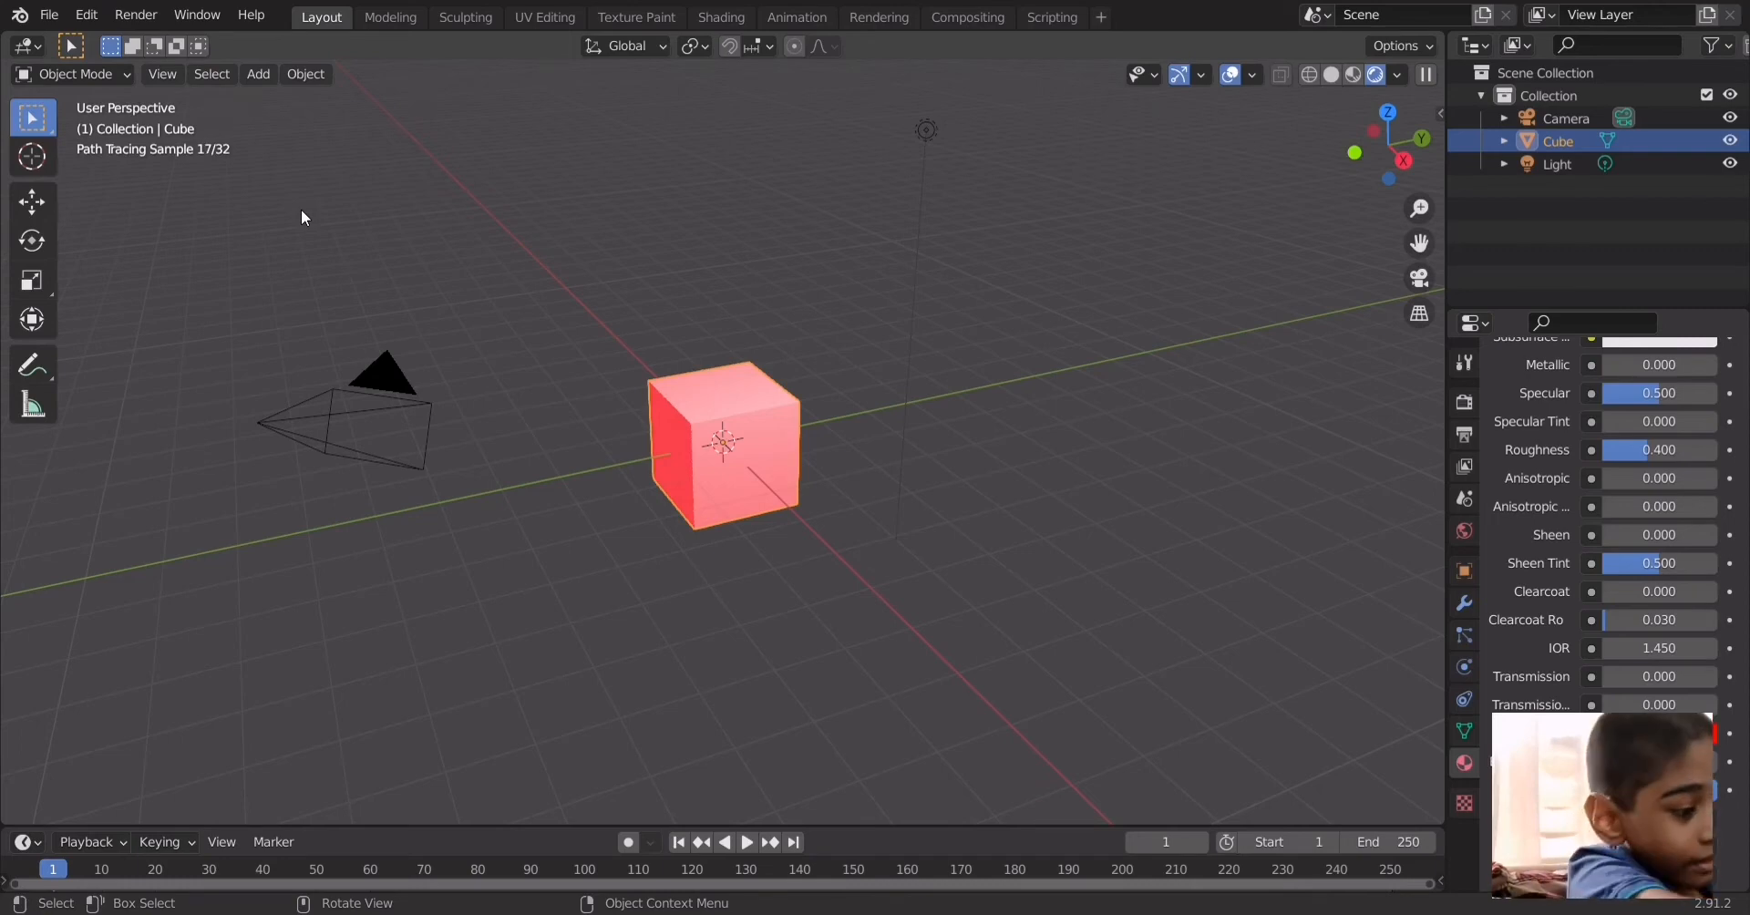
Render a still image of the Cycles scene via Render Image
click(135, 14)
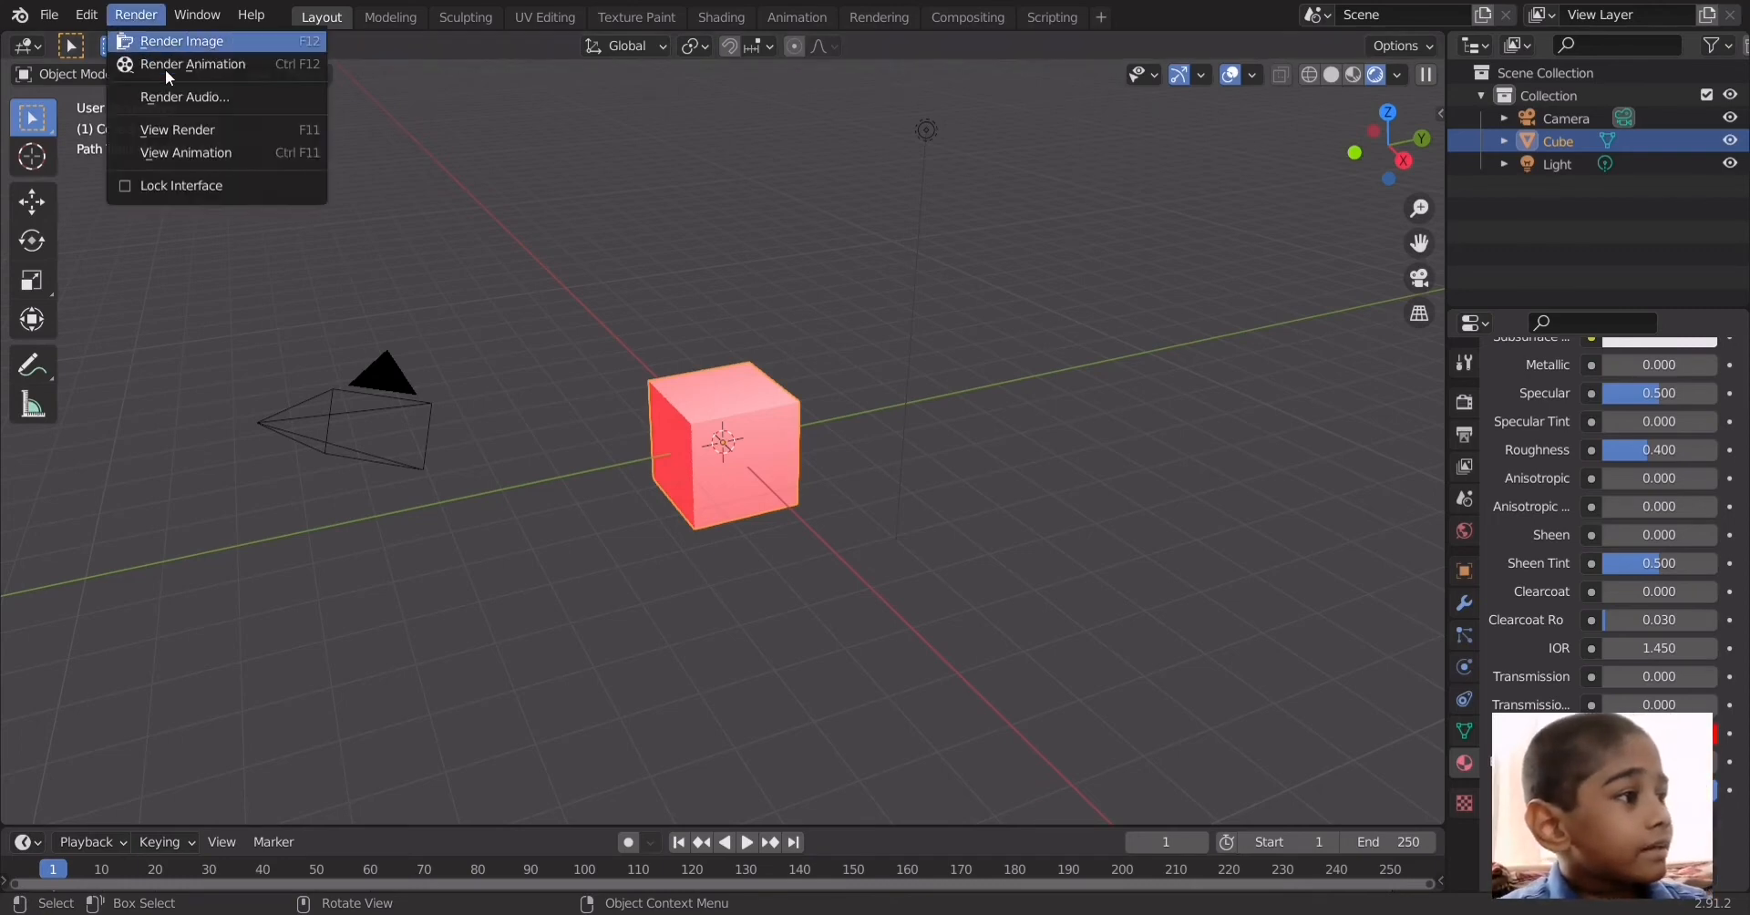
click(181, 41)
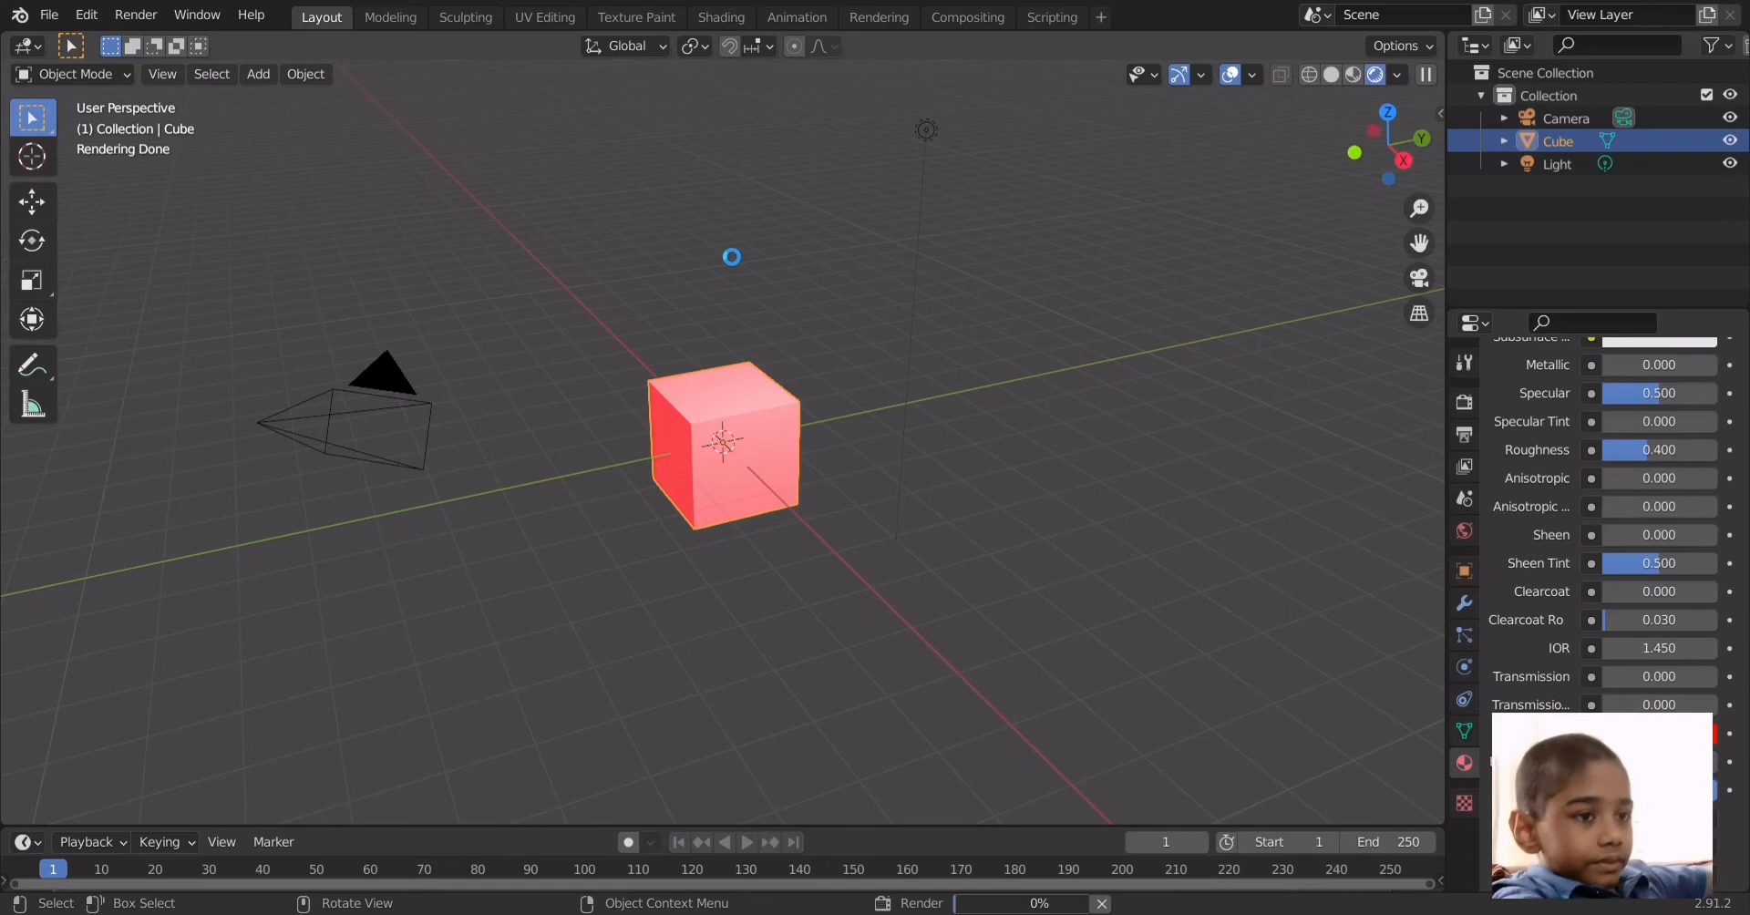
mouse_move(718, 249)
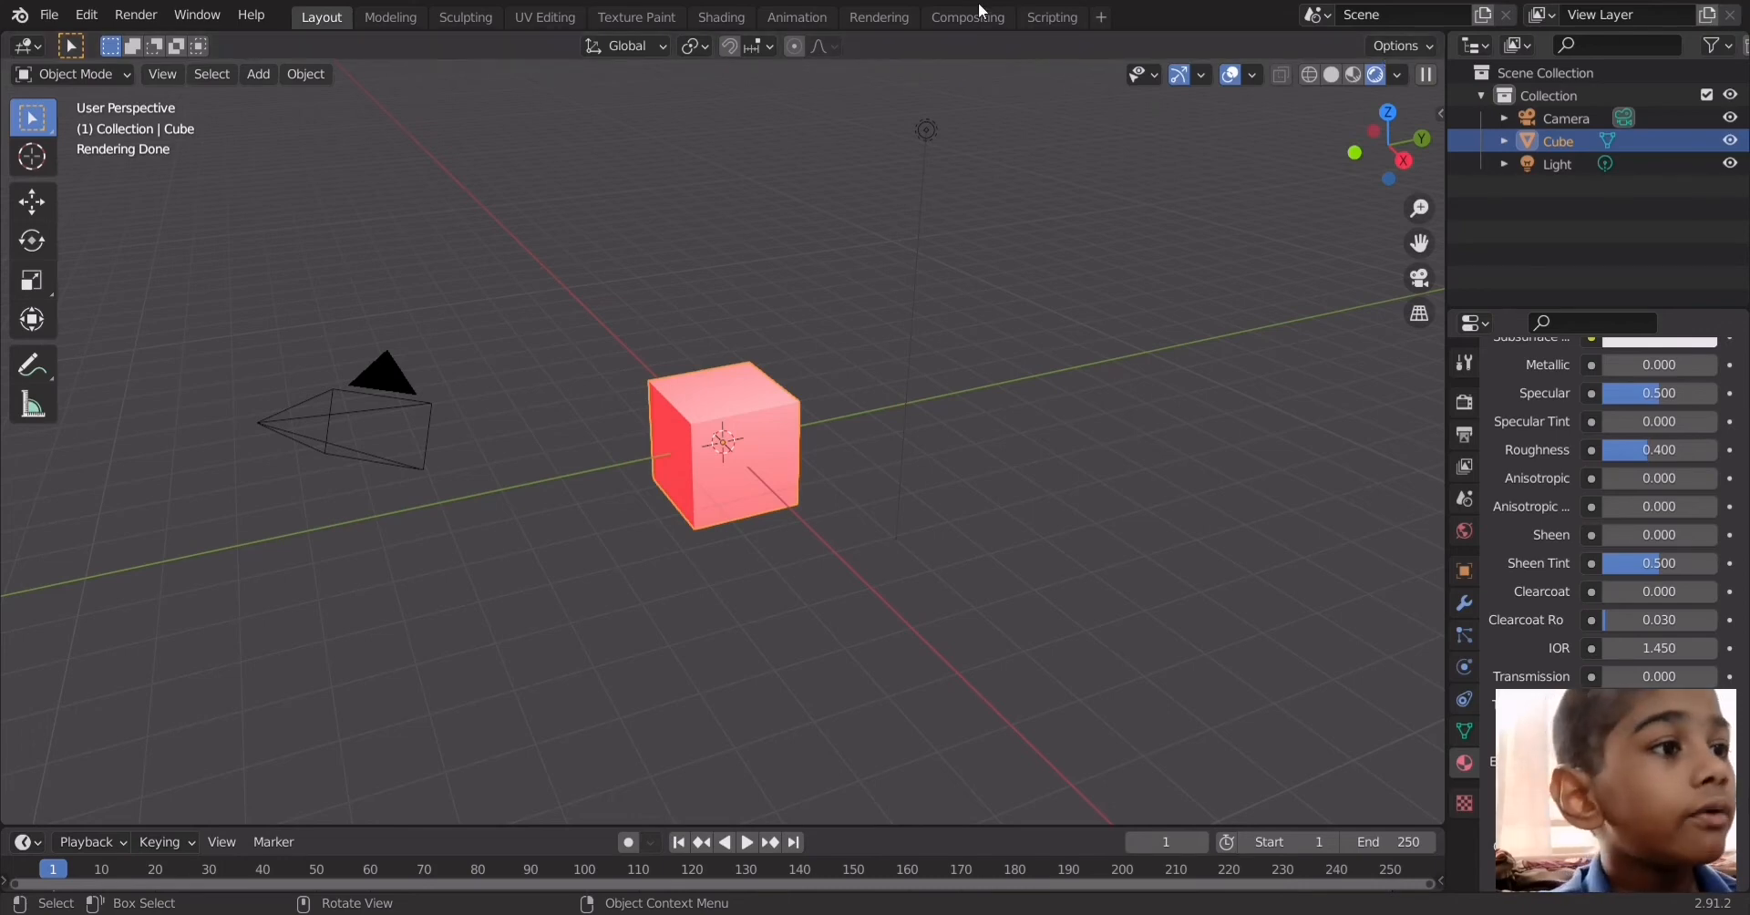
Enable Use Nodes in the Compositing workspace
click(966, 16)
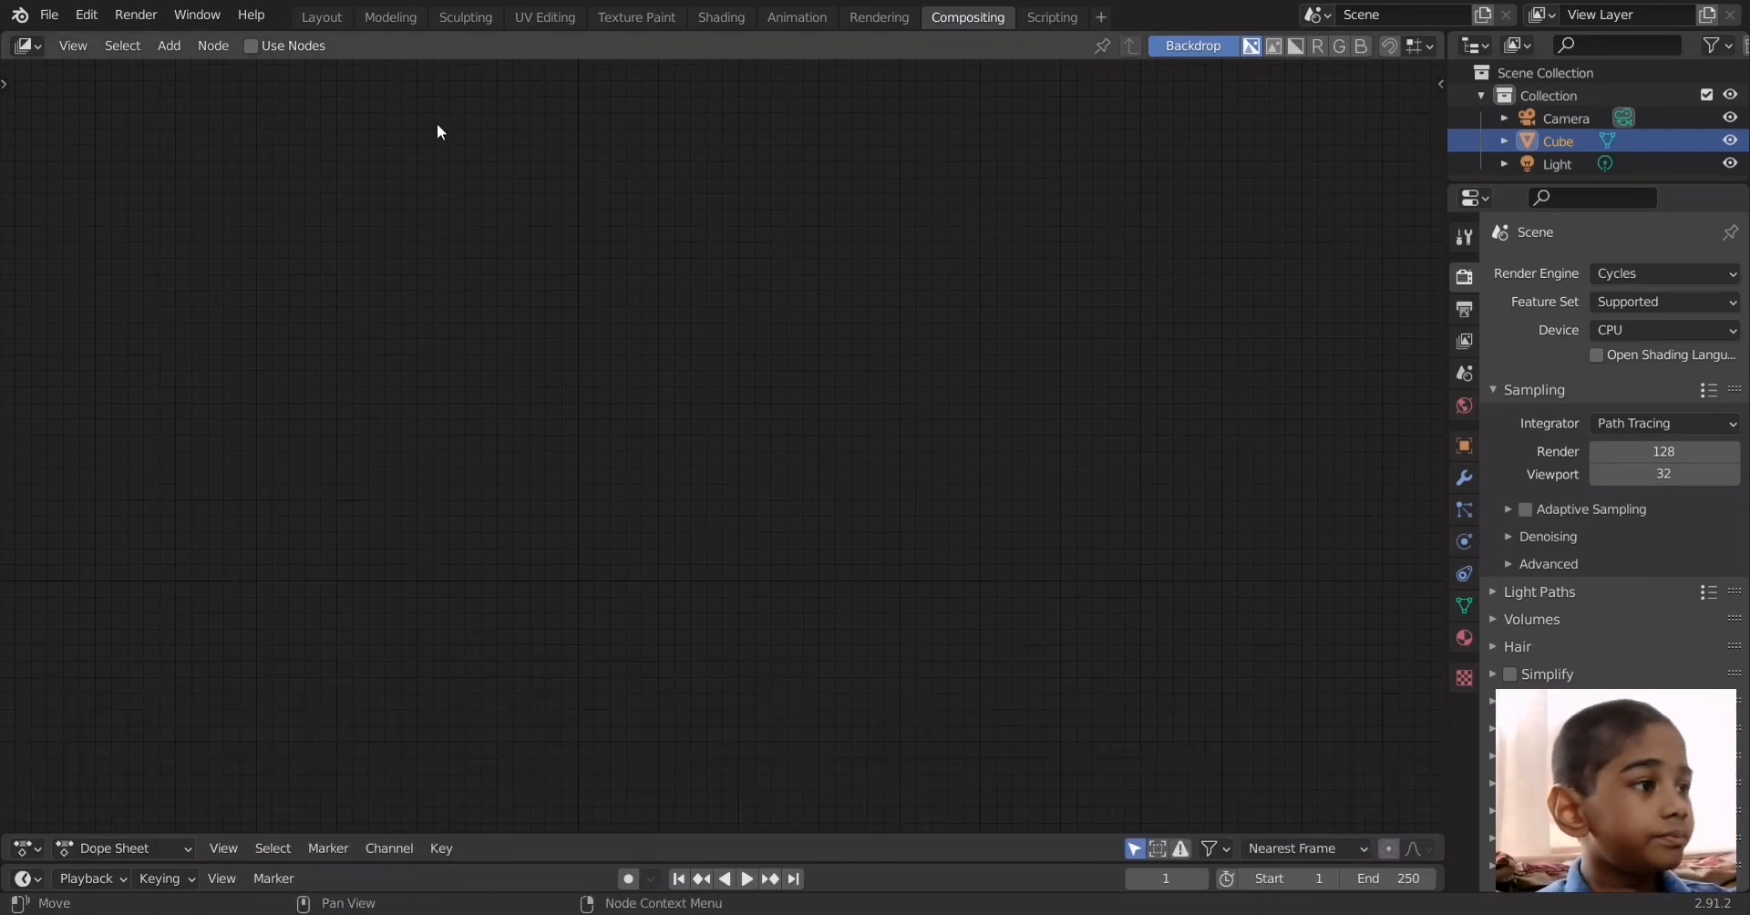
click(252, 45)
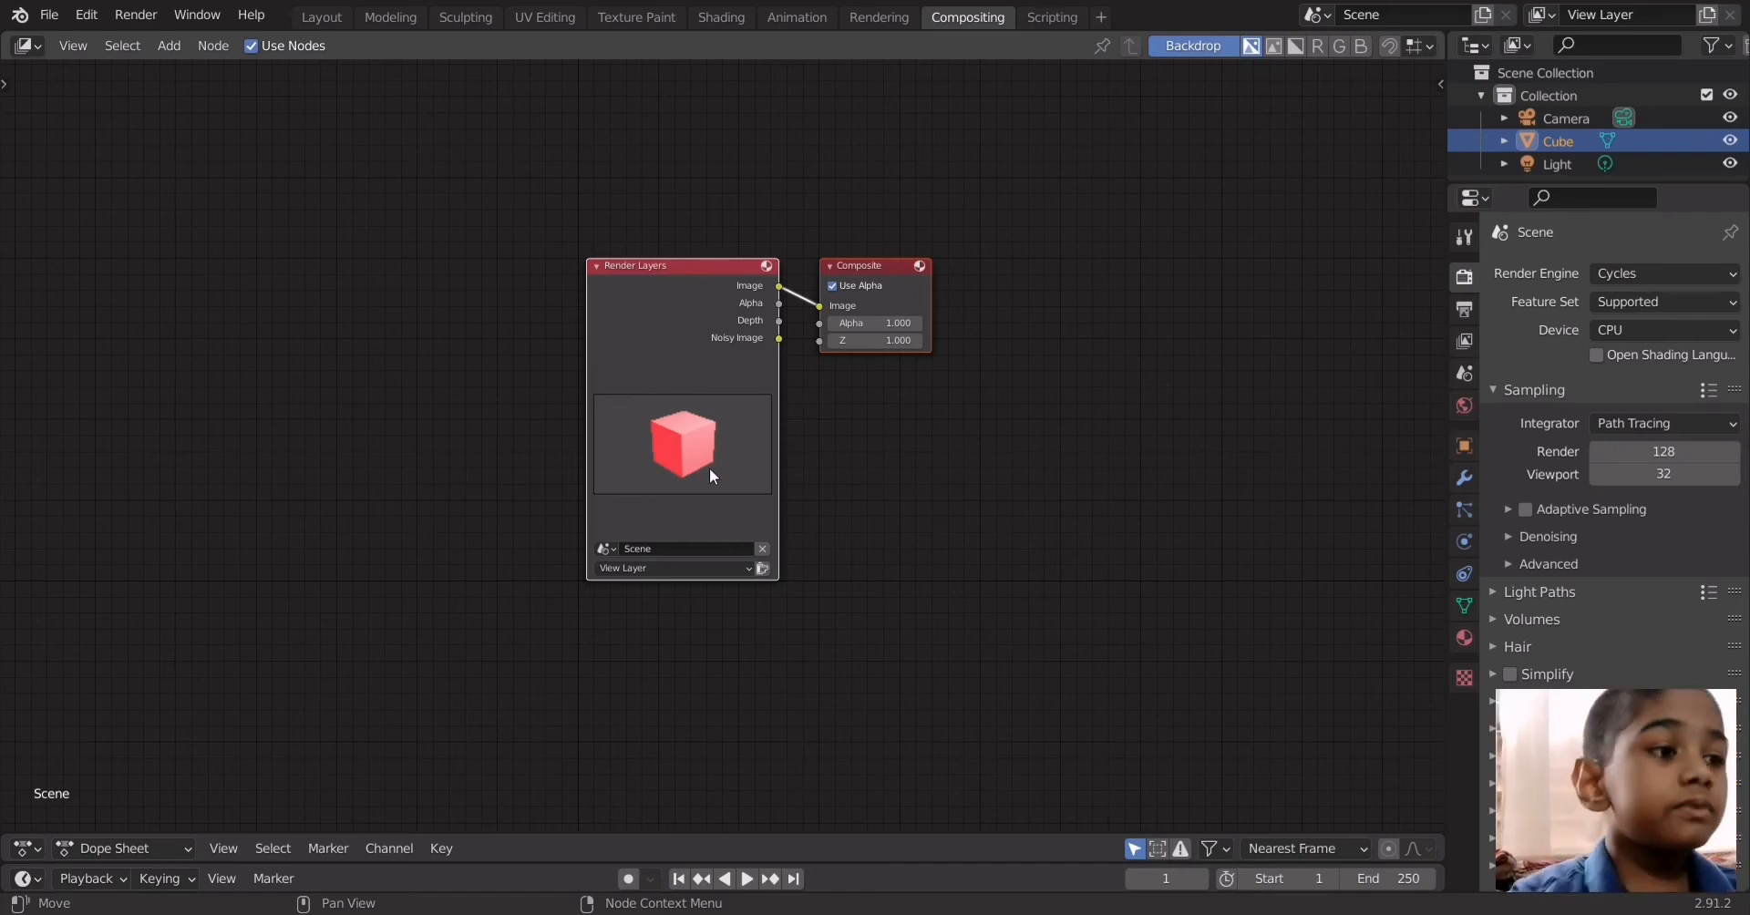
mouse_move(530, 474)
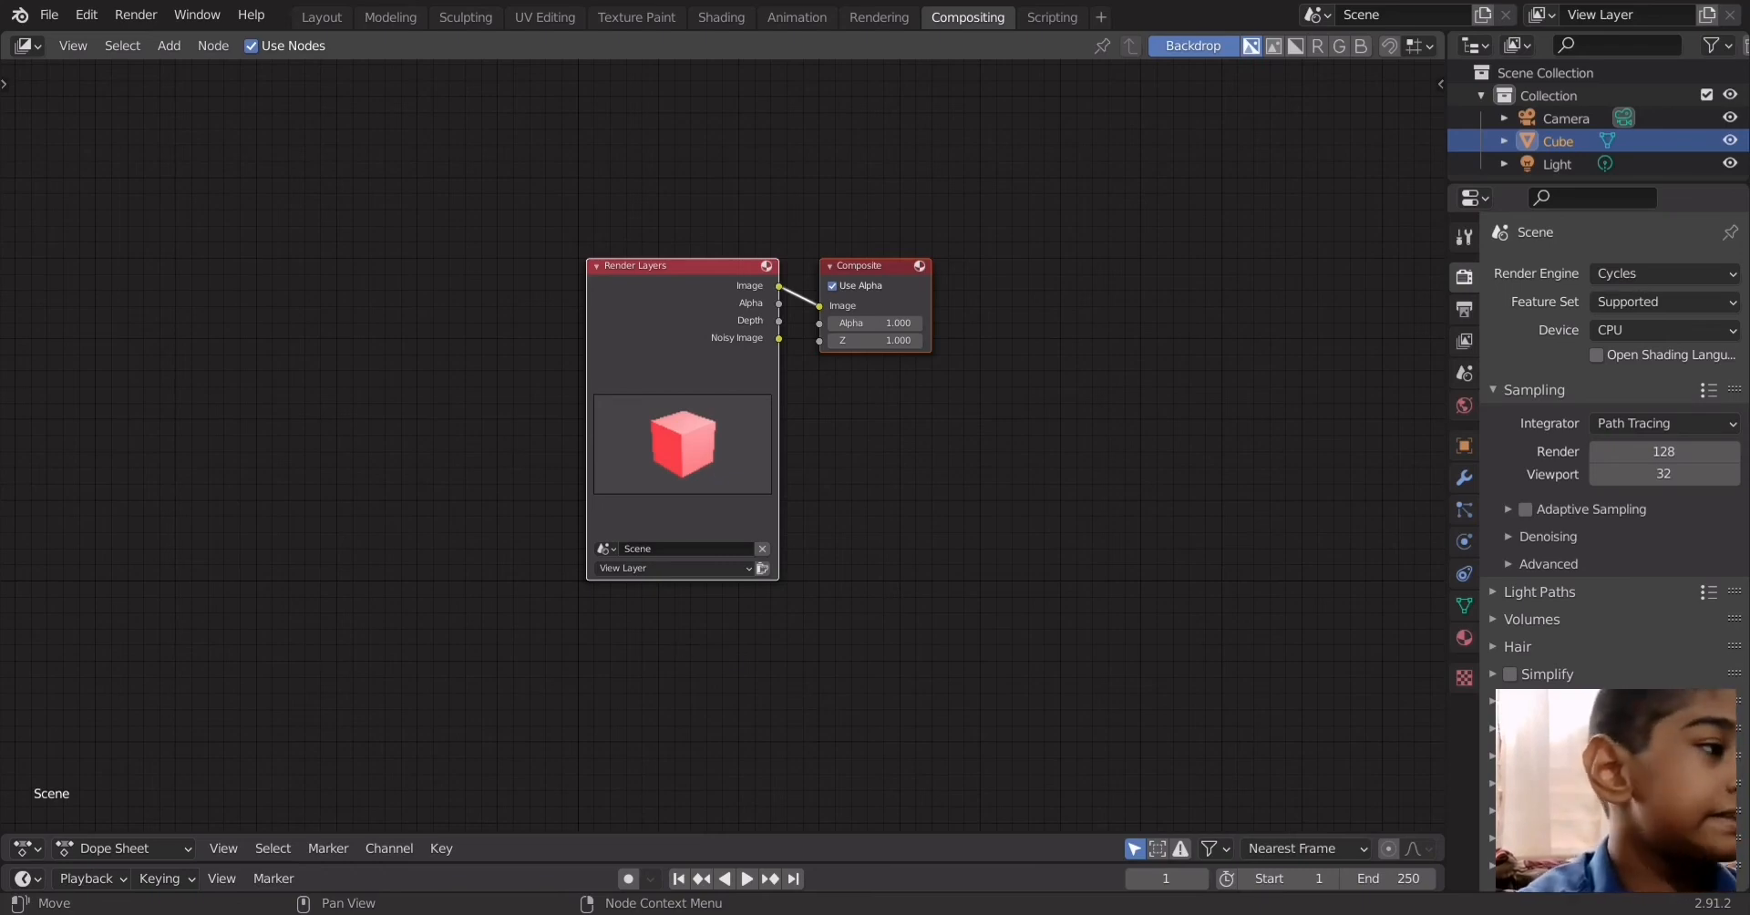
Add a Viewer node and link the Render Layers Image output into it
click(168, 46)
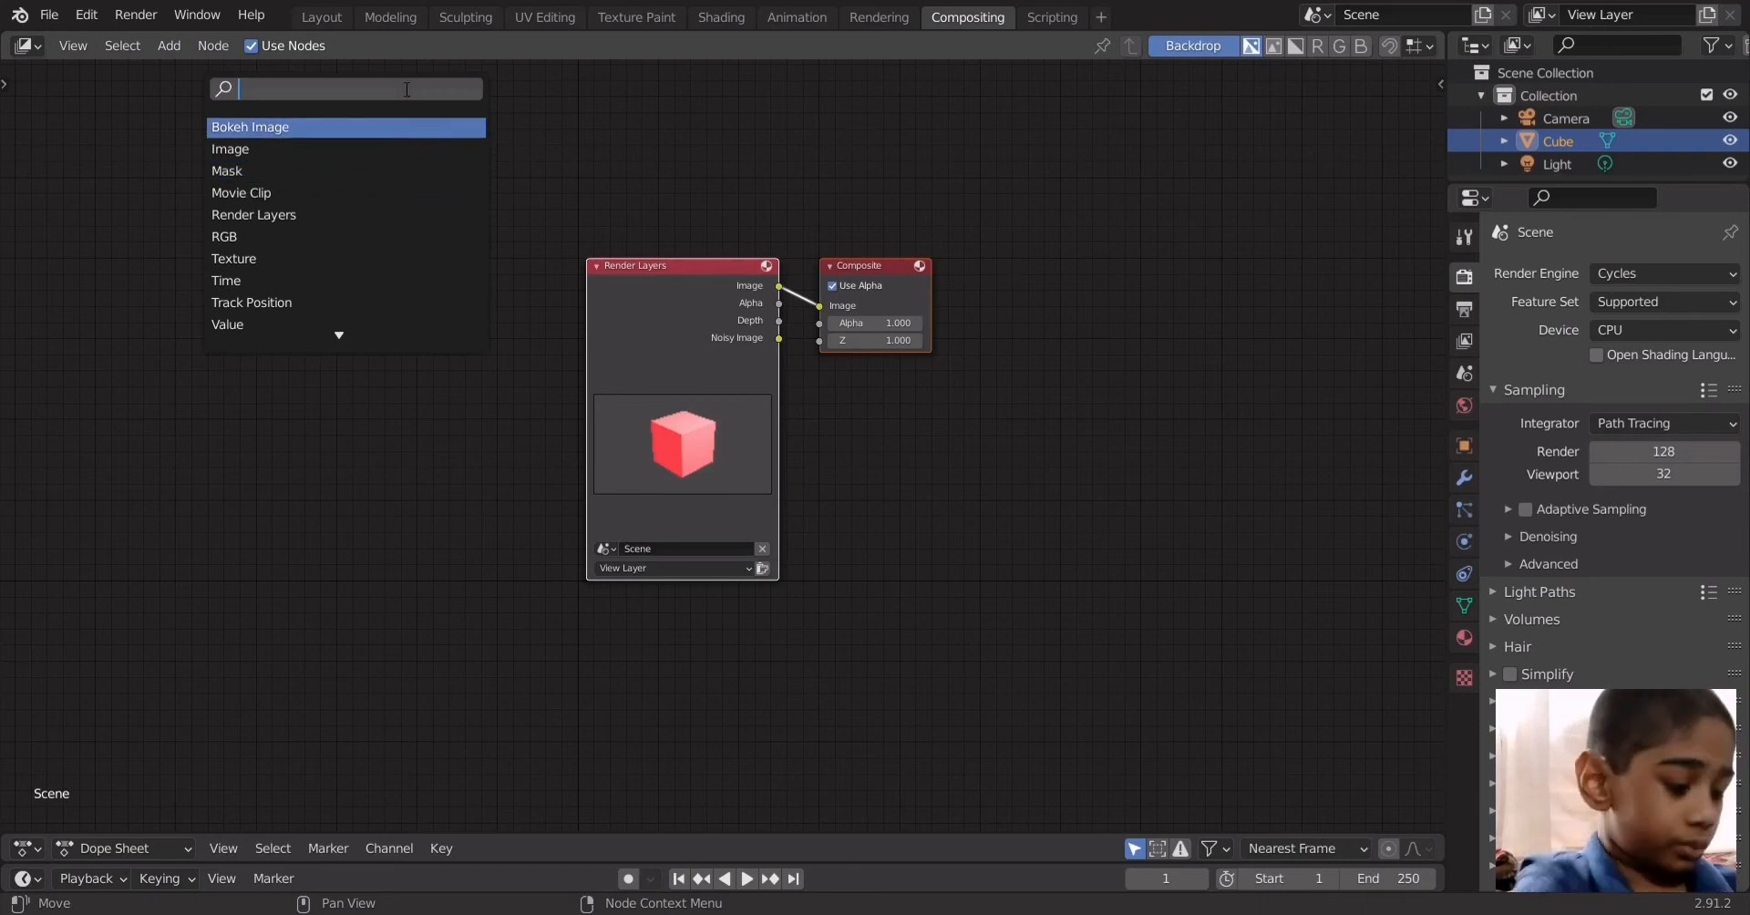
text(view)
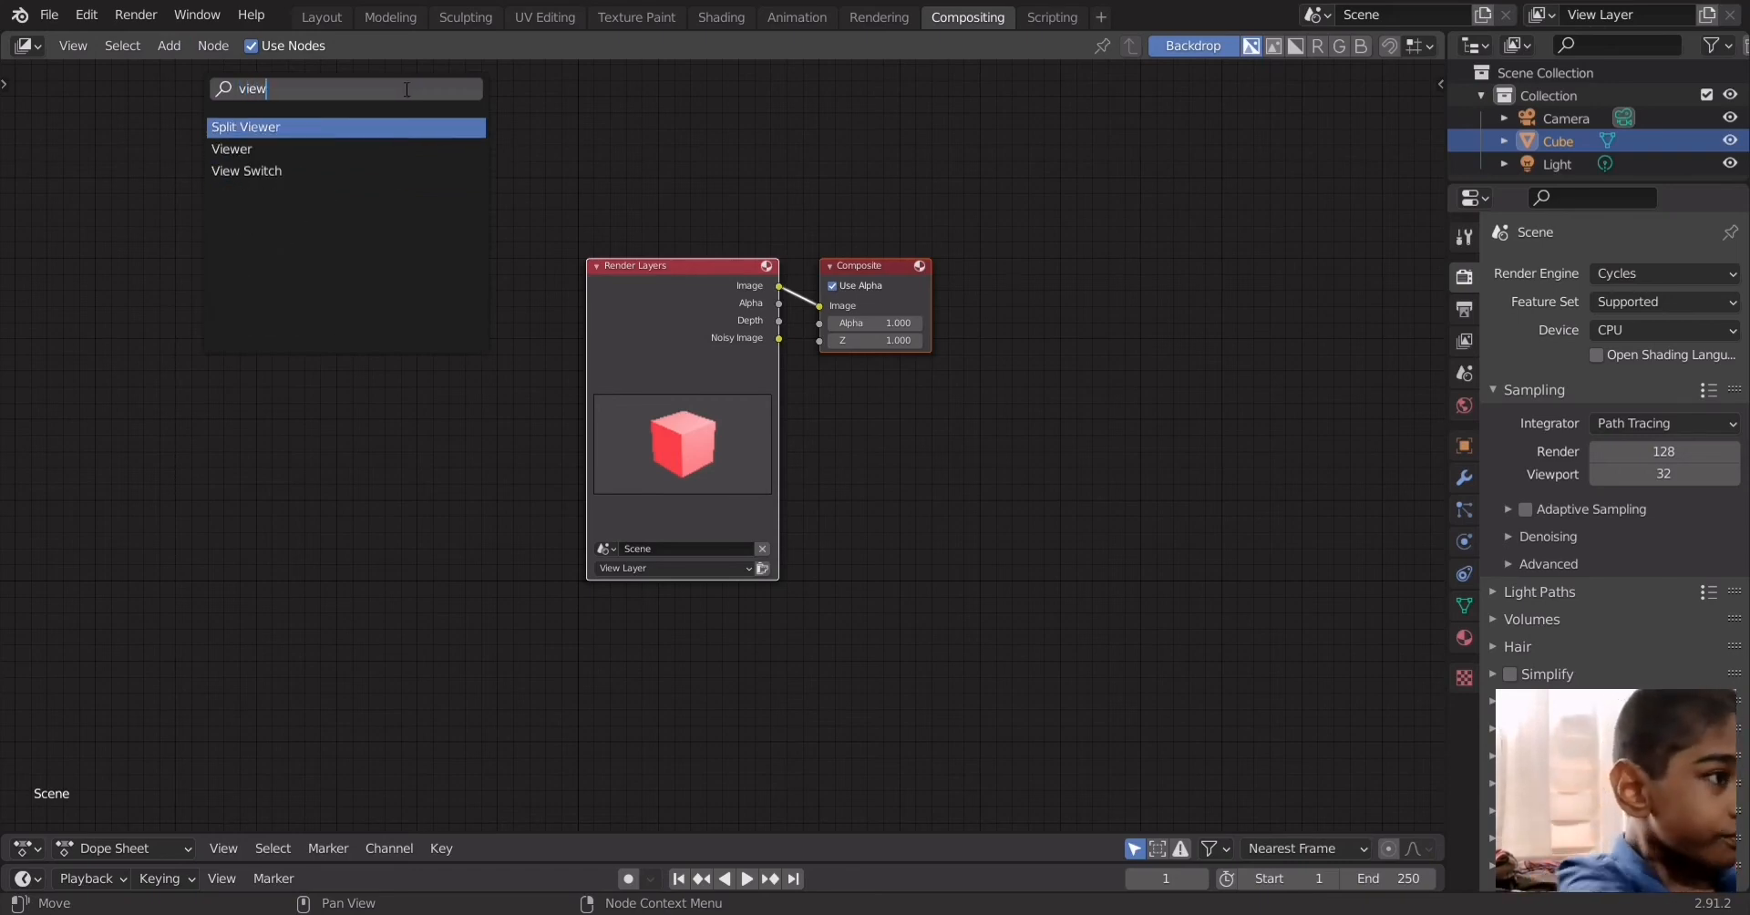
click(233, 149)
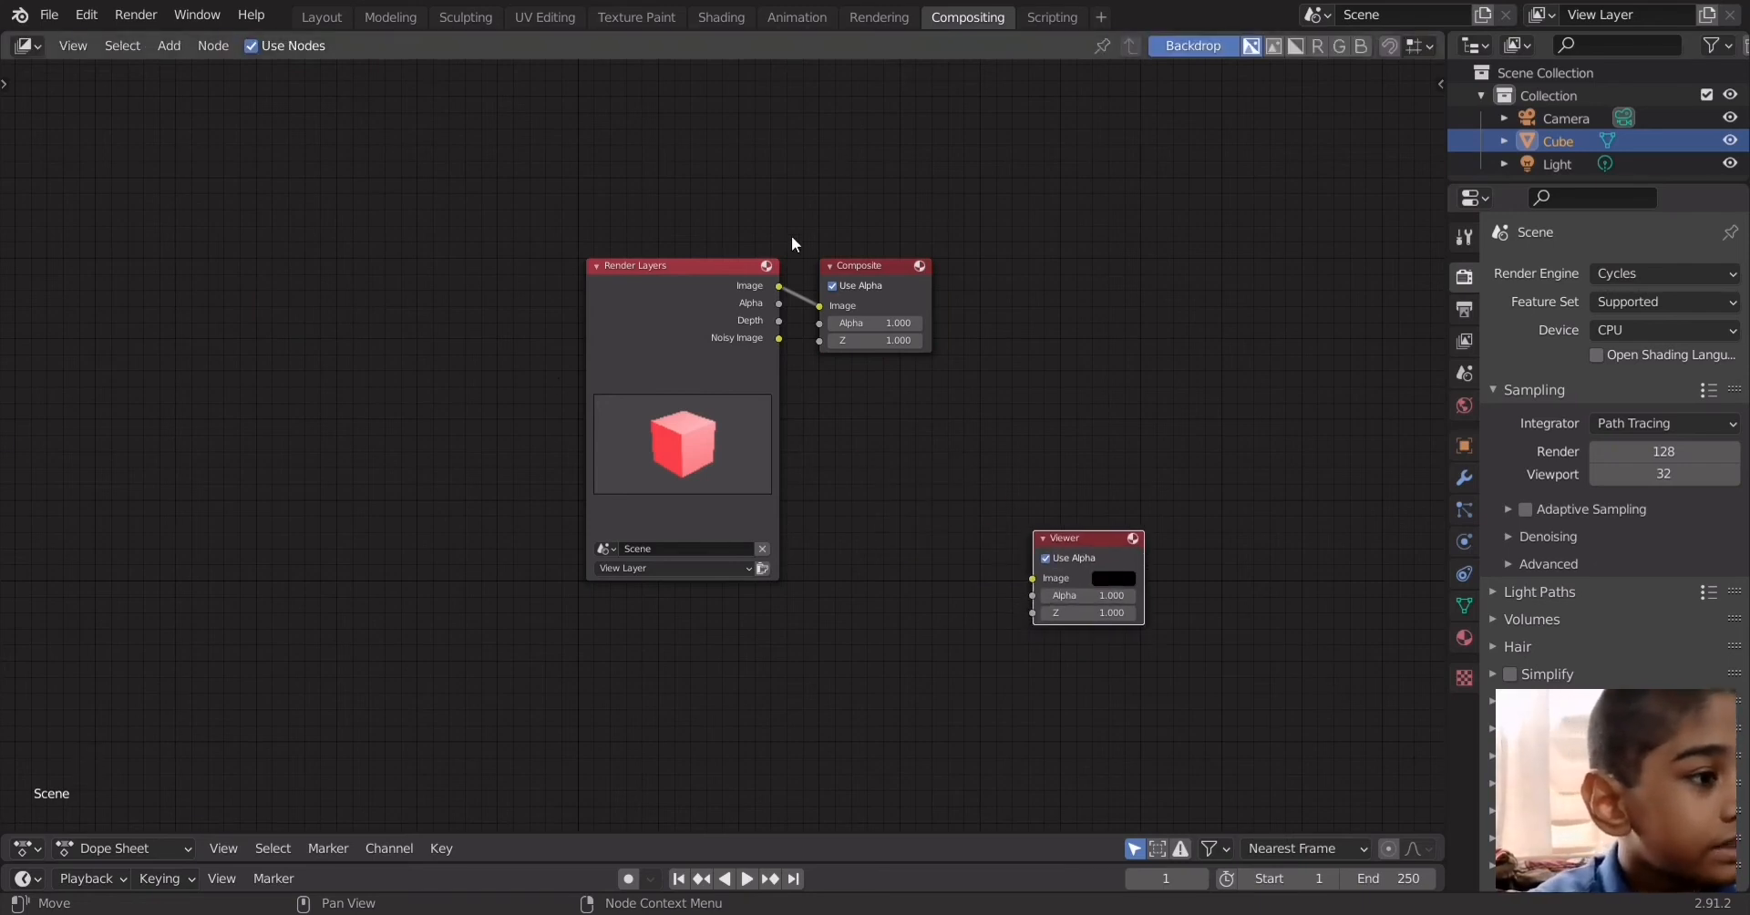
drag(778, 285, 988, 519)
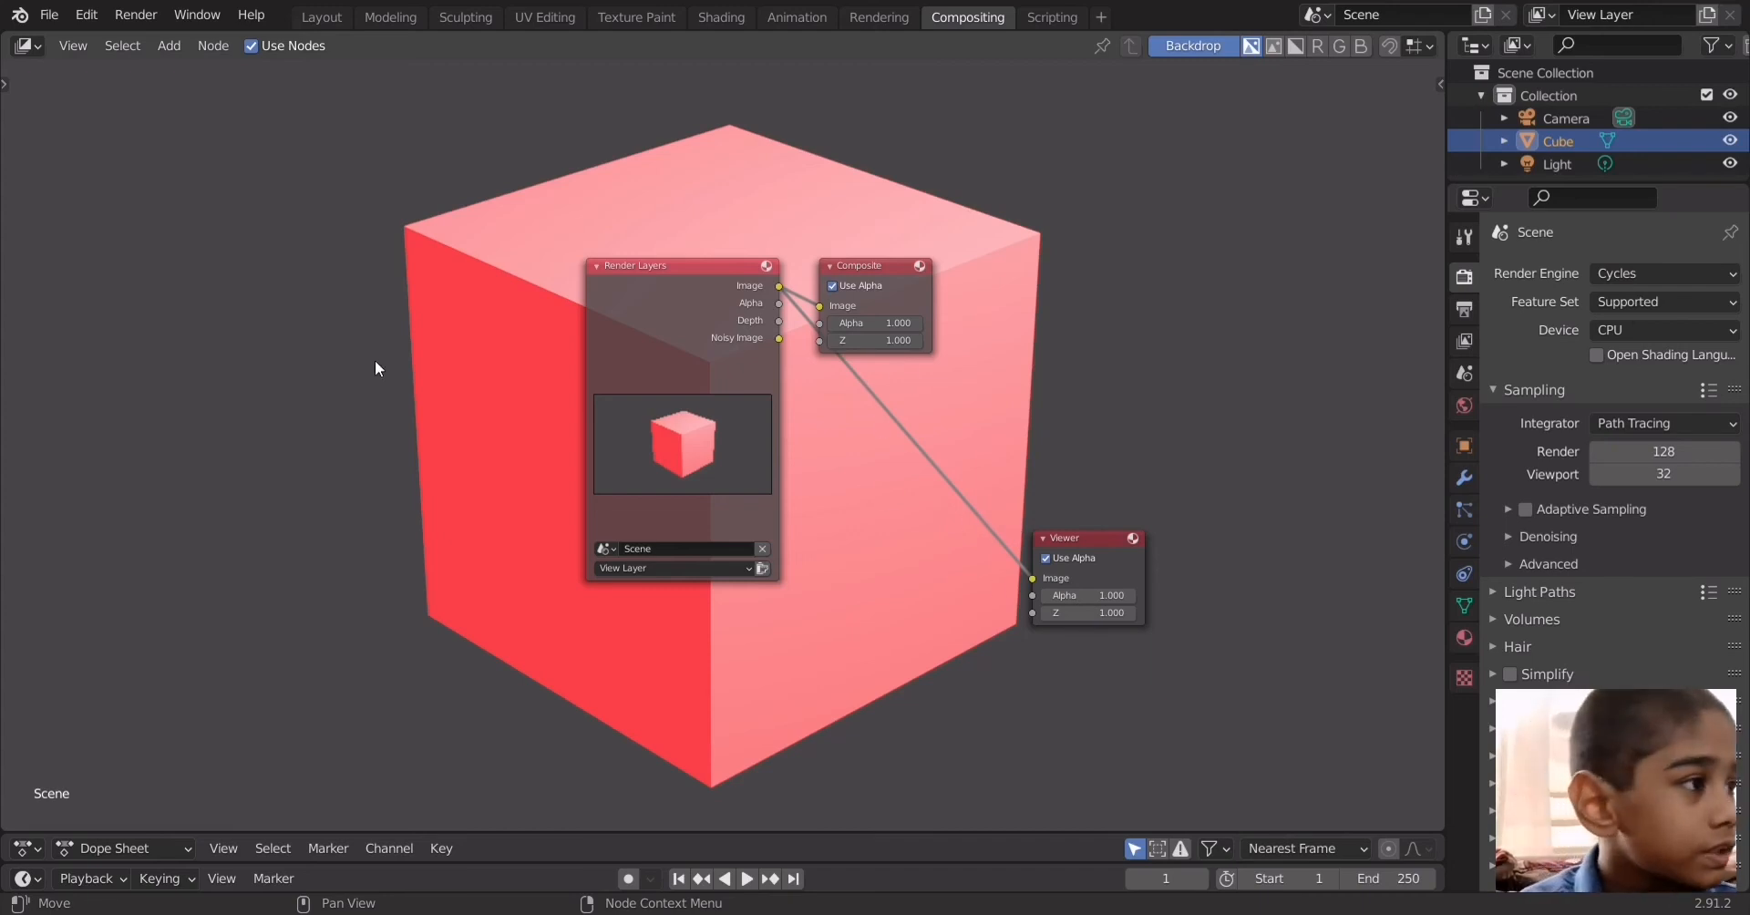
Drop a Glare node onto the link between Render Layers and Viewer
click(168, 45)
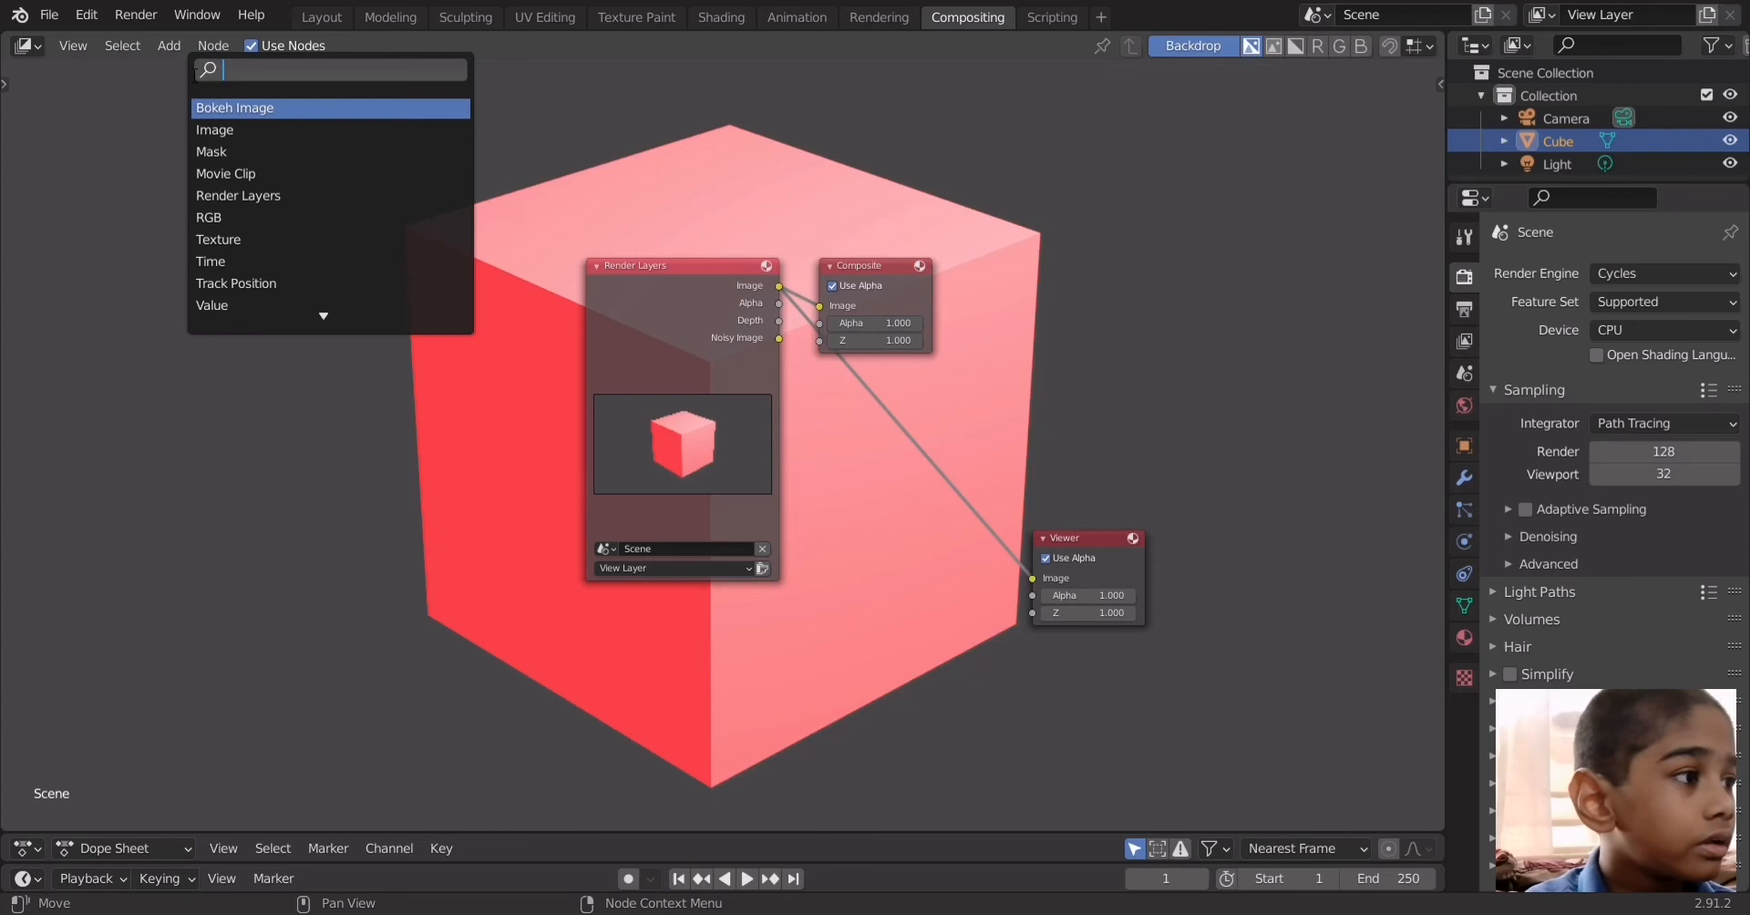
text(g)
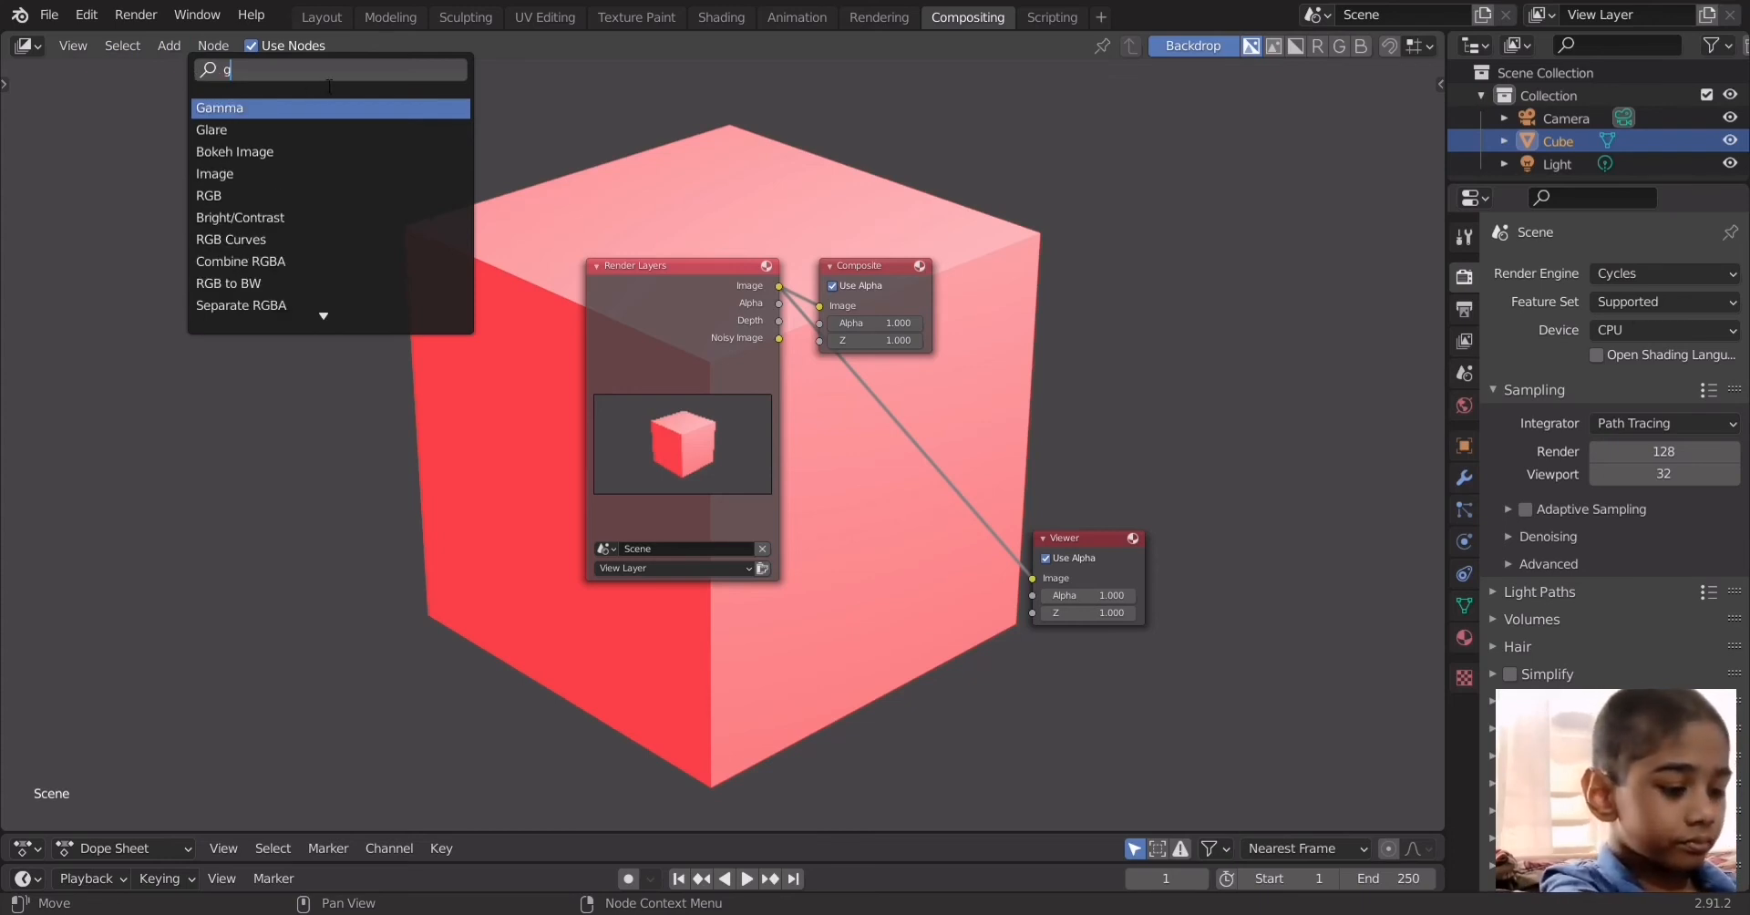
text(lare)
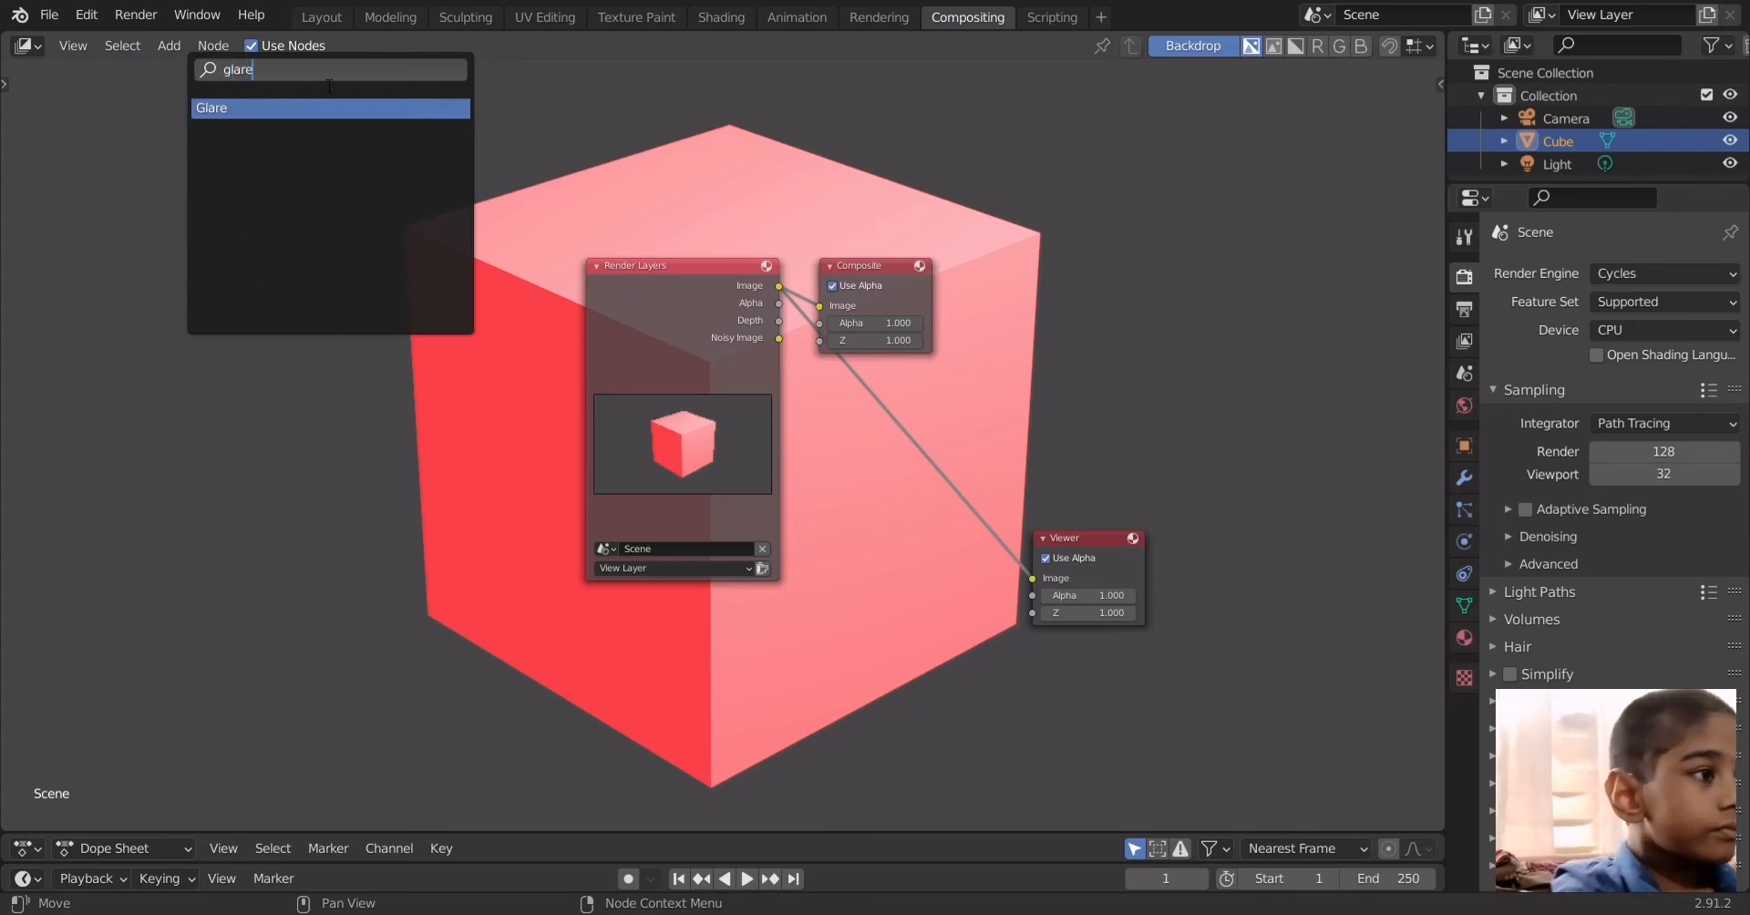
click(210, 108)
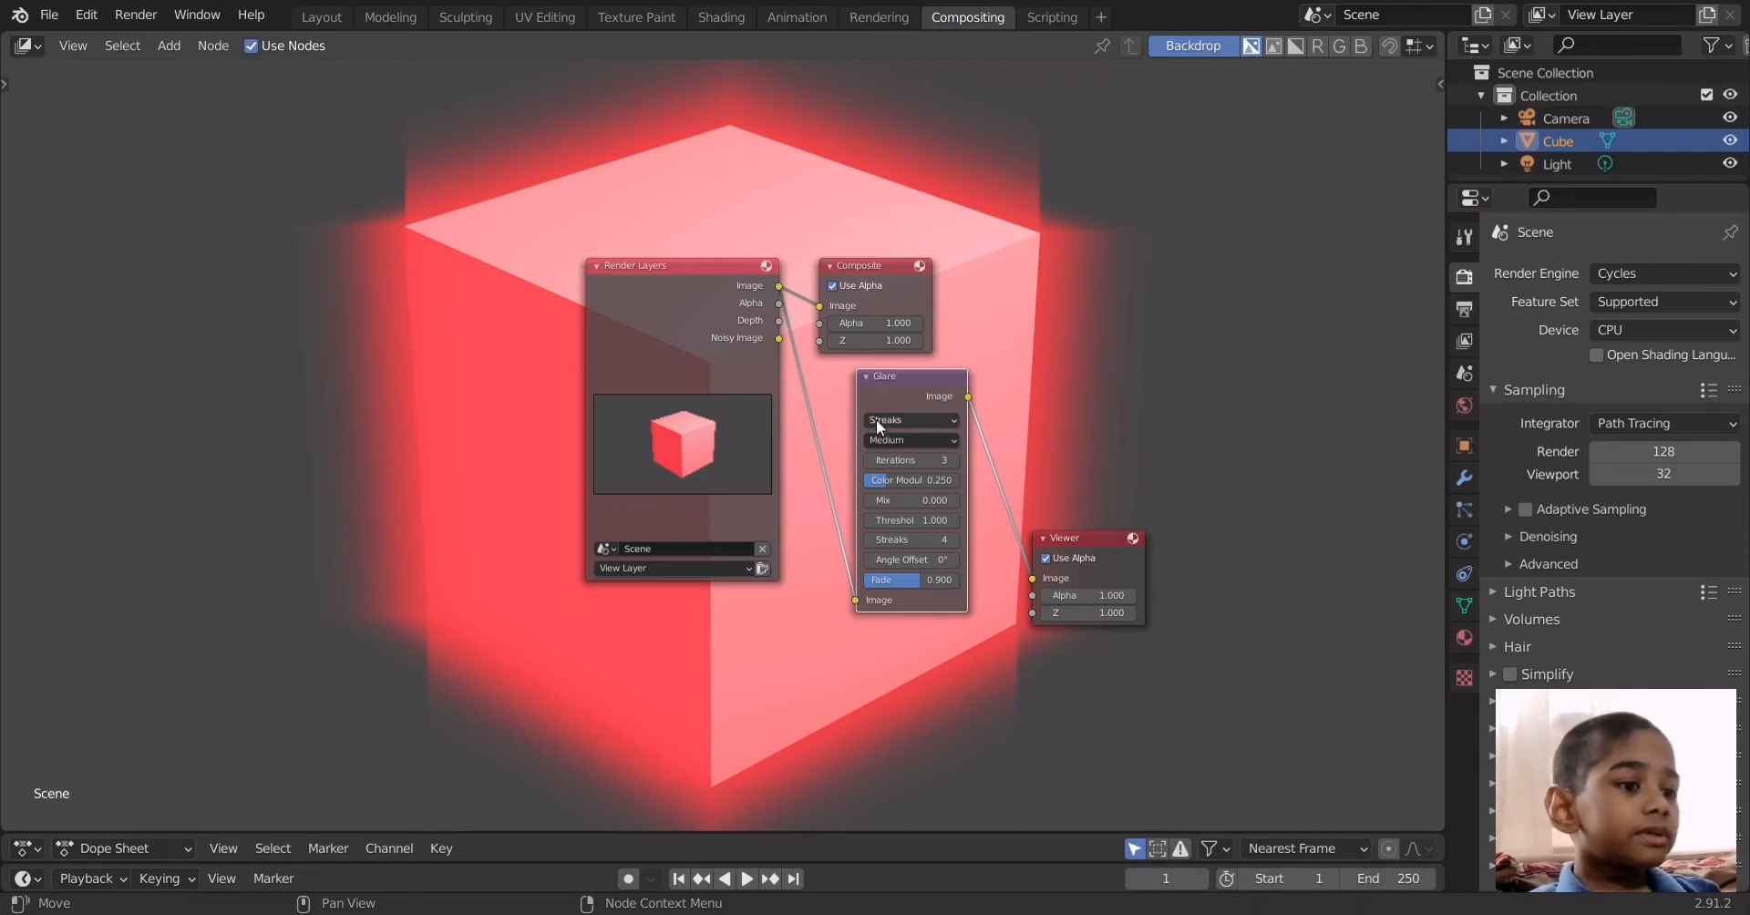
Set the Glare node type to Fog Glow with size 9
click(910, 421)
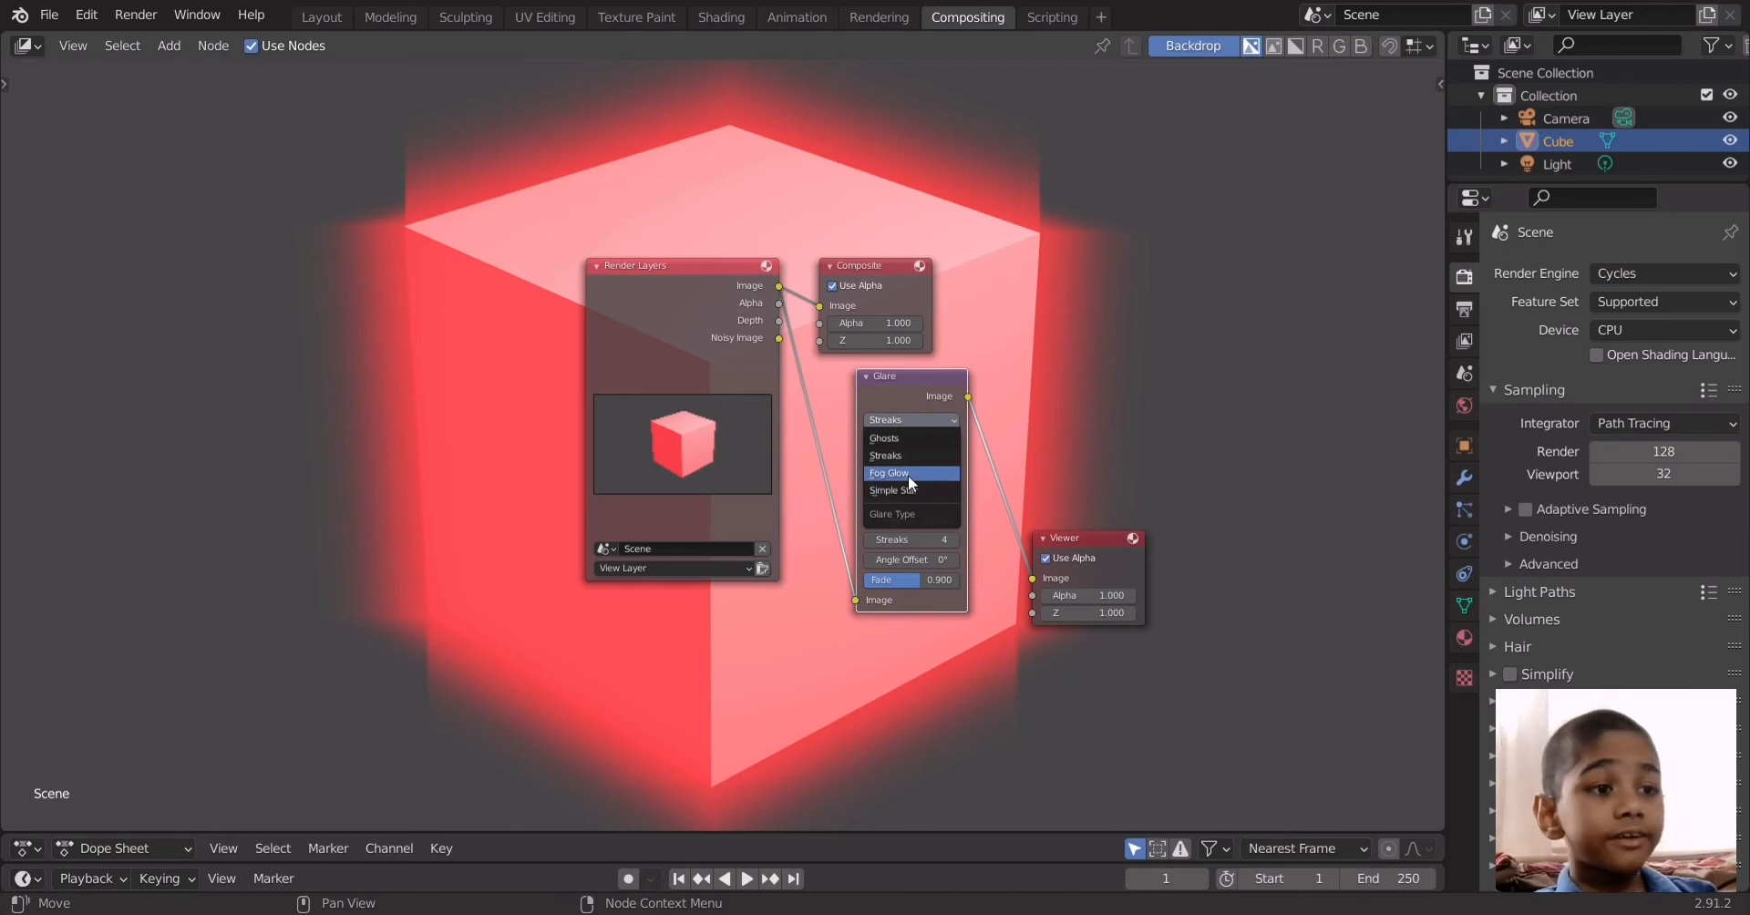
click(887, 472)
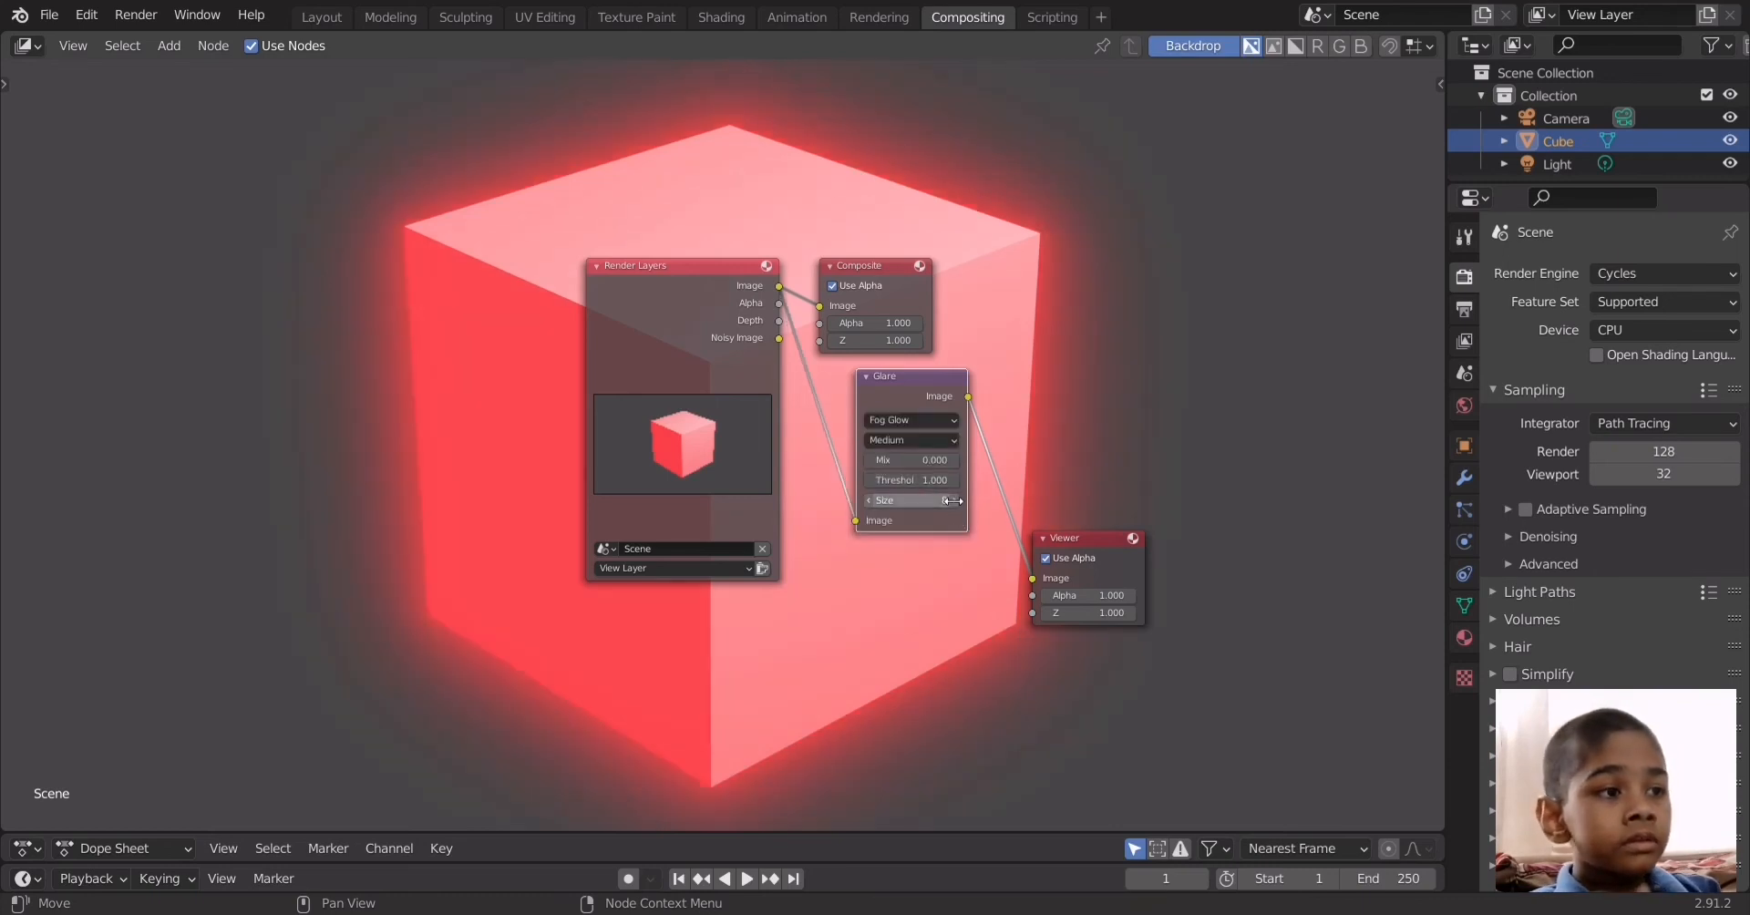
click(909, 500)
text( 9)
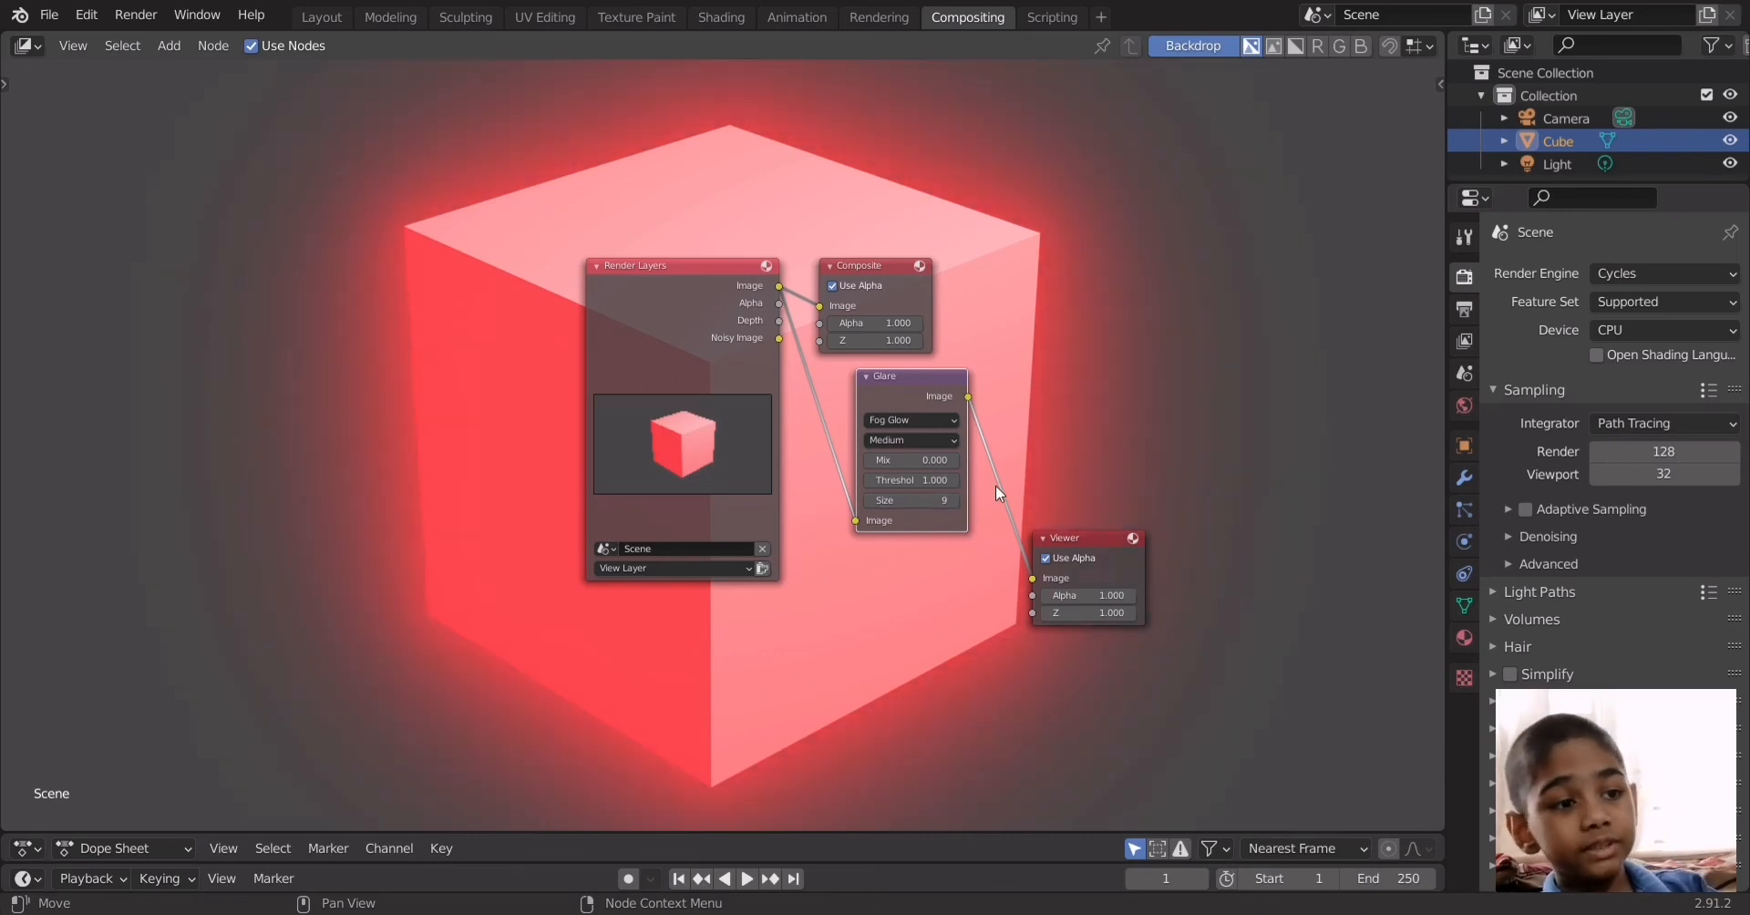
mouse_move(1173, 231)
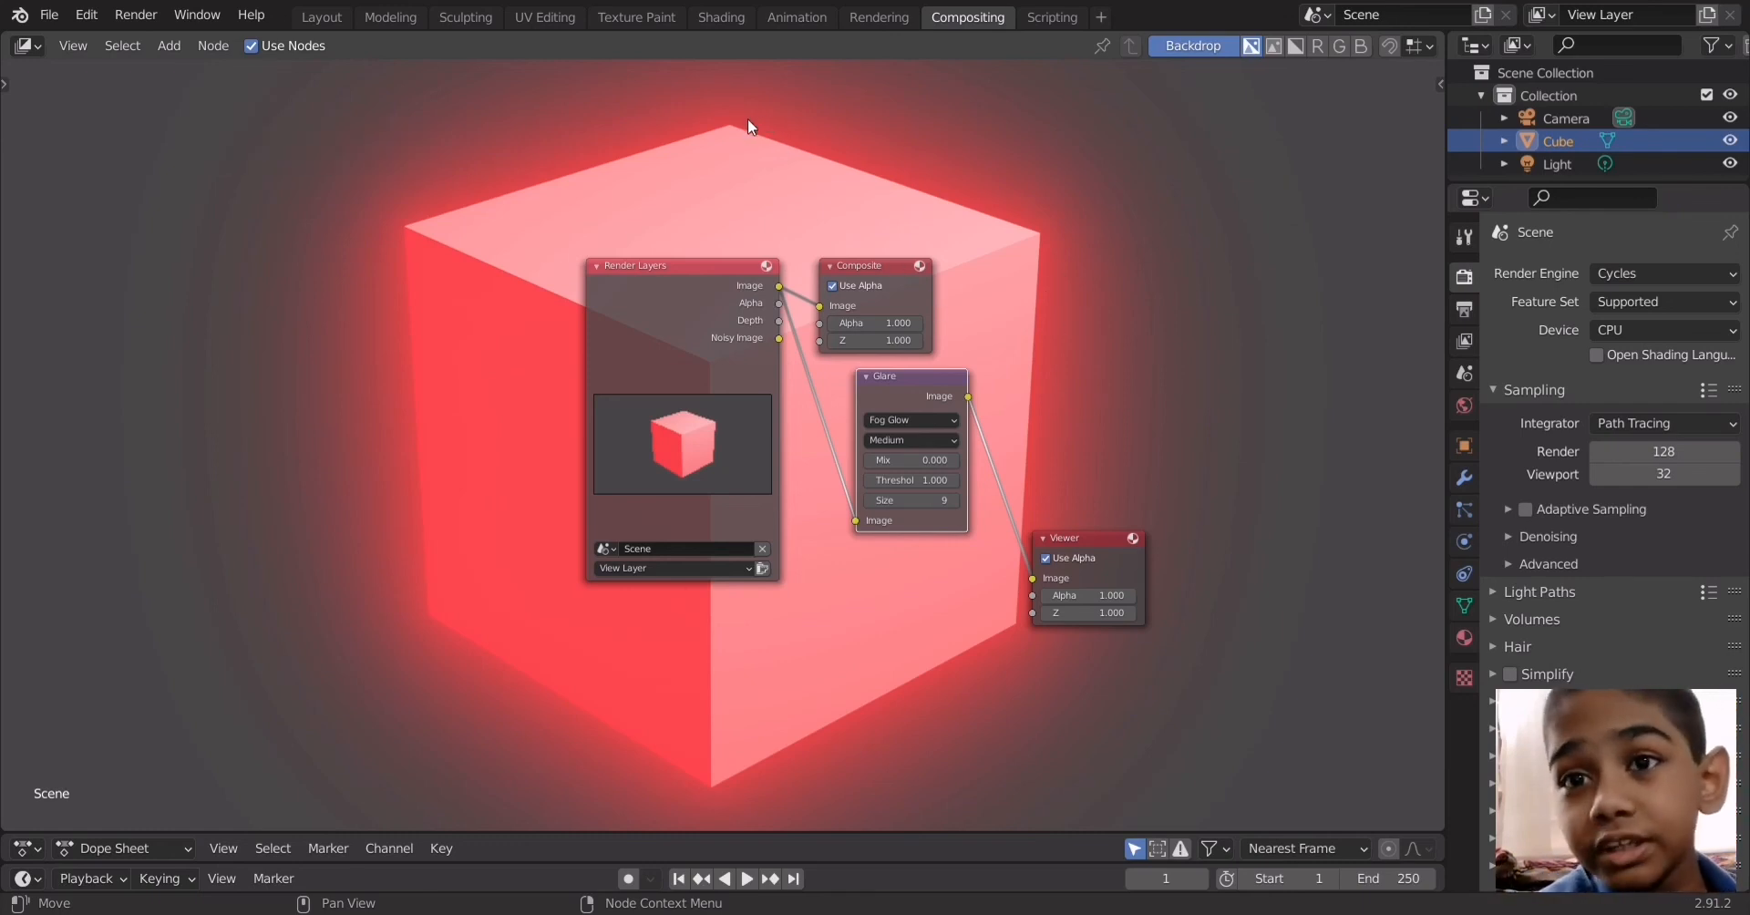
mouse_move(871, 488)
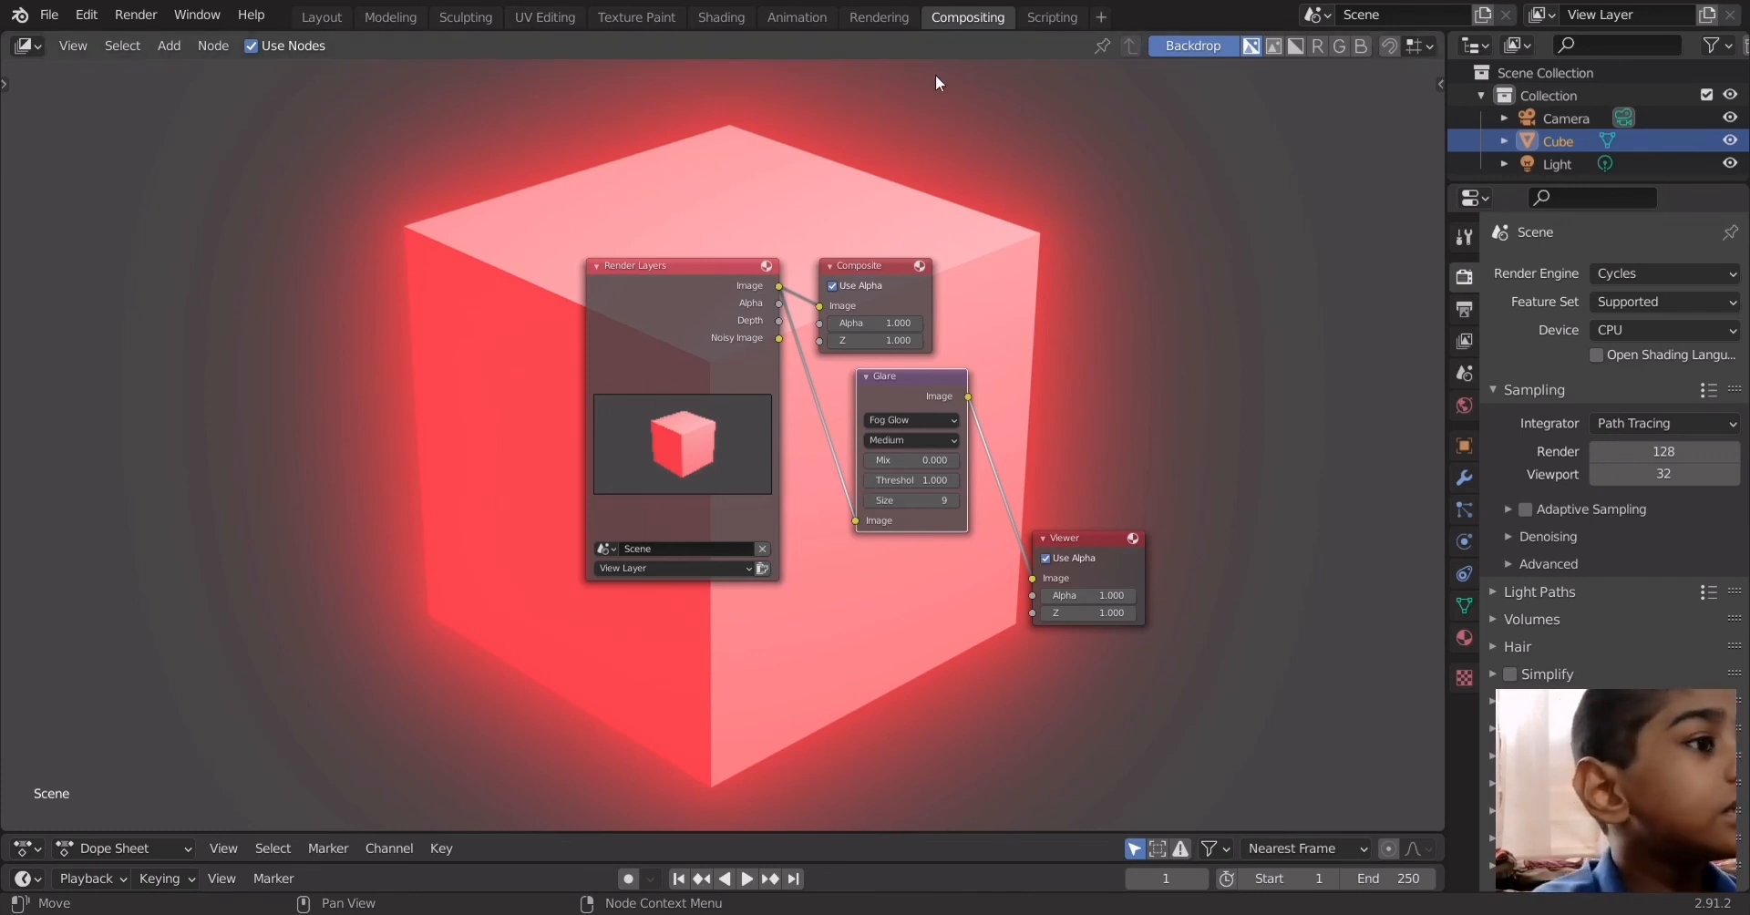
Show the Viewer Node image in the Rendering workspace's image editor
click(879, 16)
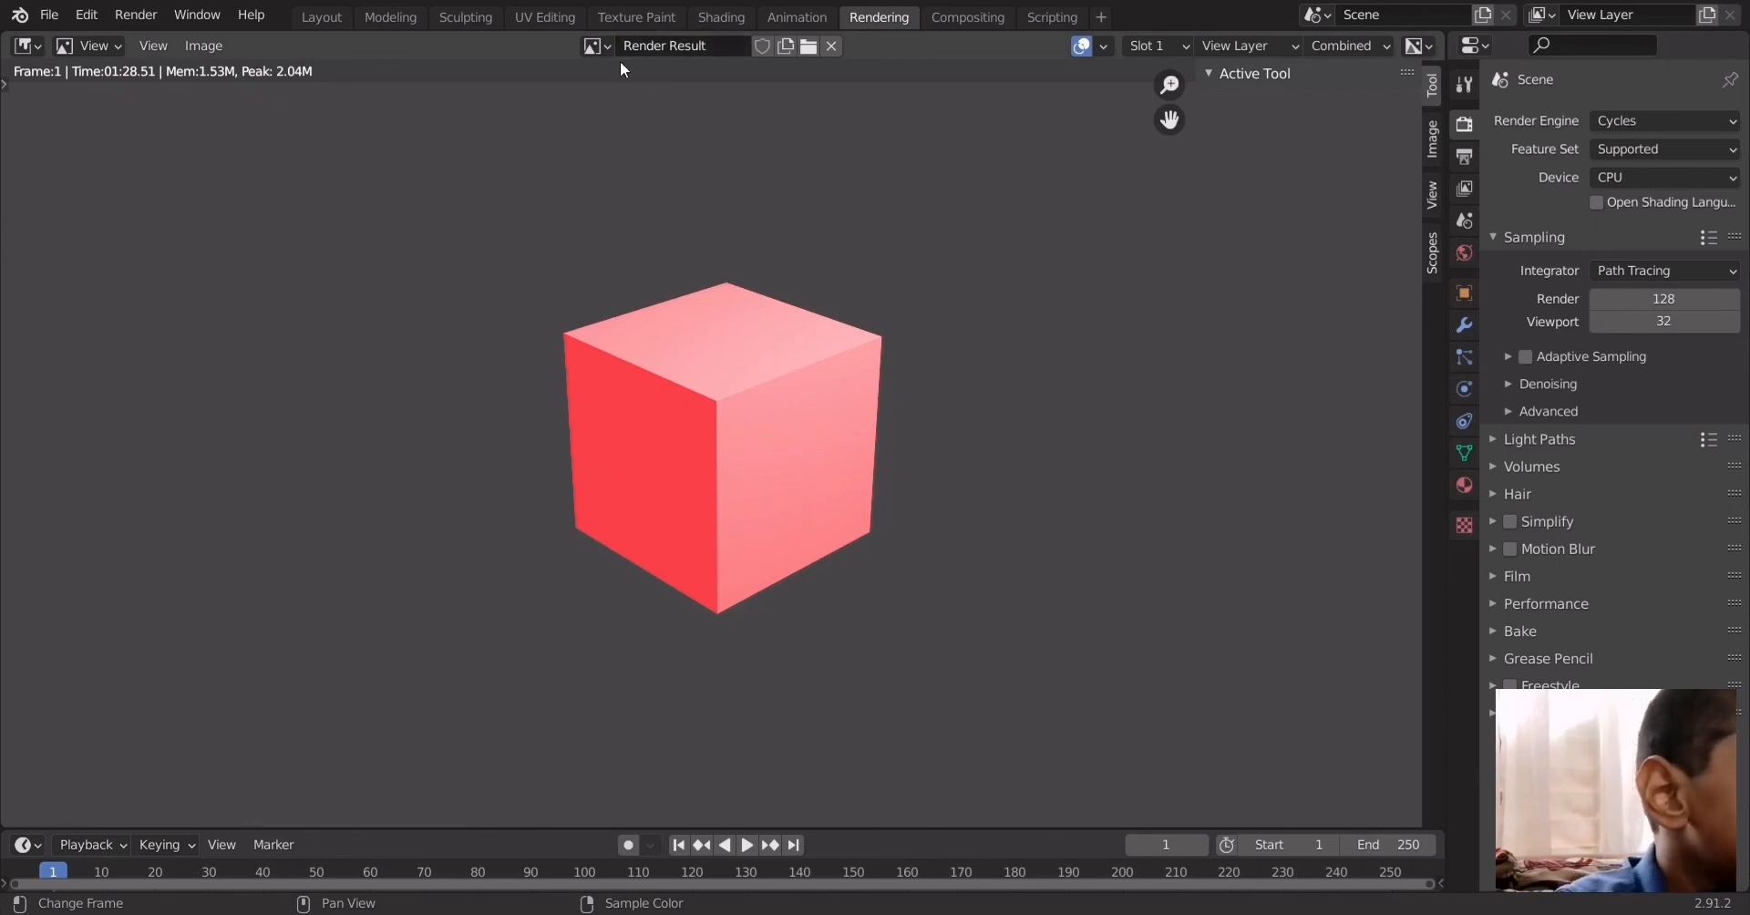
click(594, 46)
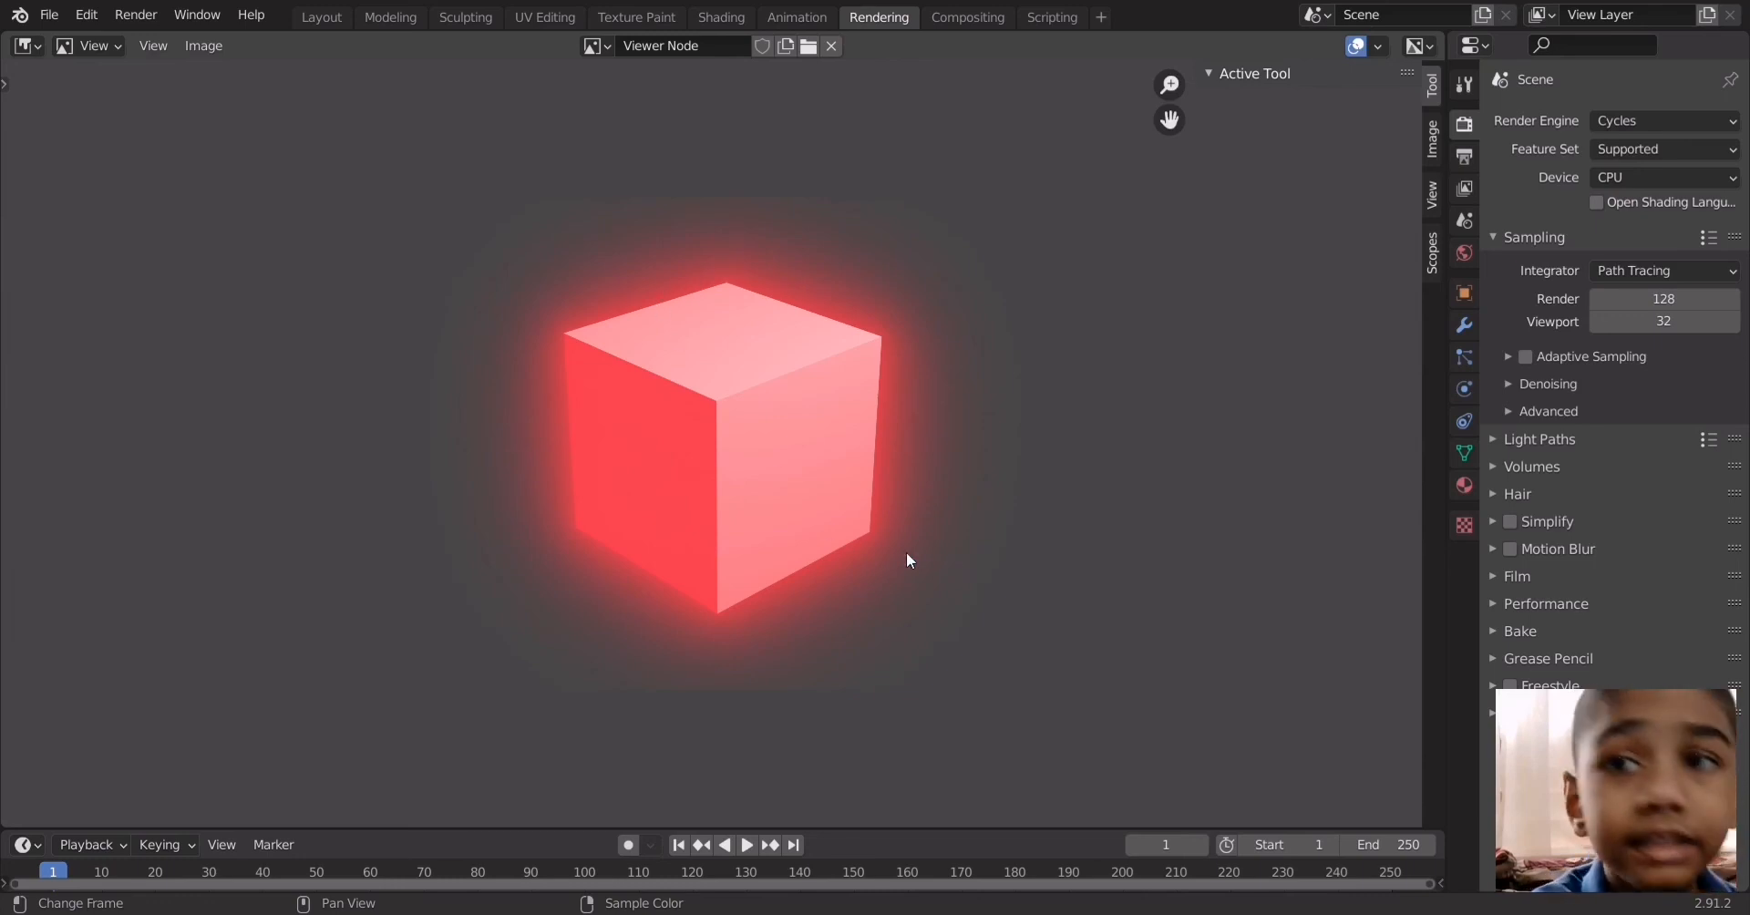
mouse_move(940, 529)
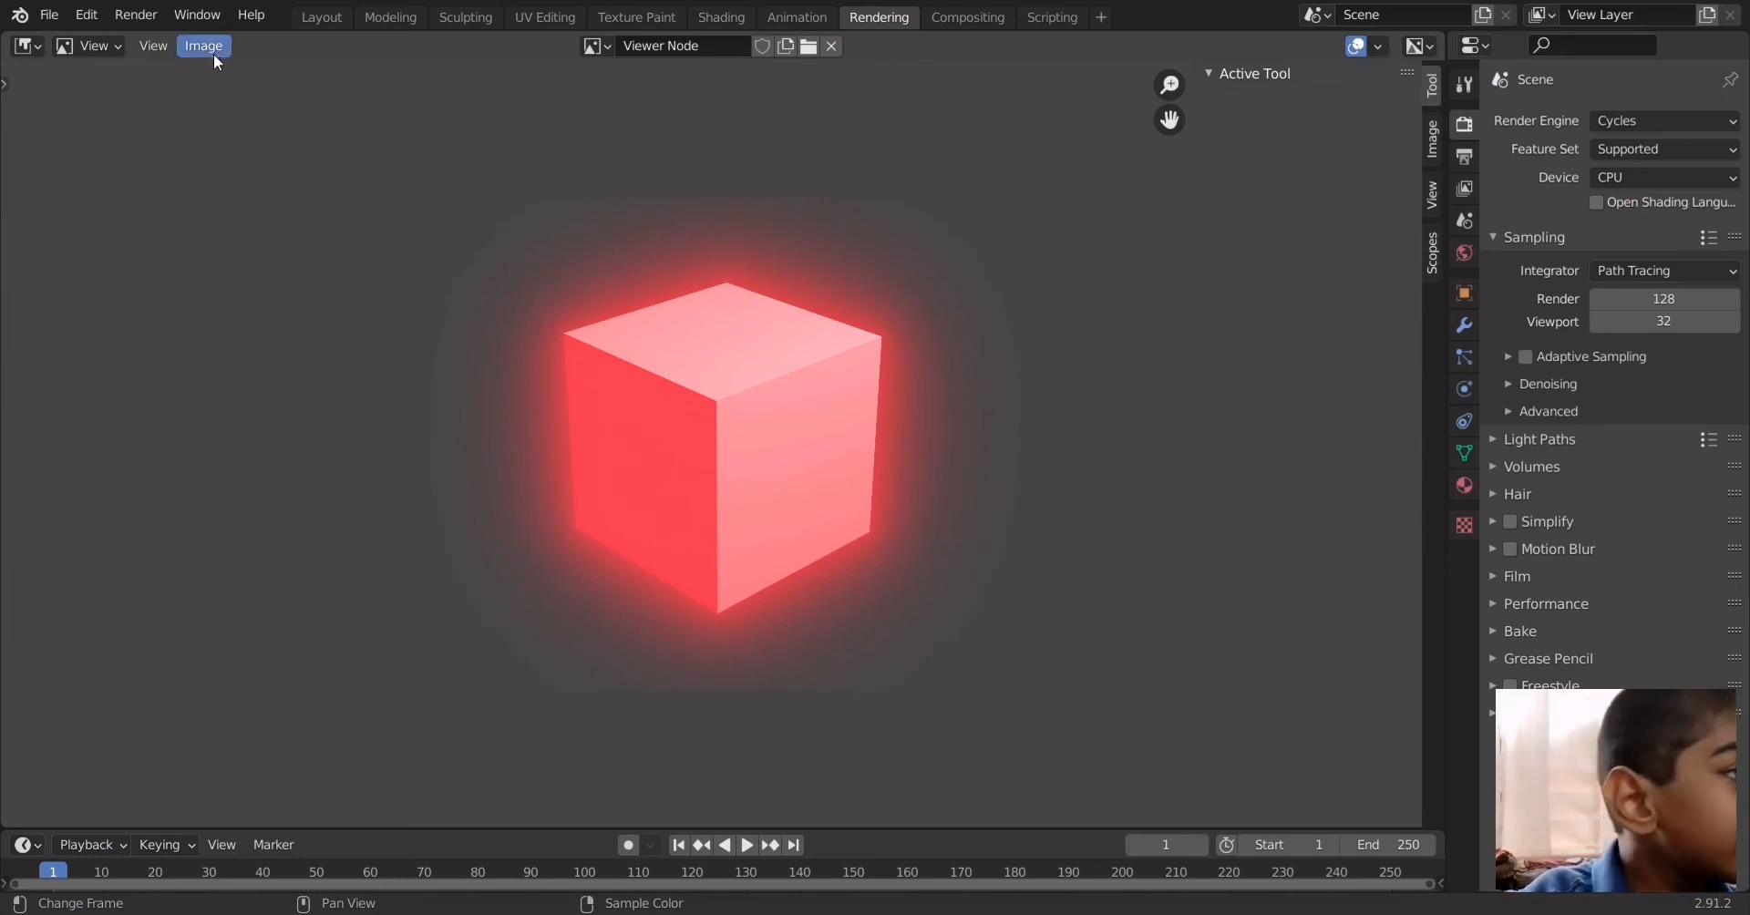
mouse_move(245, 193)
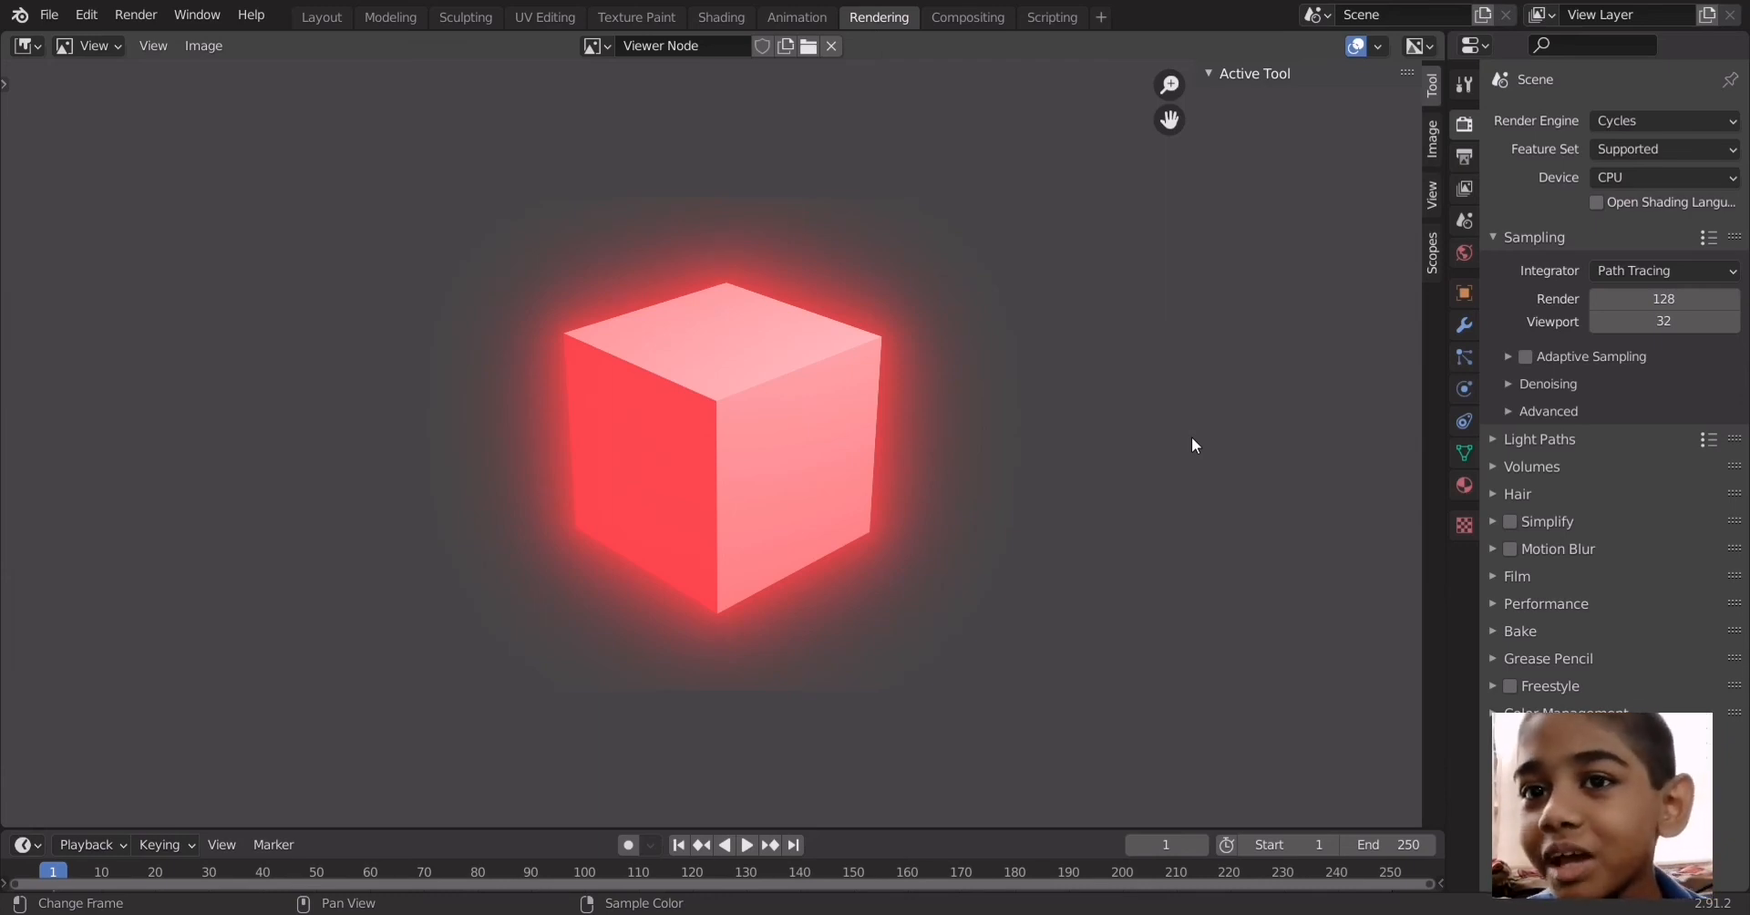
mouse_move(1336, 422)
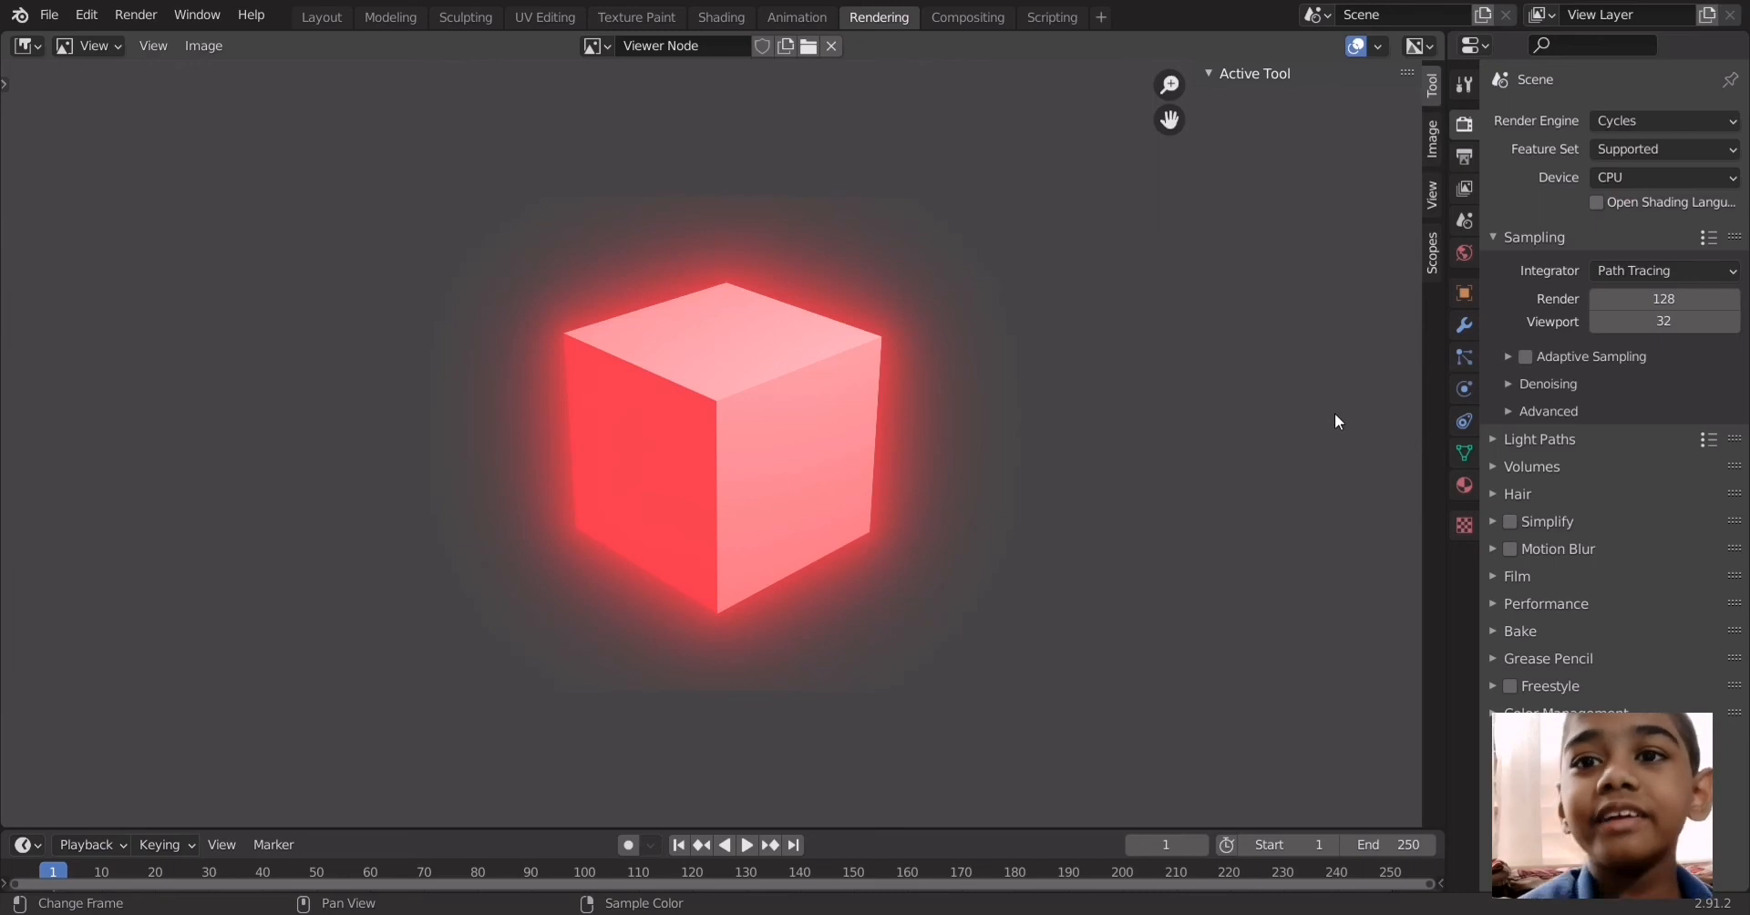